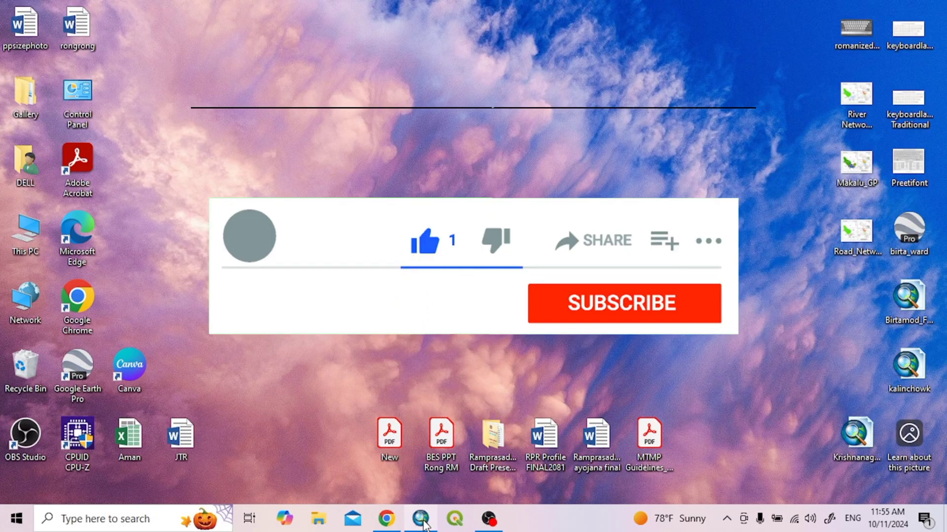
Launch ArcMap from the taskbar with a blank untitled map
left_click(418, 516)
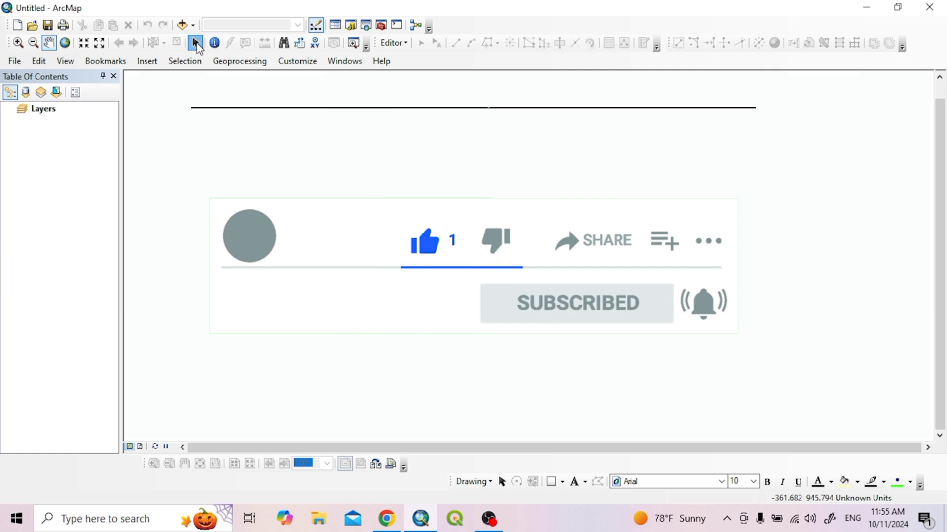
Add the ktm_dem raster from F:\DEM_DATA\KTM_DEM to the map
left_click(180, 25)
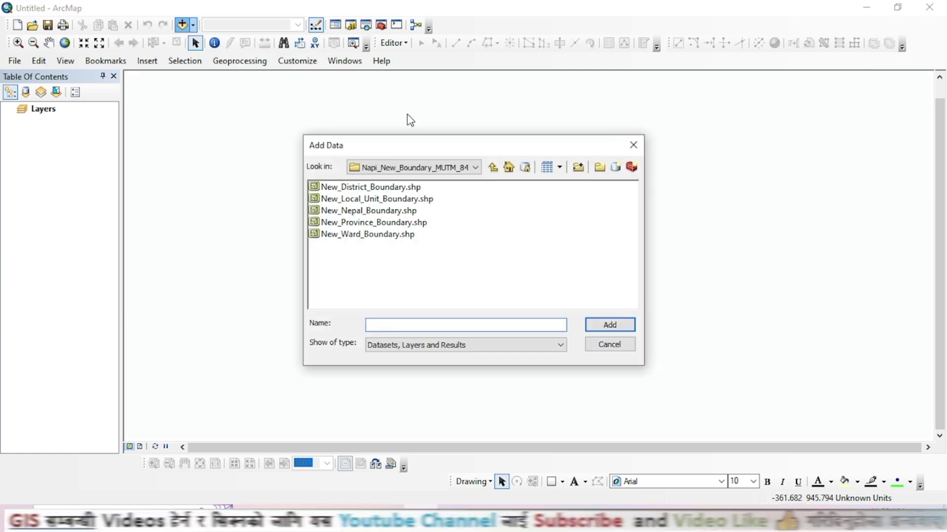
left_click(493, 167)
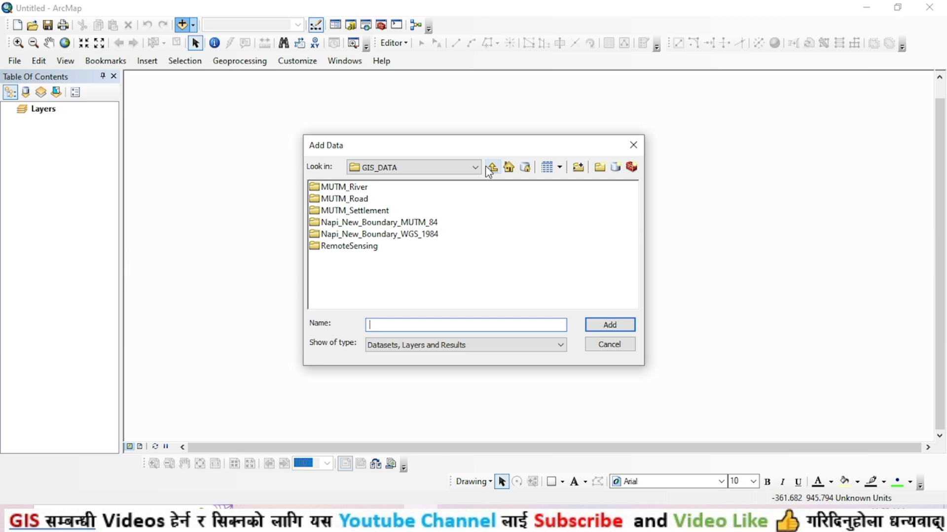
left_click(492, 167)
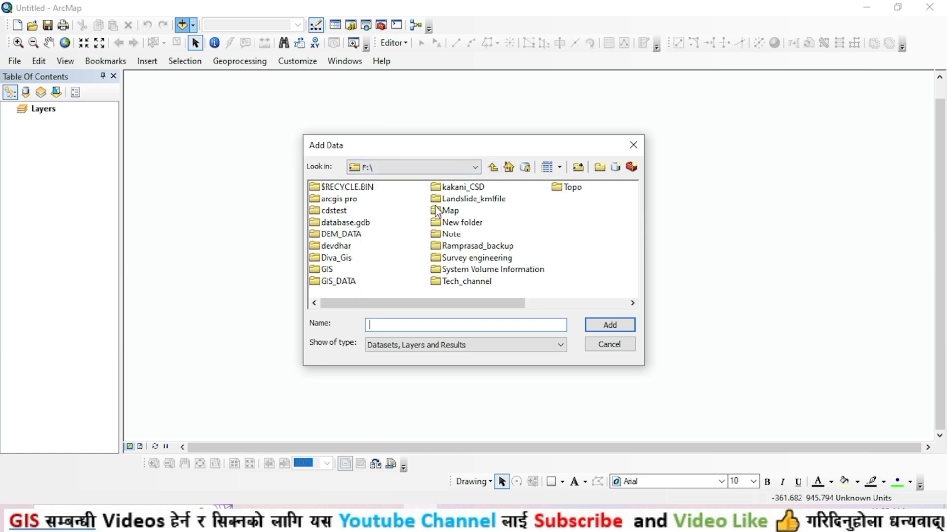
double_click(341, 234)
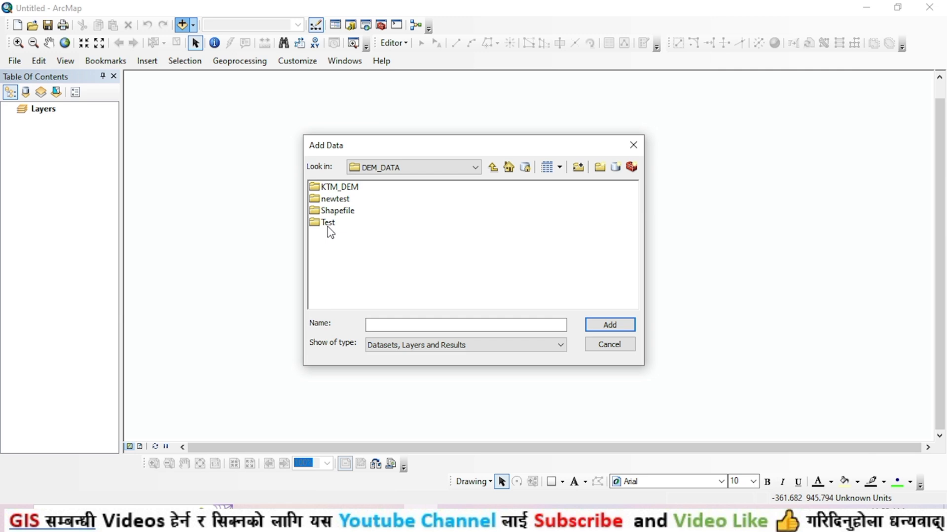
double_click(331, 186)
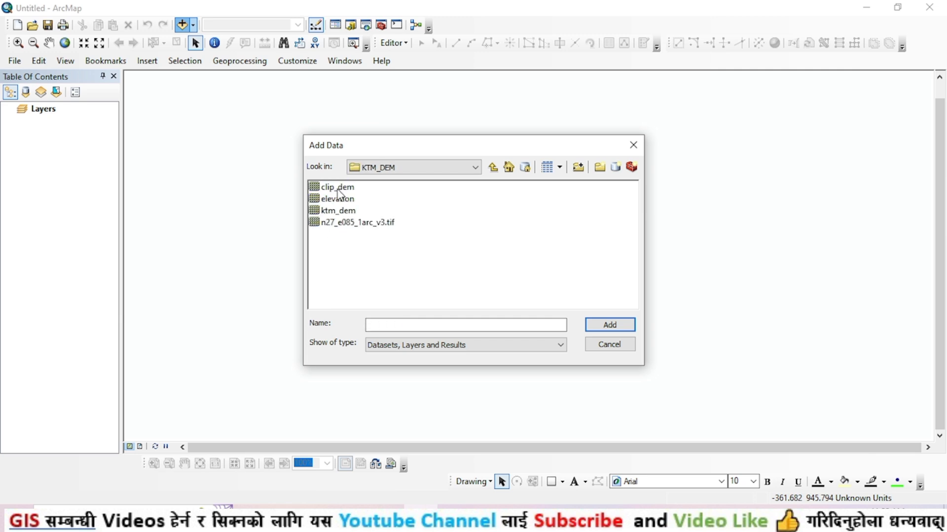
left_click(337, 210)
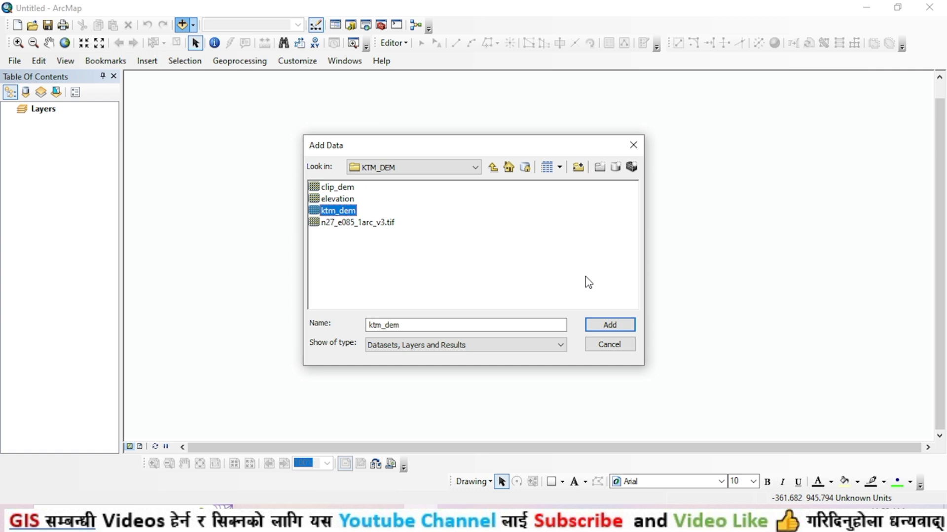
left_click(609, 324)
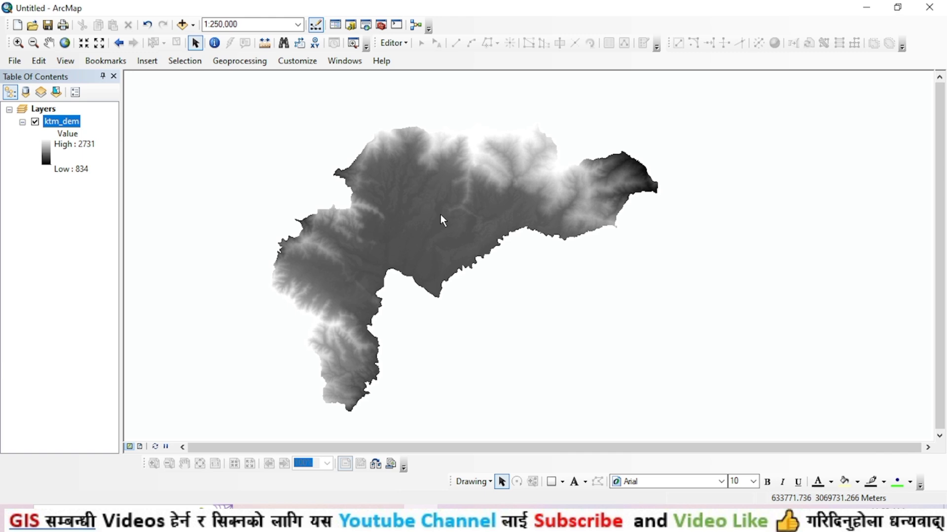
mouse_move(443, 230)
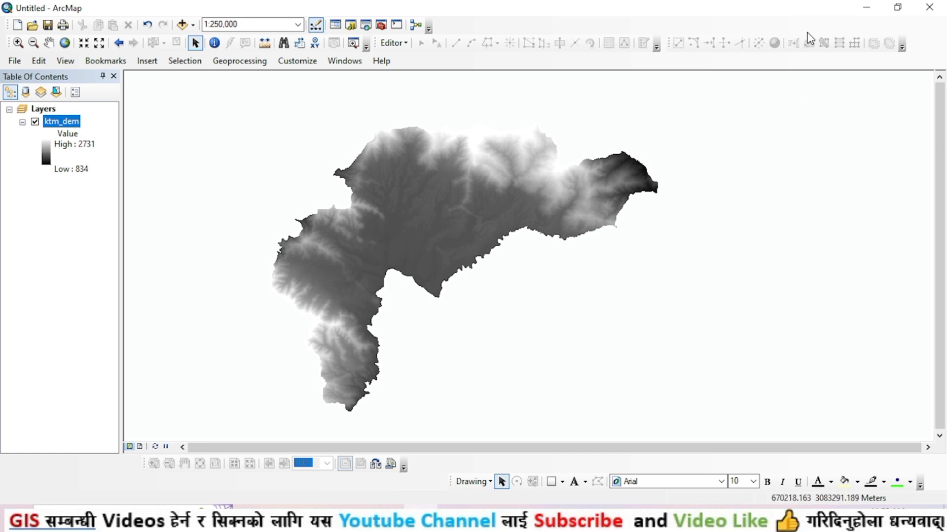
mouse_move(481, 250)
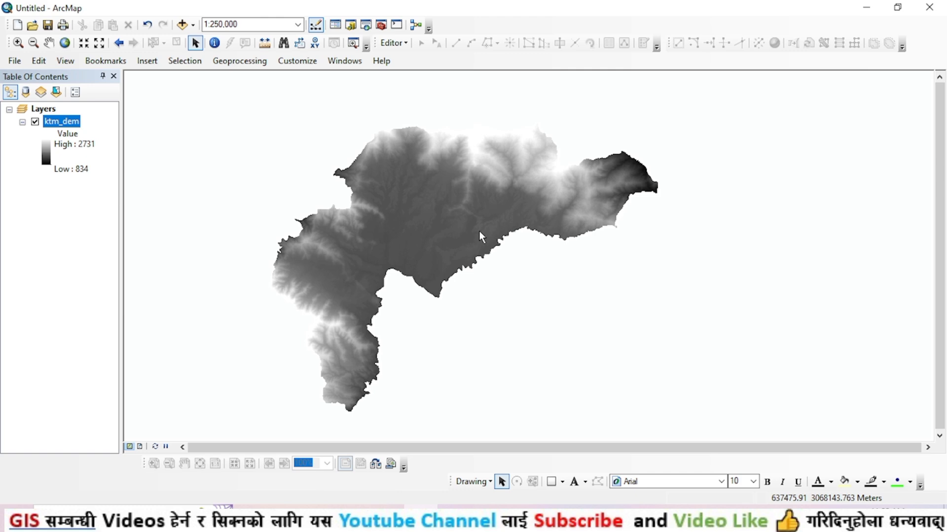
mouse_move(461, 247)
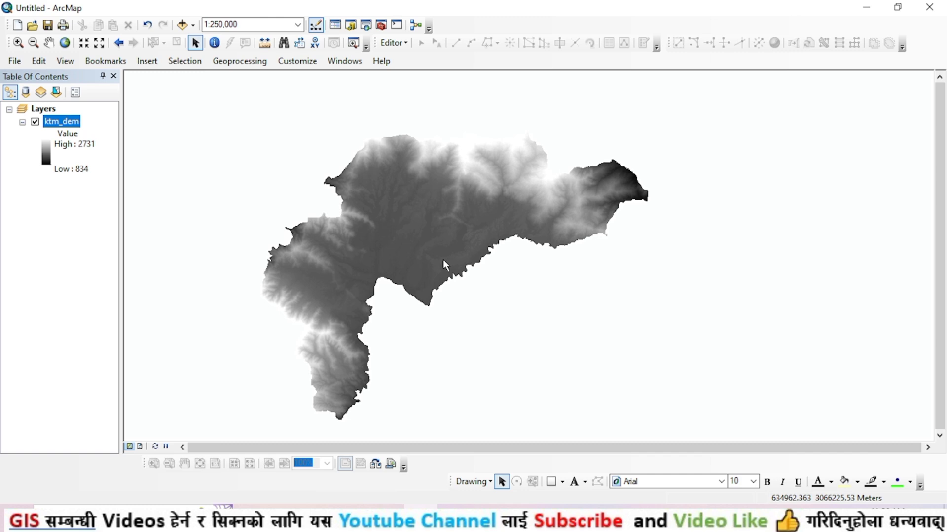
mouse_move(457, 282)
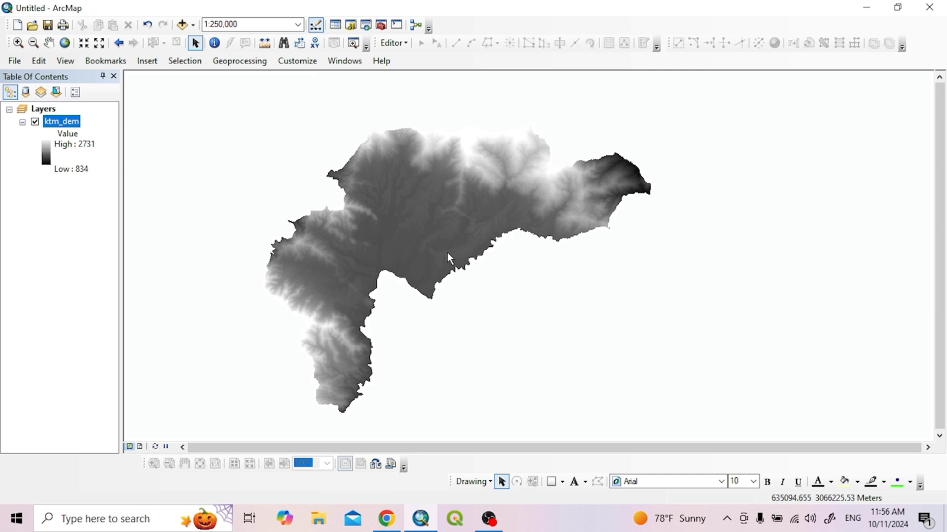
left_click_drag(450, 256, 432, 250)
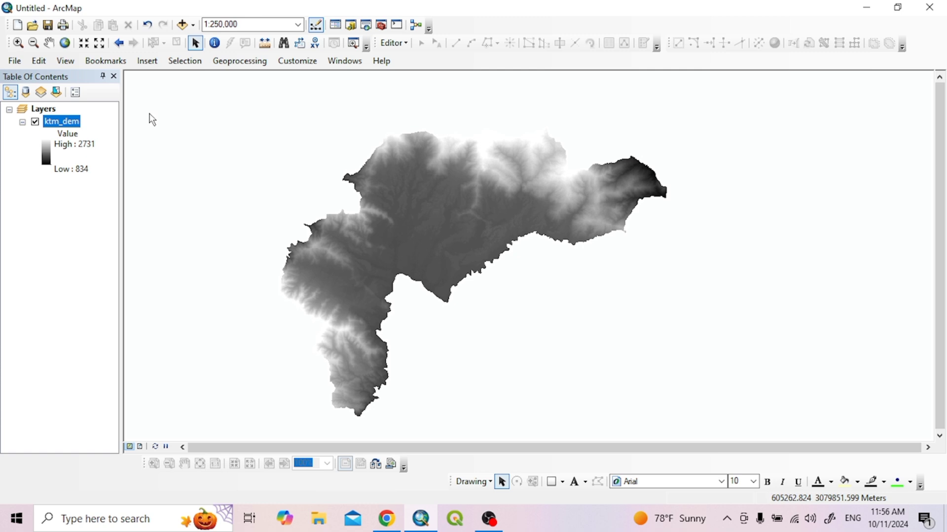
right_click(58, 121)
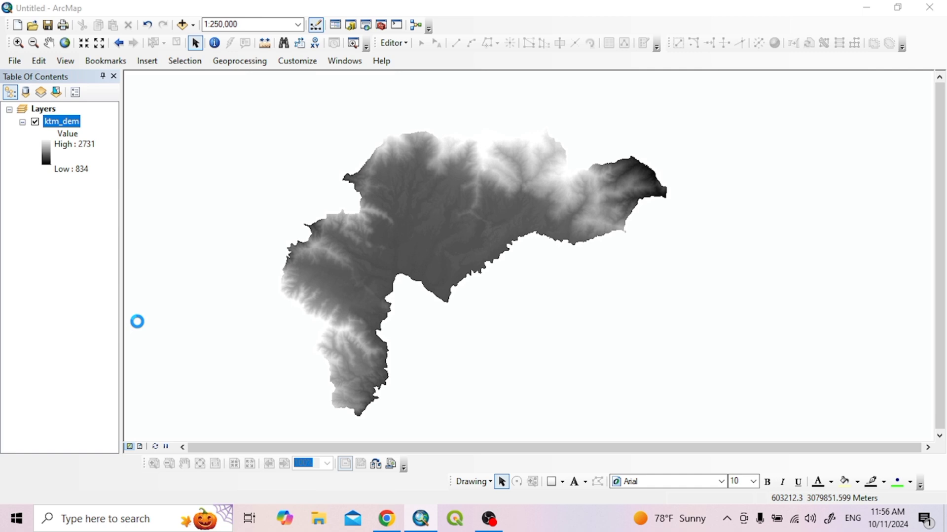
double_click(61, 121)
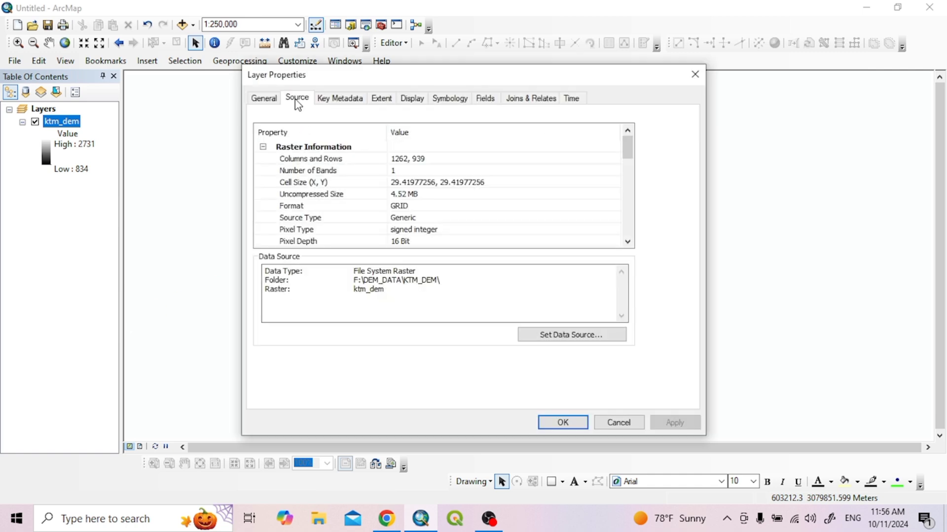
scroll("down", 3)
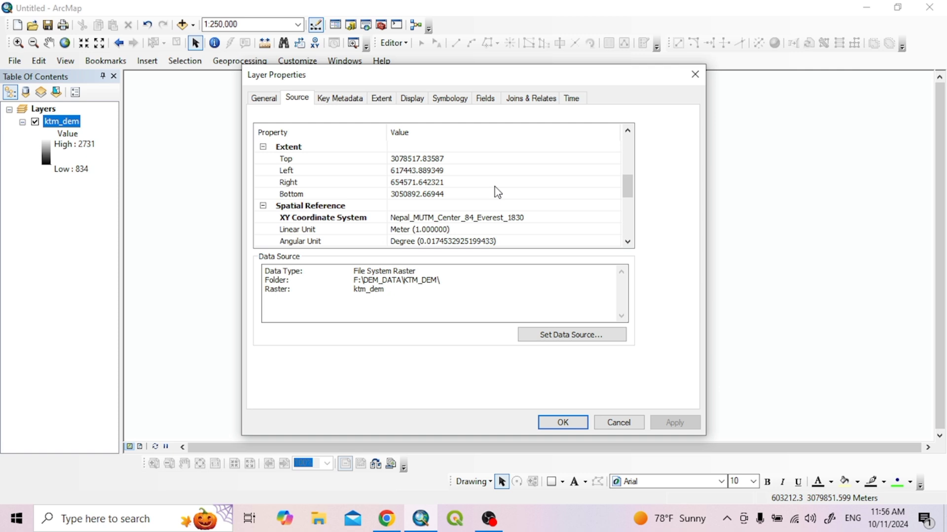
scroll("down", 3)
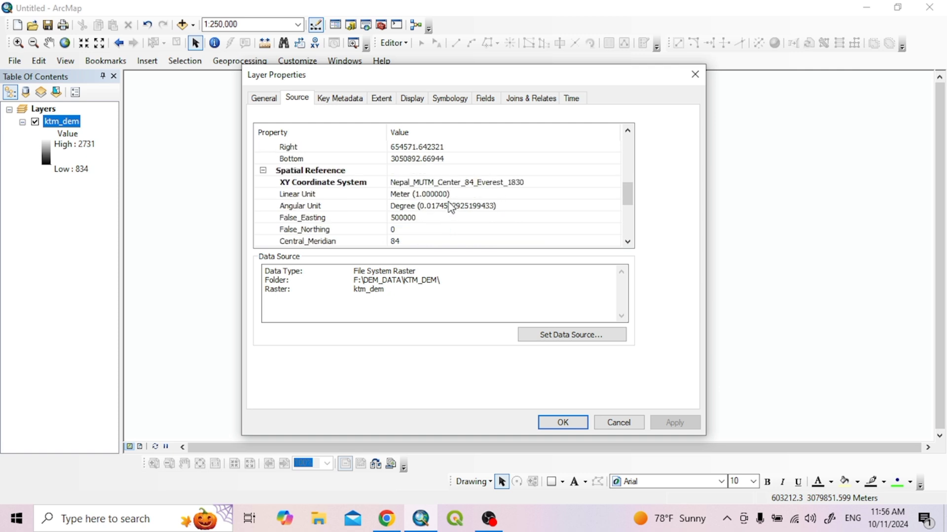
mouse_move(513, 196)
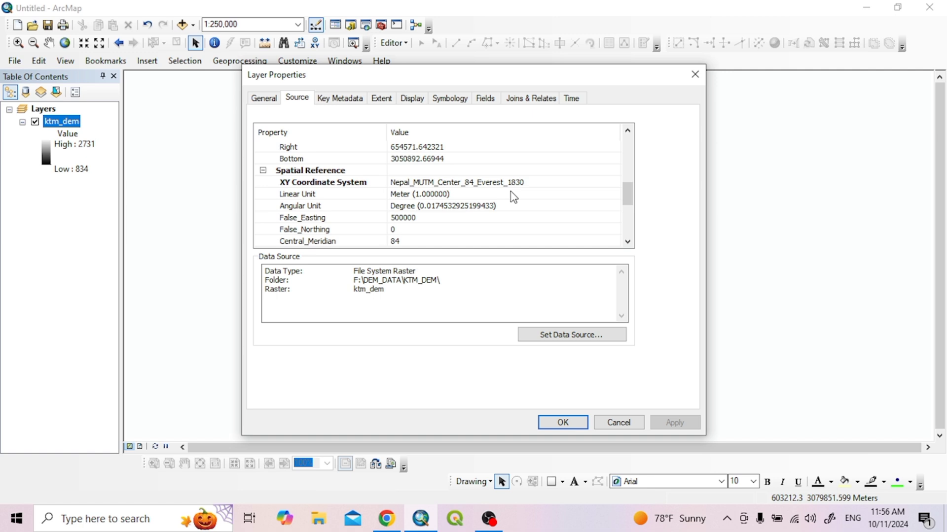
mouse_move(496, 193)
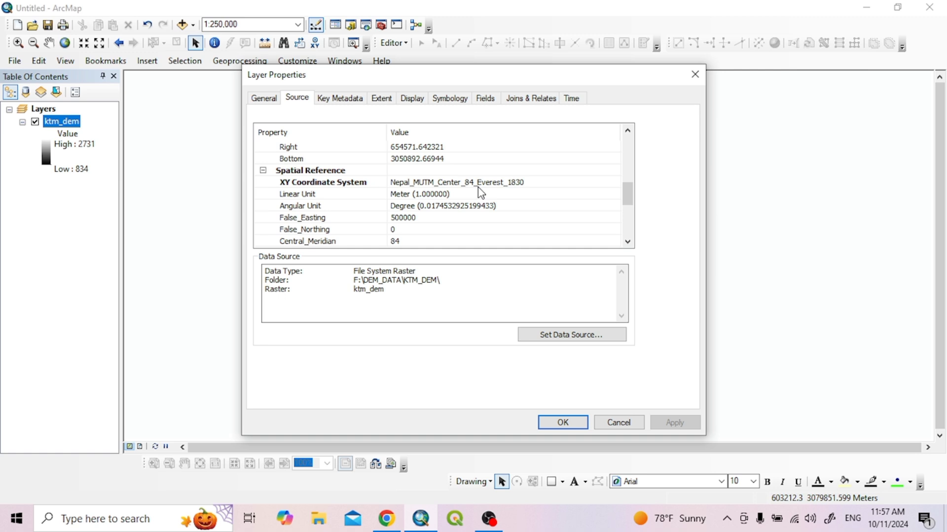
scroll("down", 3)
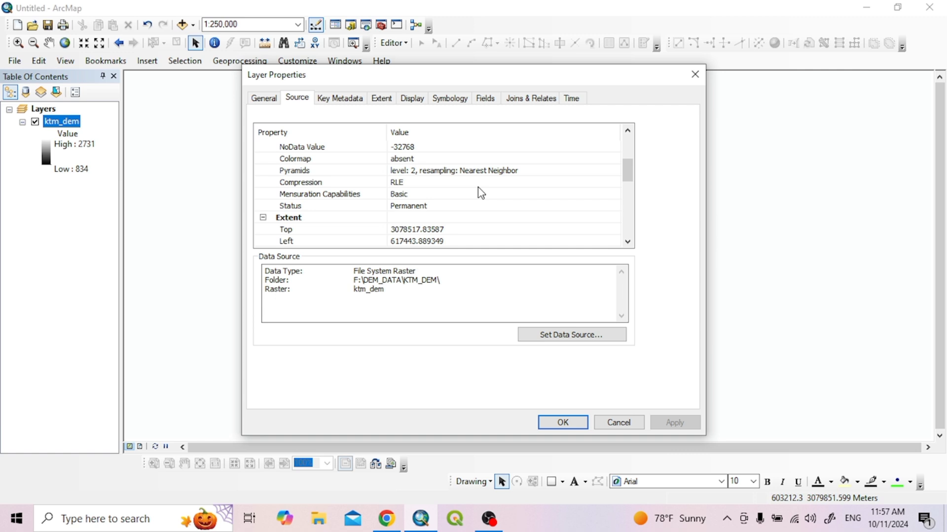
left_click(562, 422)
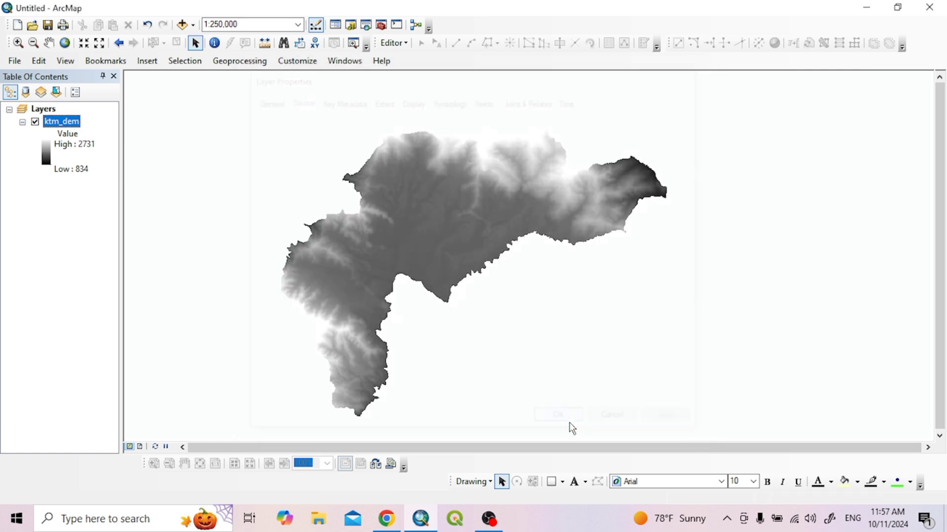
left_click(557, 414)
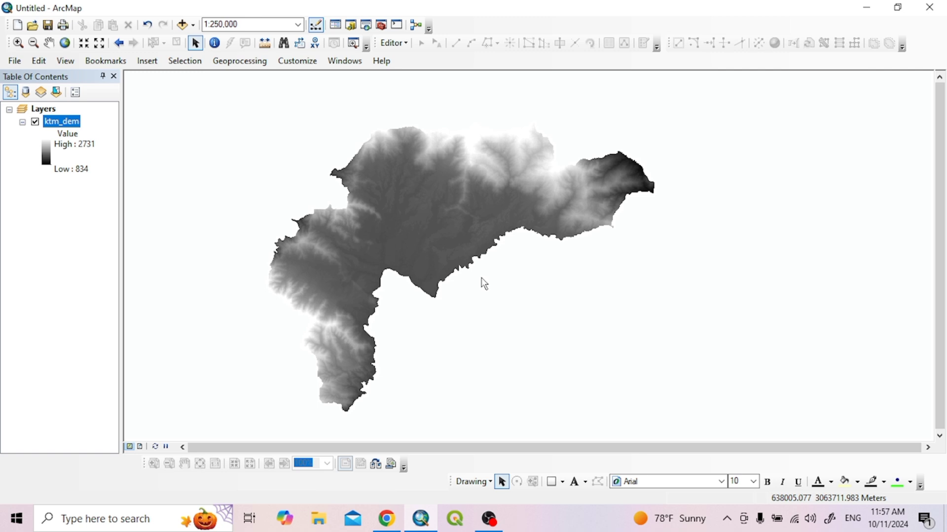
left_click_drag(483, 284, 415, 100)
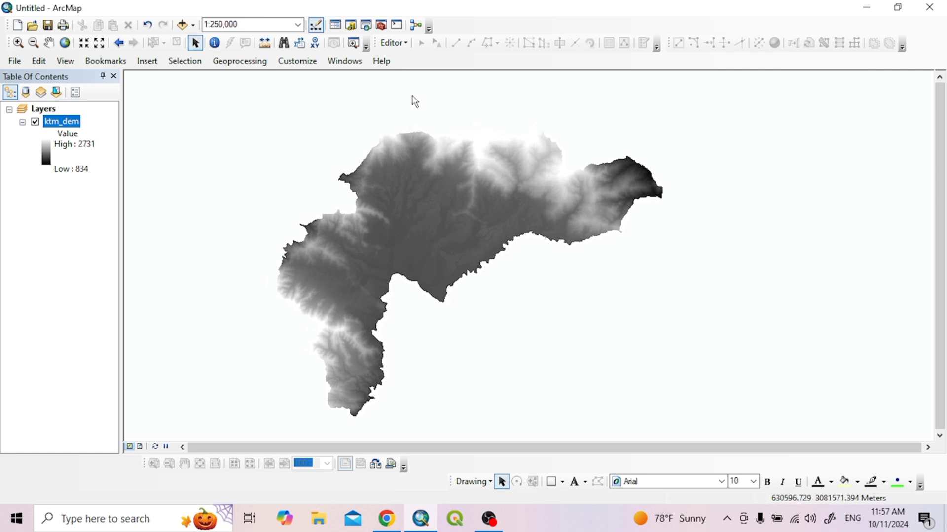
mouse_move(376, 24)
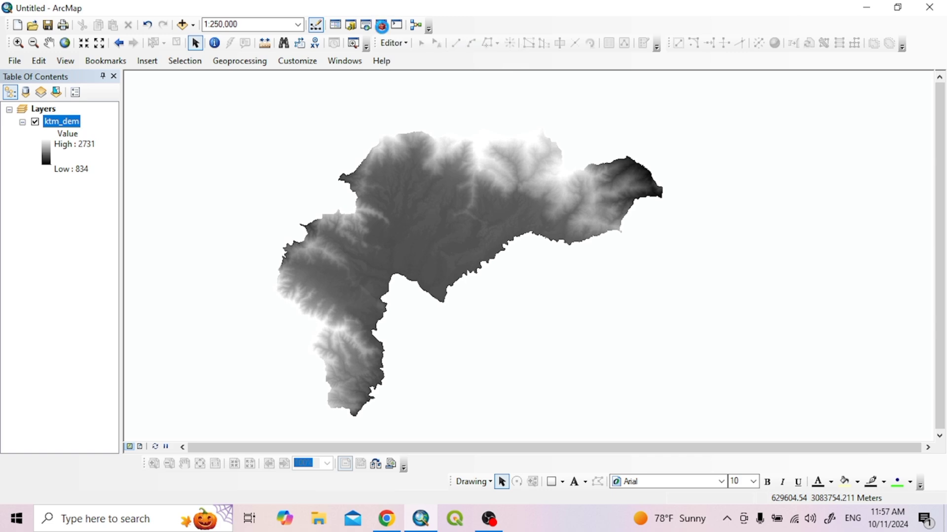
Show ArcToolbox and expand the Spatial Analyst Hydrology toolset
left_click(380, 24)
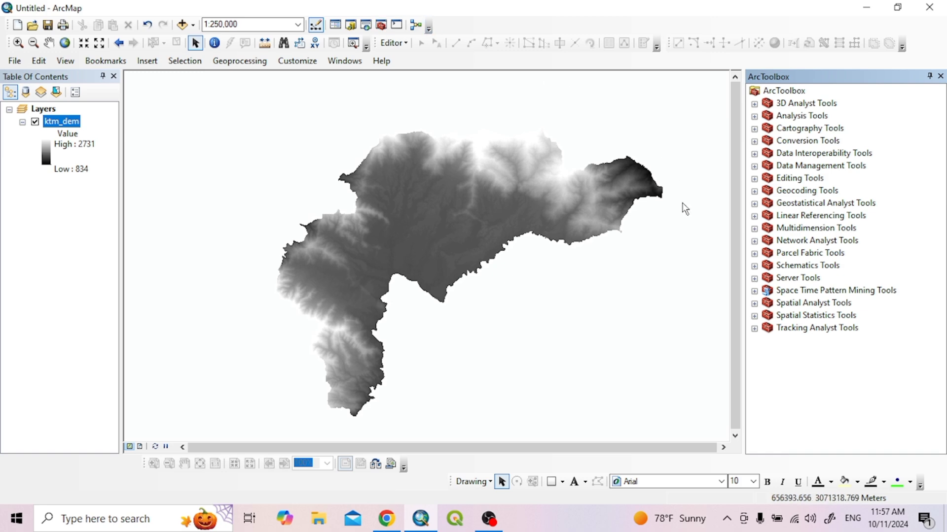
mouse_move(692, 217)
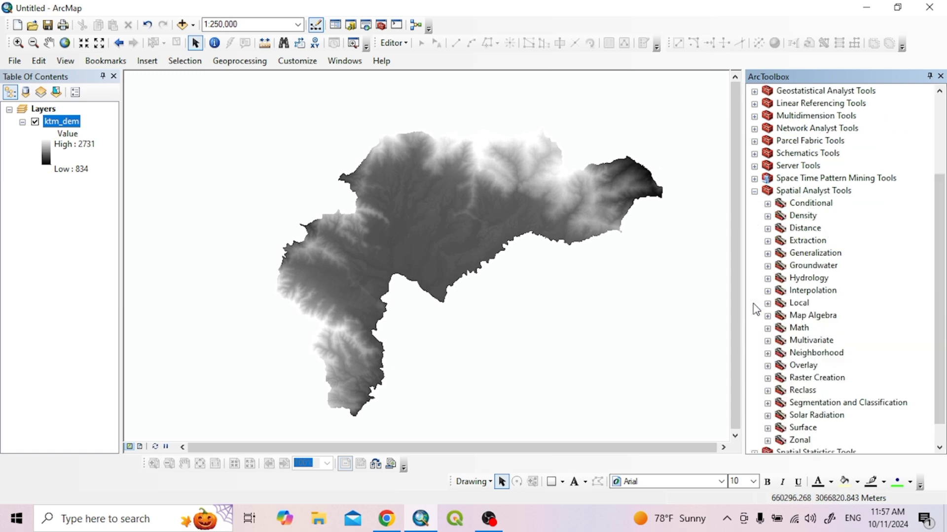
mouse_move(770, 296)
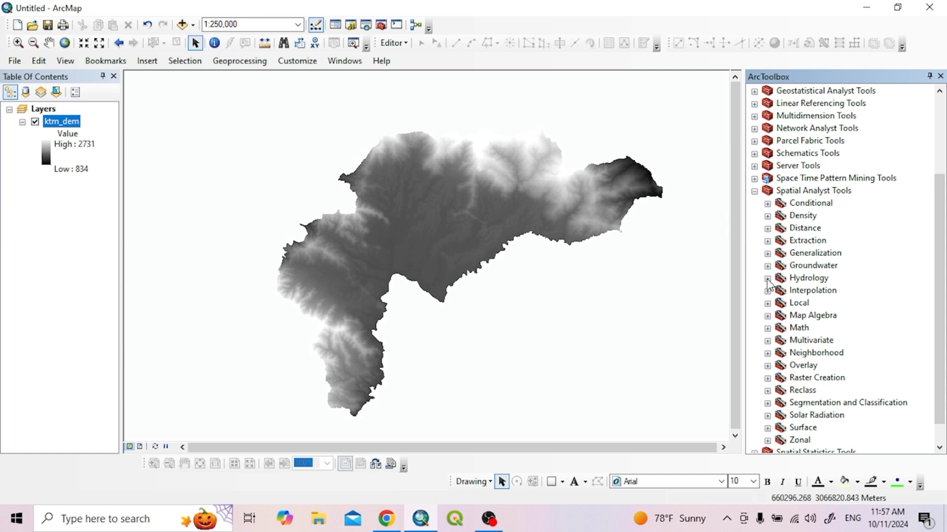
left_click(767, 279)
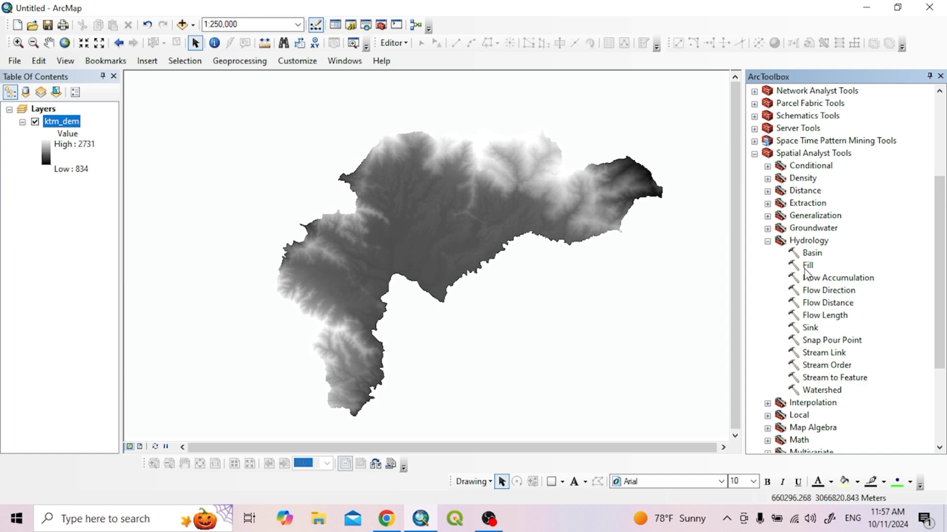
mouse_move(502, 212)
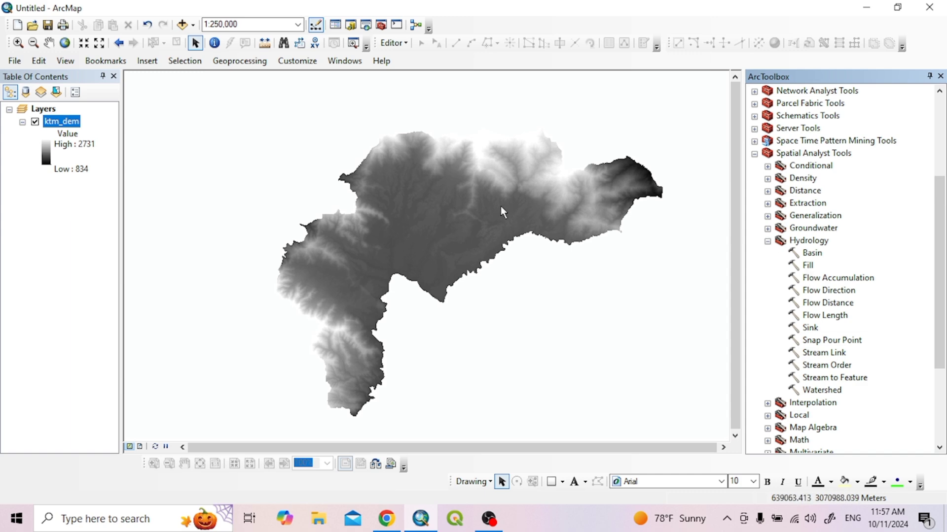
mouse_move(590, 261)
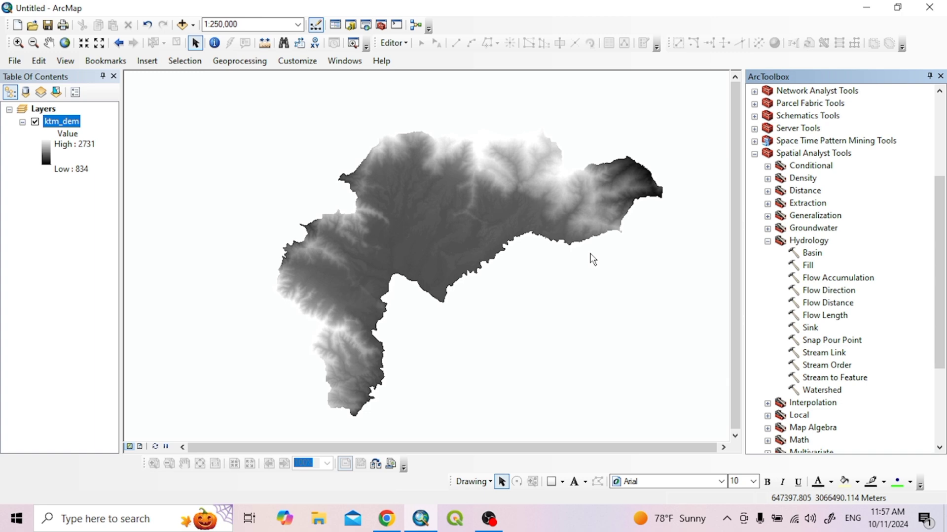
mouse_move(801, 270)
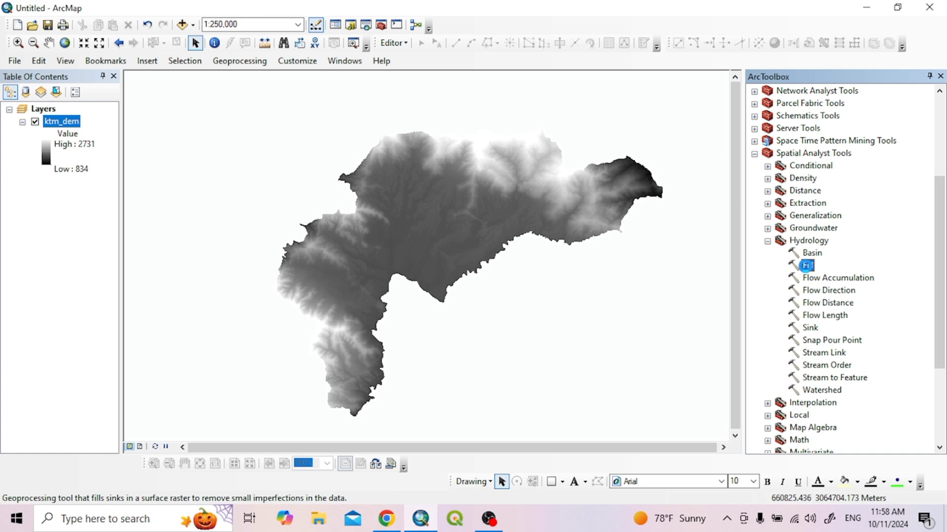
Start the Fill tool with ktm_dem as the input surface raster
double_click(807, 265)
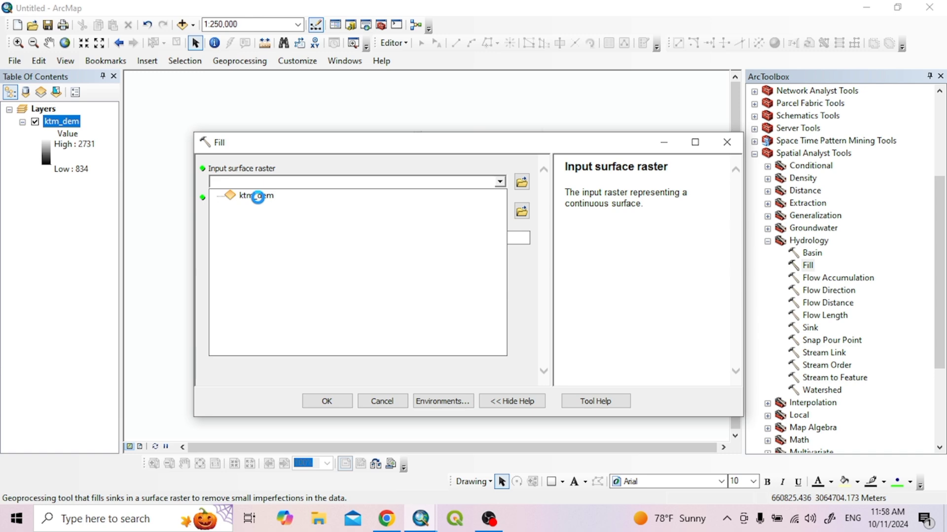
left_click(256, 195)
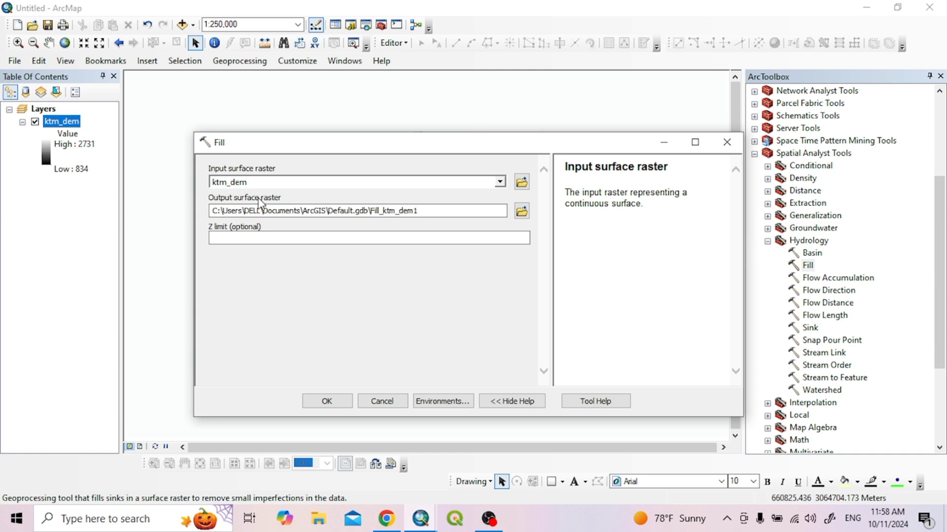
mouse_move(283, 202)
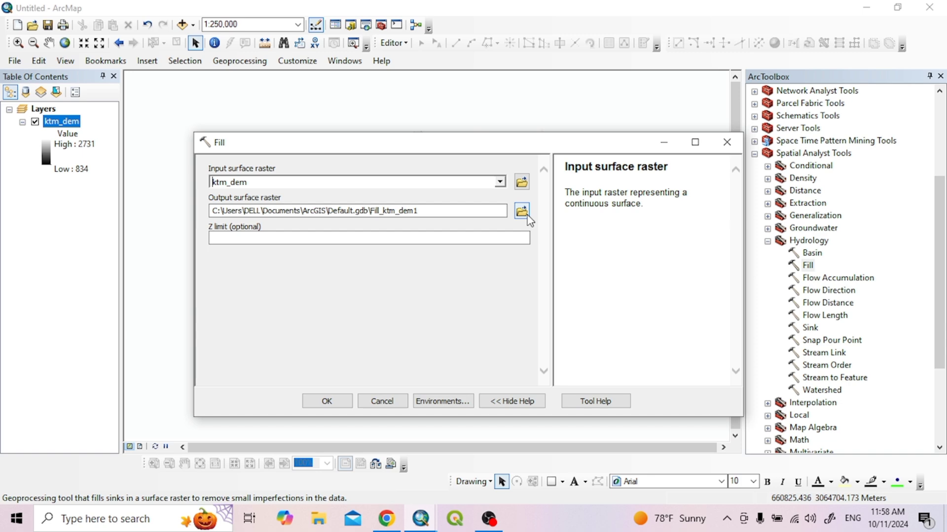
Point the Fill output to F:\DEM_DATA\Test\Fill_Dem.tif
left_click(521, 211)
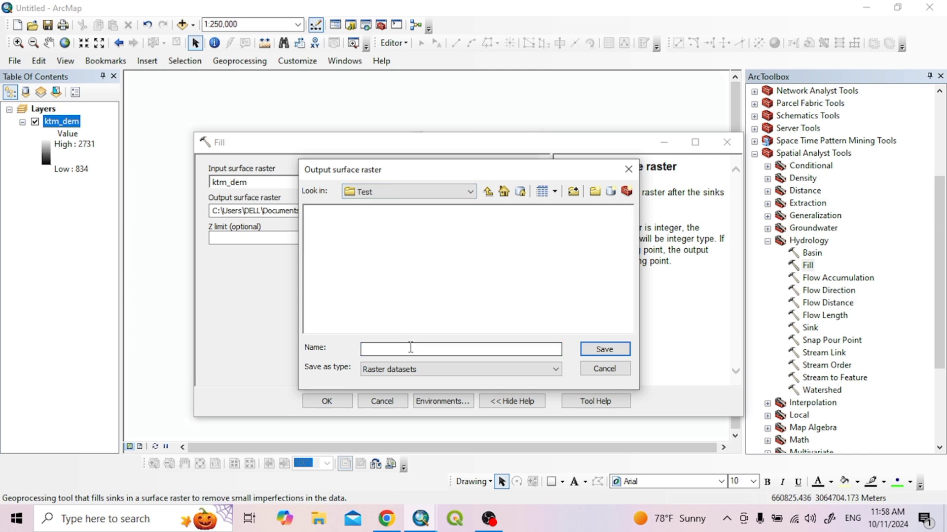
left_click(459, 349)
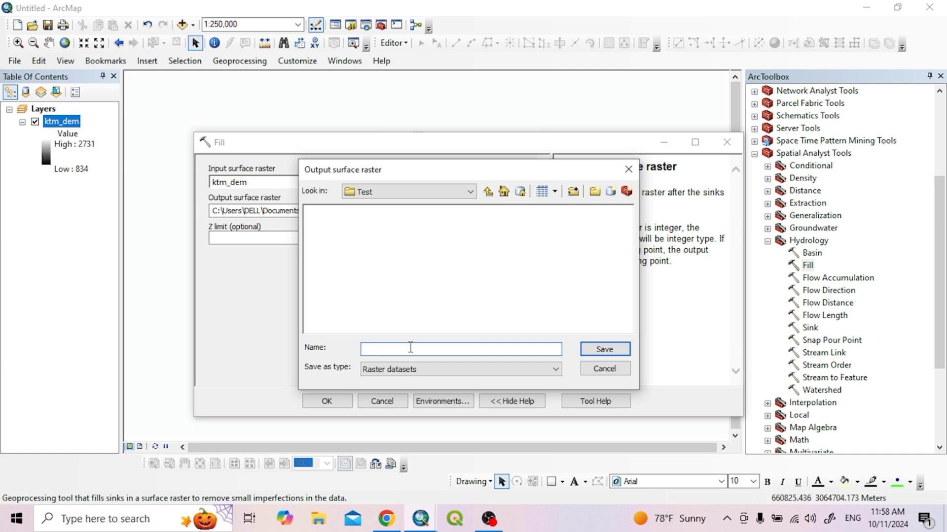
type("Fill_Dem.tif")
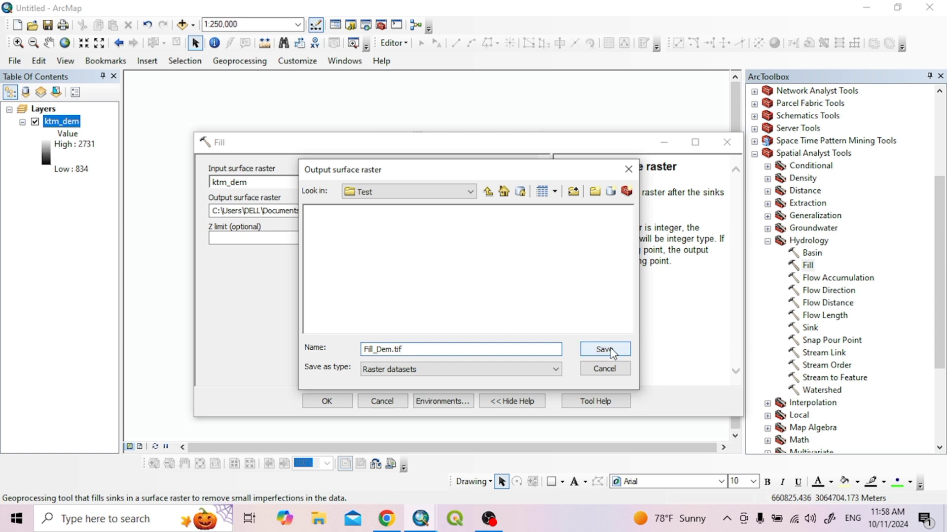
left_click(604, 349)
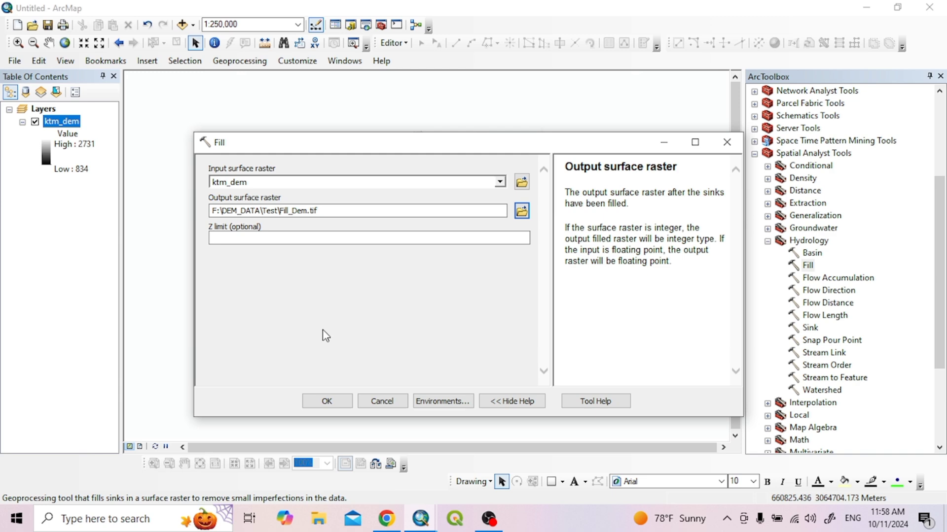
Run Fill to produce Fill_Dem.tif and remove the original ktm_dem layer
left_click(327, 400)
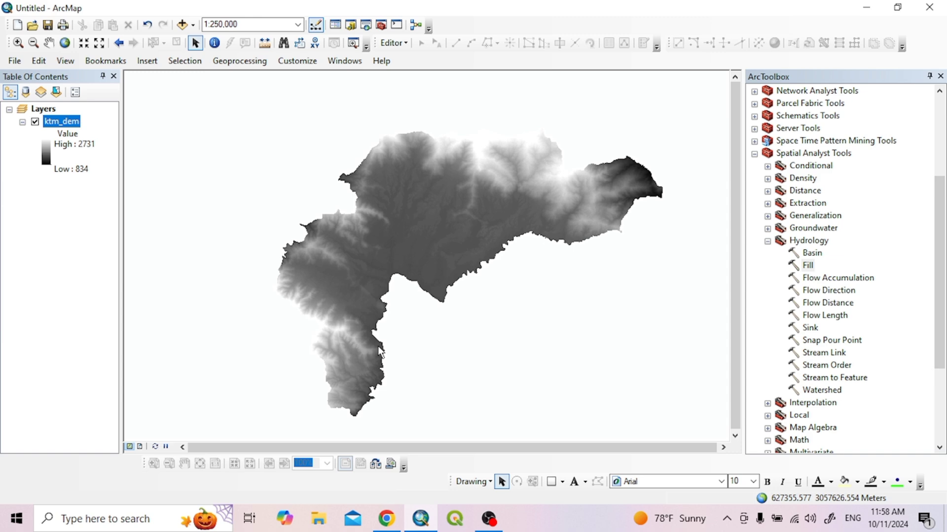
mouse_move(461, 264)
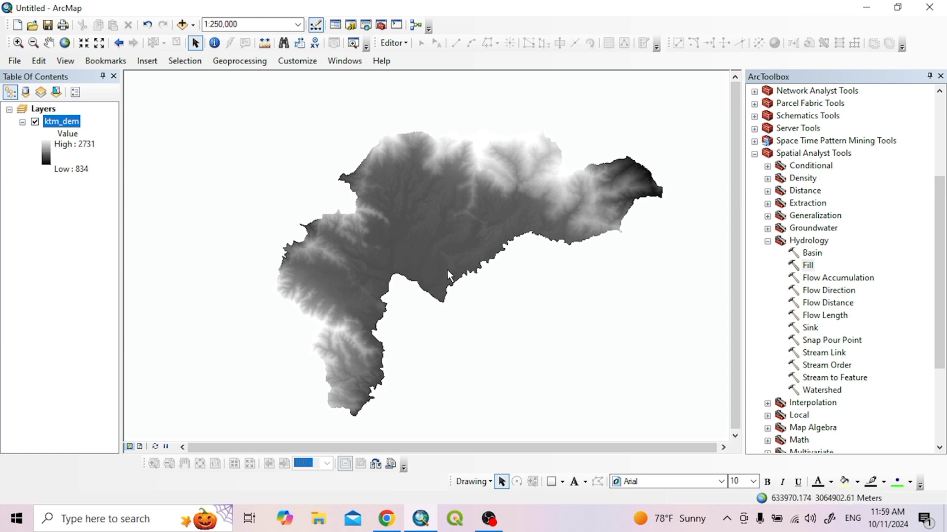
mouse_move(424, 271)
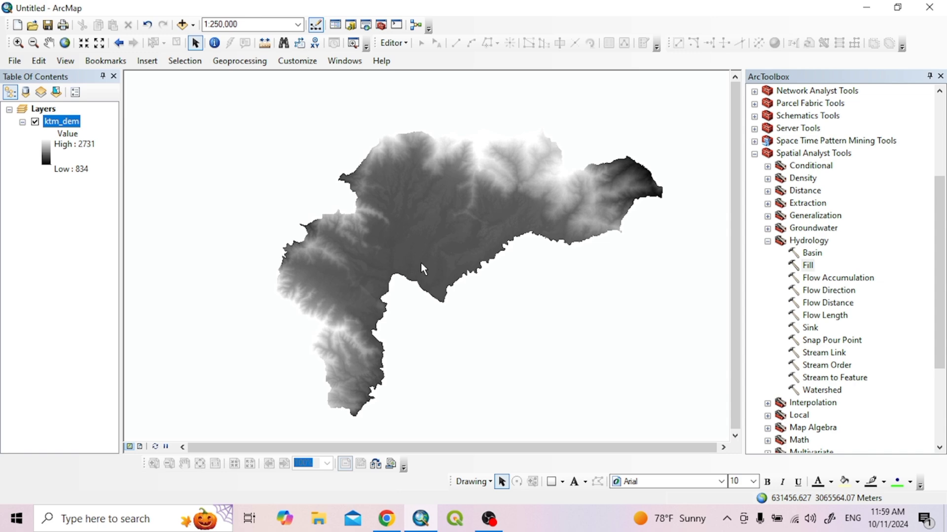
mouse_move(467, 276)
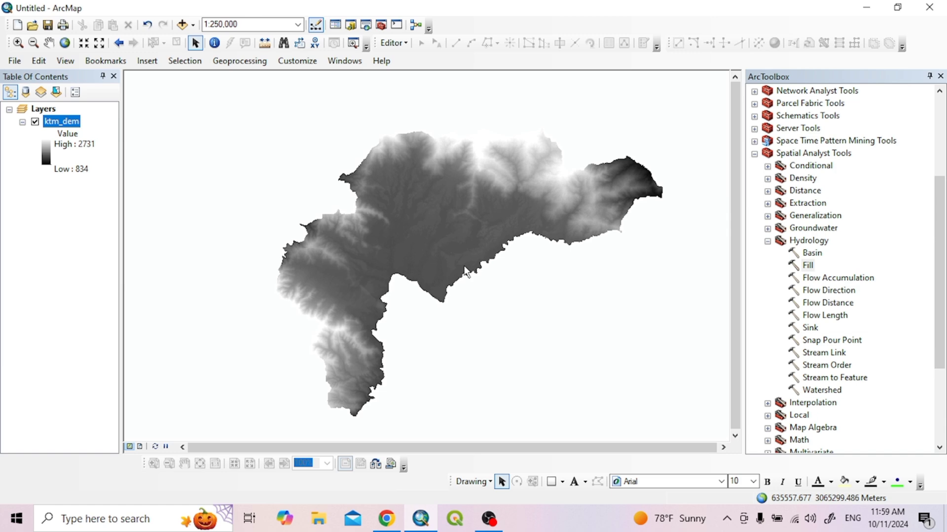
mouse_move(483, 274)
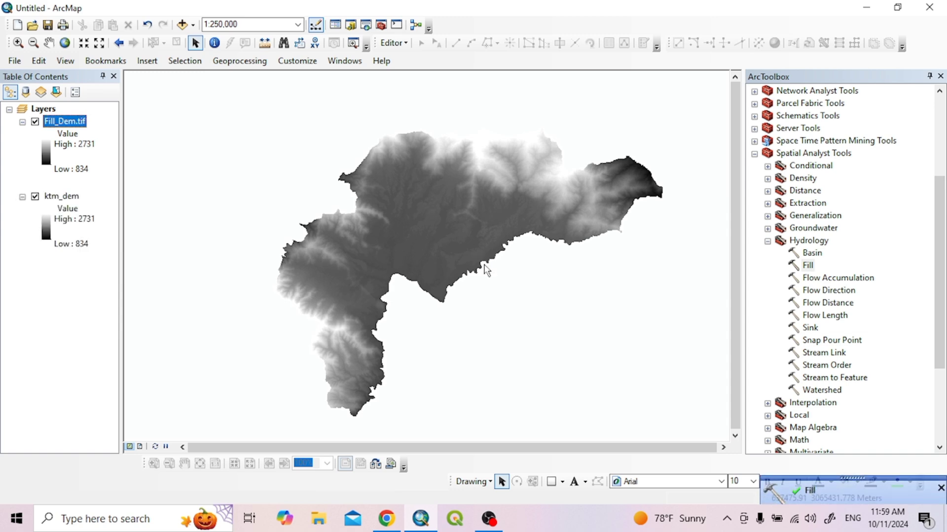
mouse_move(420, 216)
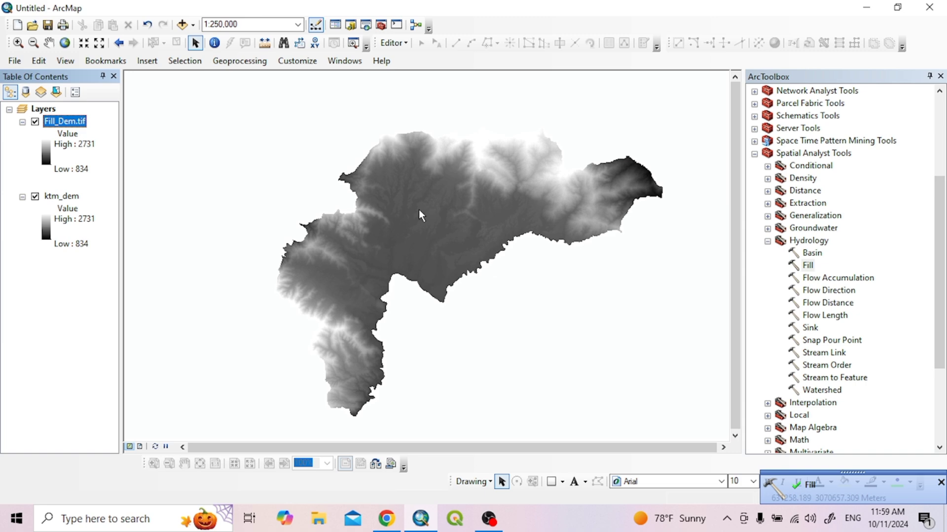
mouse_move(87, 185)
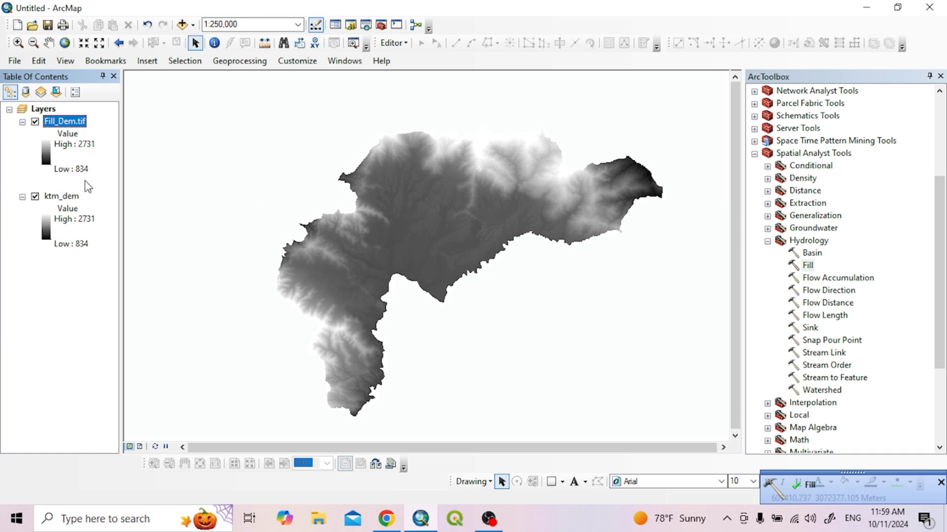
right_click(58, 196)
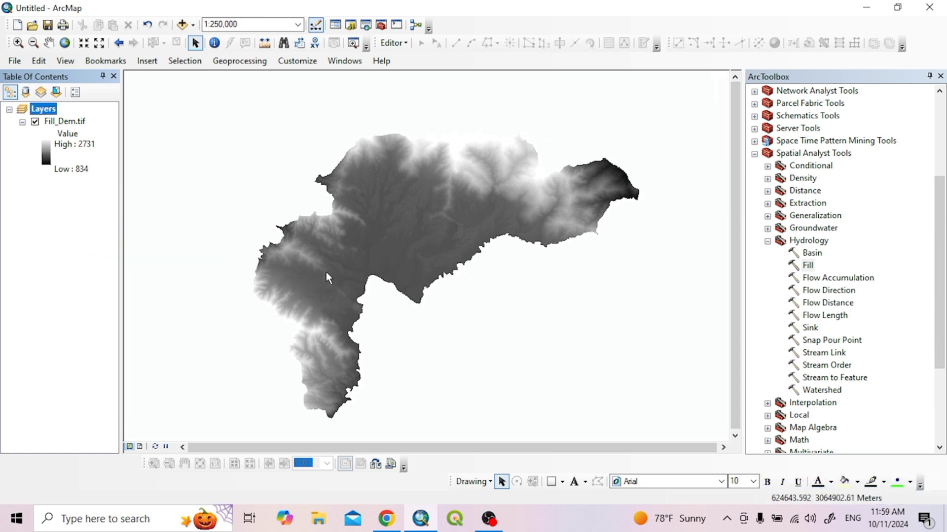
mouse_move(423, 268)
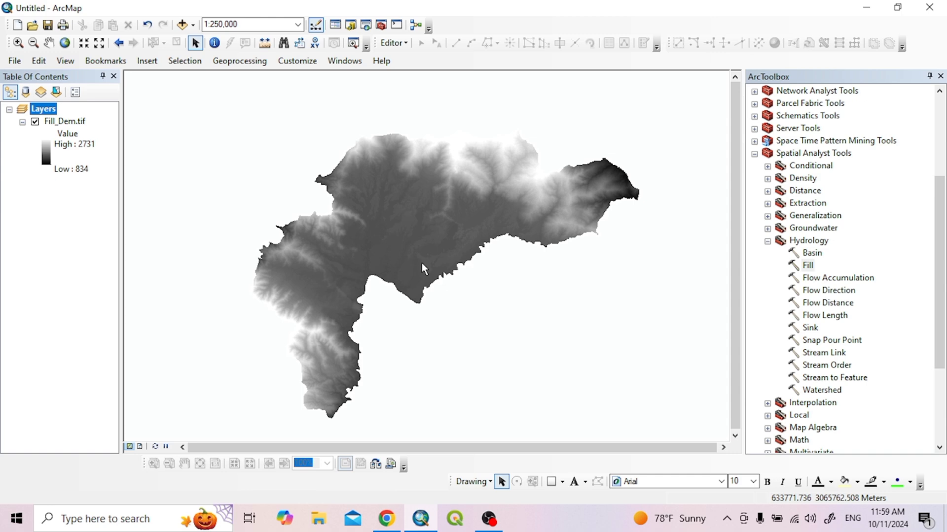
mouse_move(787, 293)
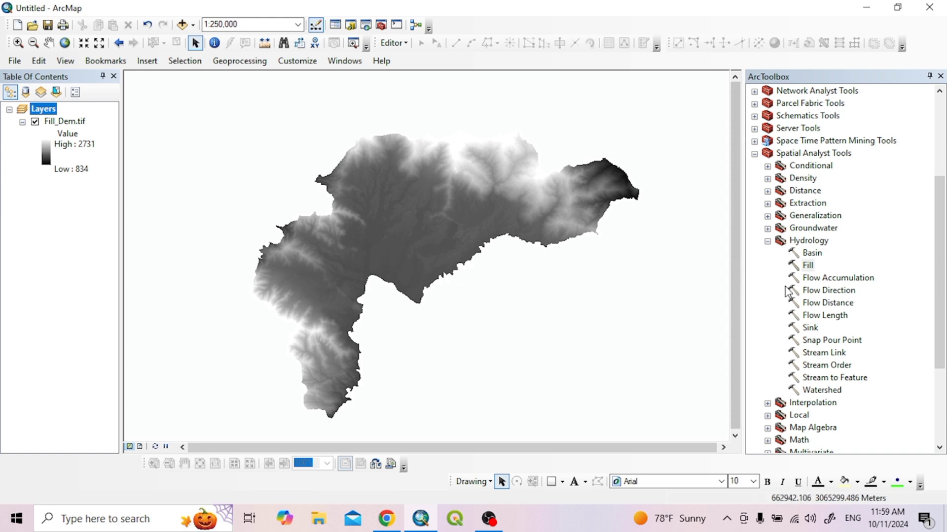
mouse_move(813, 296)
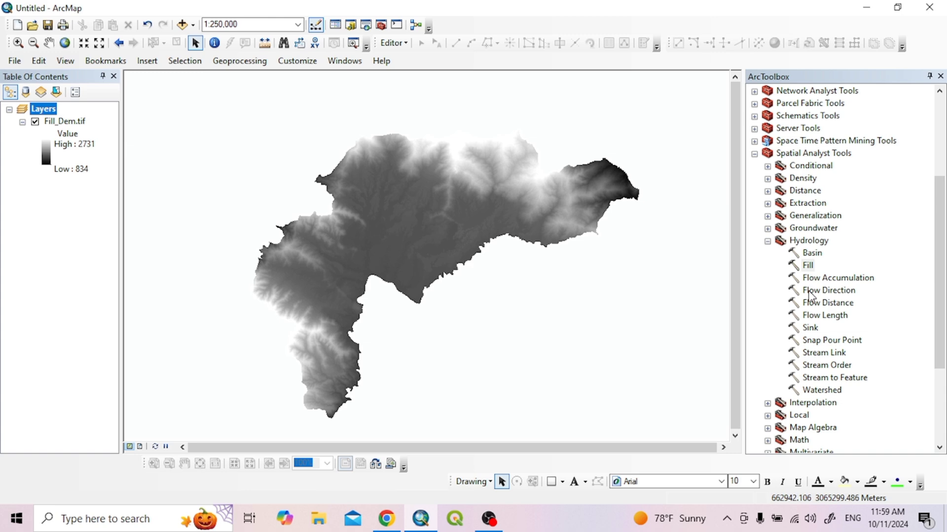
Set up Flow Direction on Fill_Dem.tif with output F:\DEM_DATA\Test\Flow_dire.tif
double_click(828, 290)
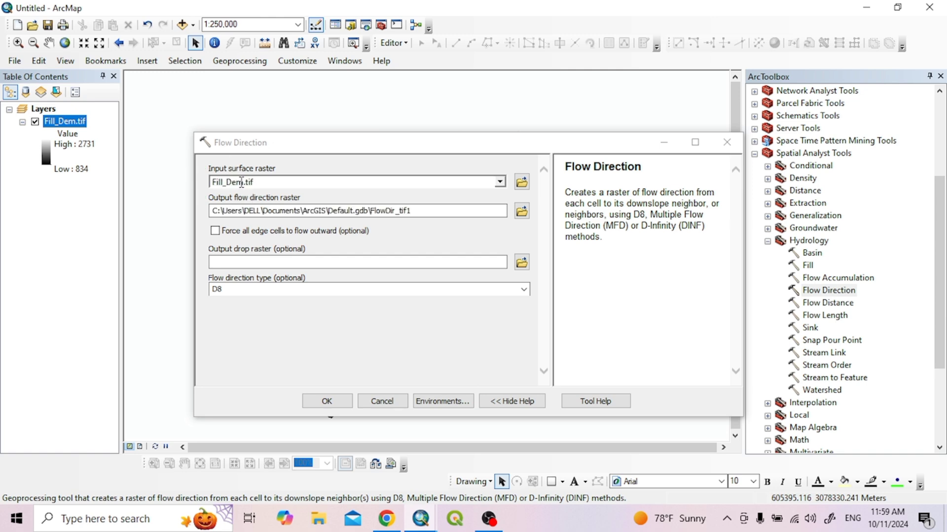
mouse_move(526, 226)
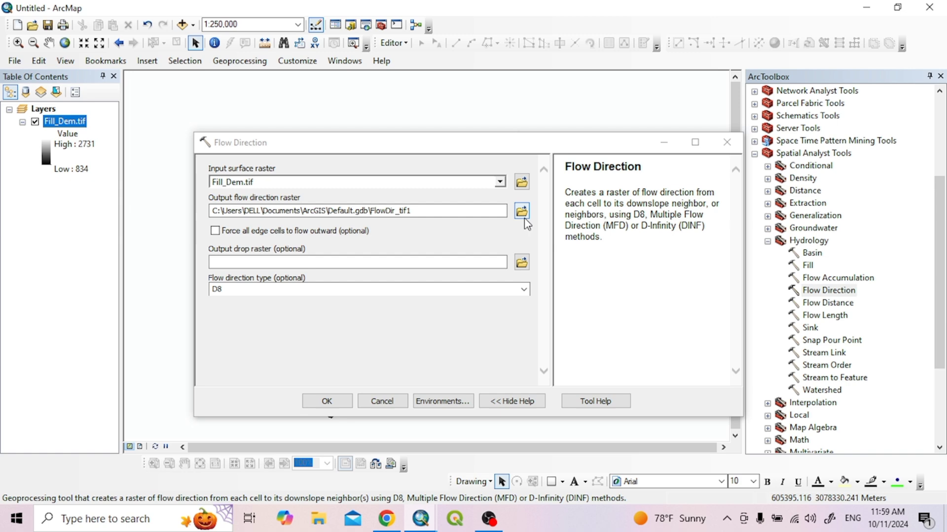
left_click(521, 210)
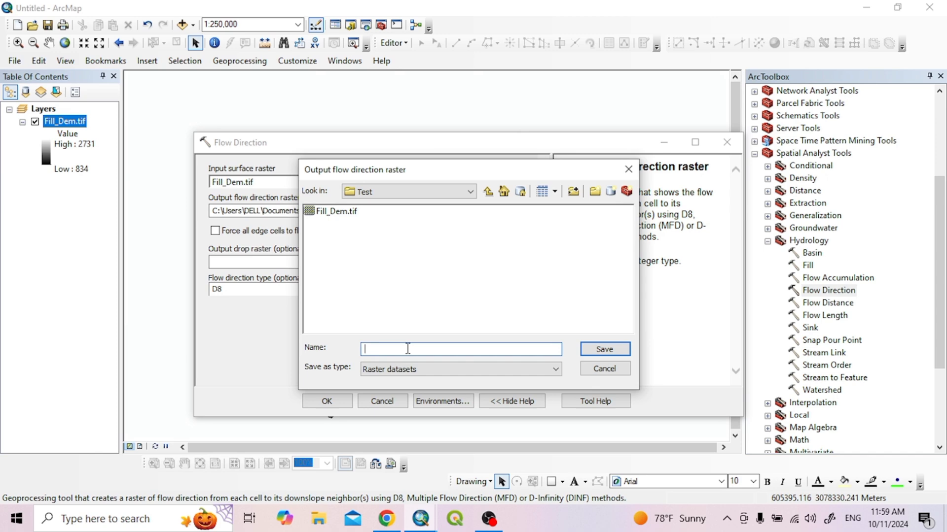
type("Flow_dire.t")
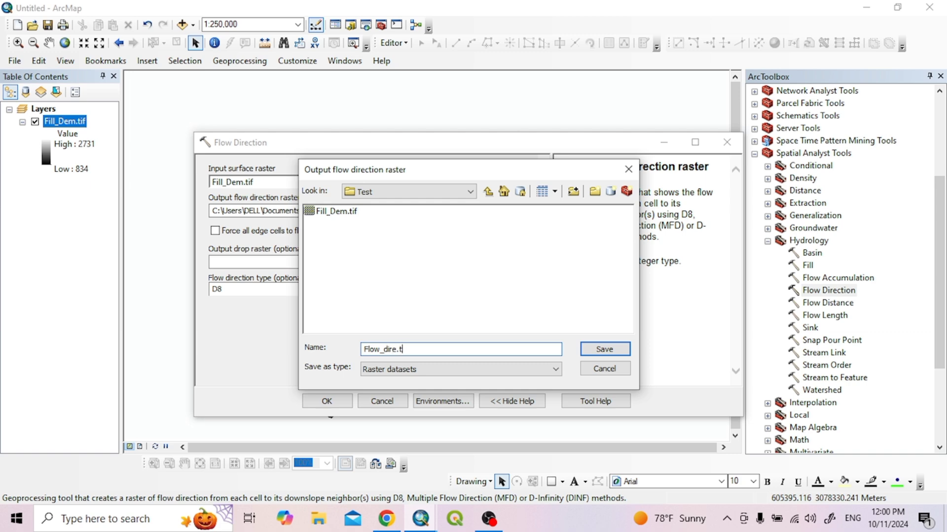
type("if")
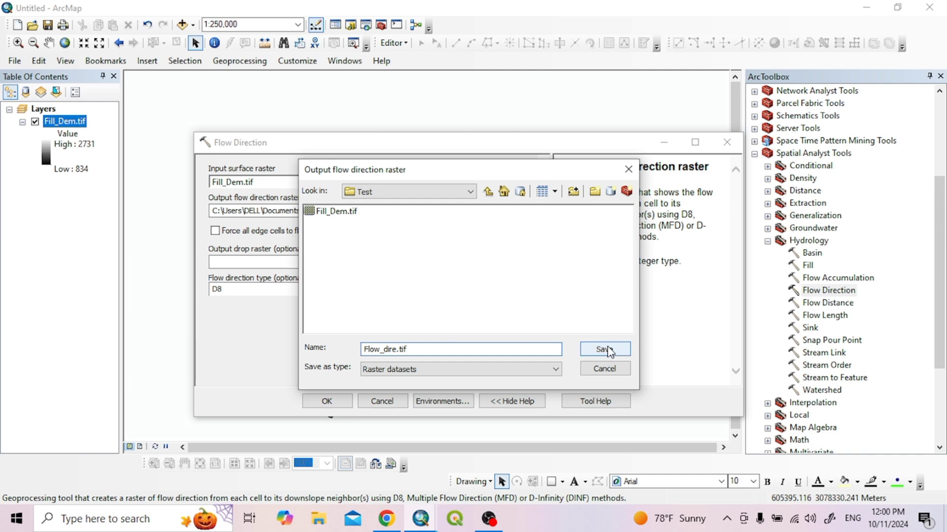
left_click(604, 349)
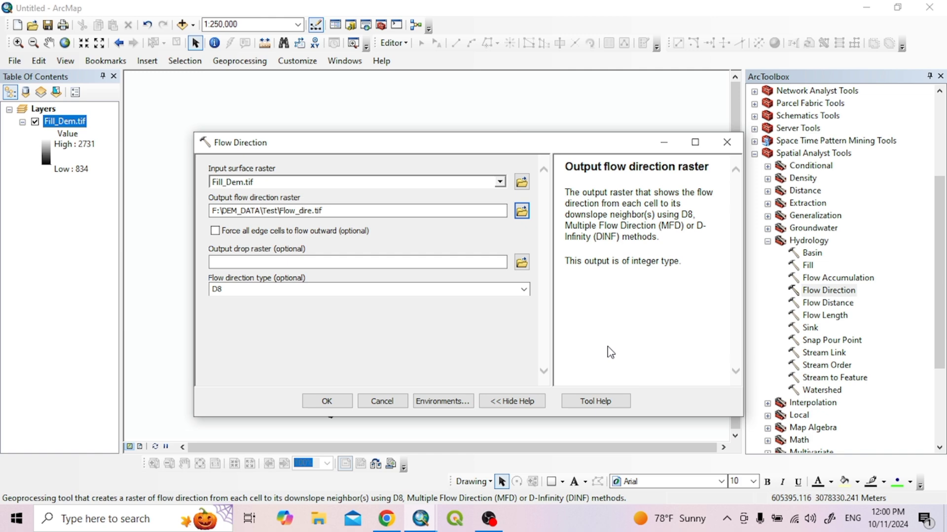
mouse_move(452, 361)
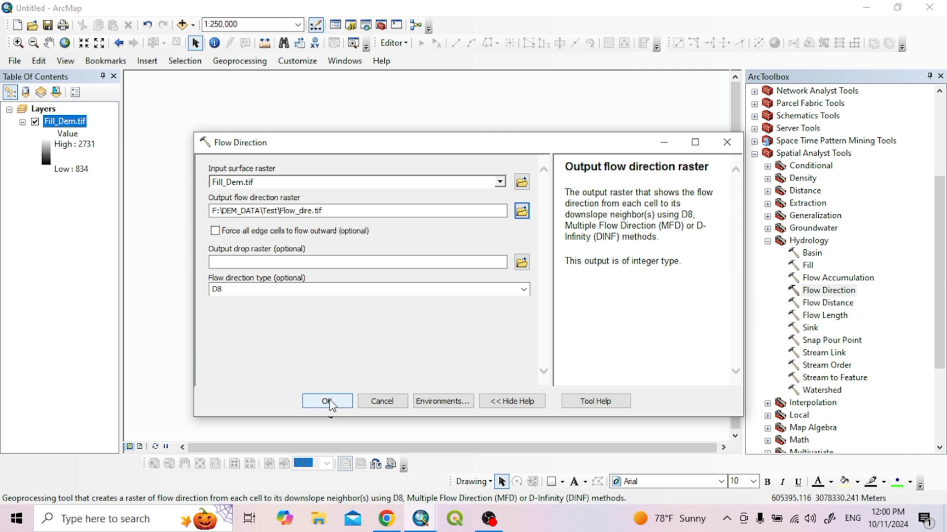
Run Flow Direction to add the D8 raster Flow_dire.tif to the map
left_click(326, 401)
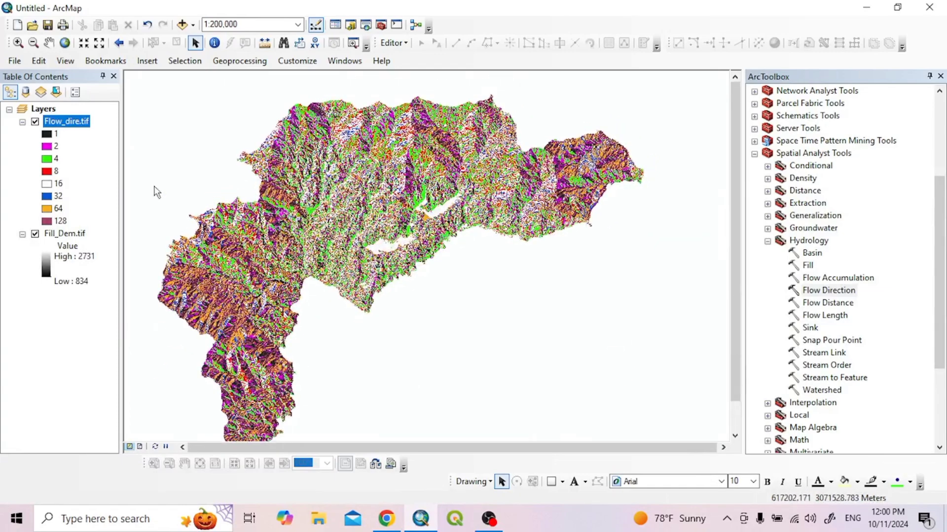
mouse_move(542, 276)
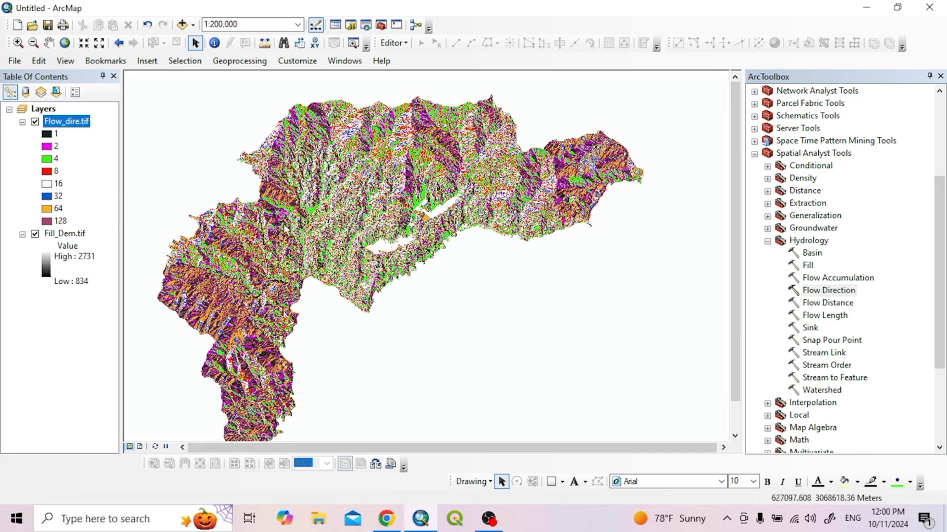
mouse_move(645, 304)
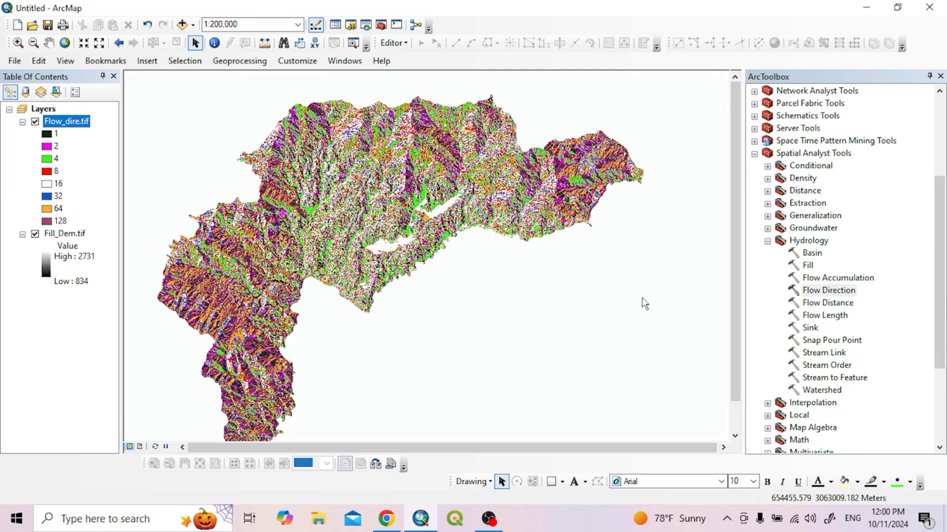
mouse_move(820, 286)
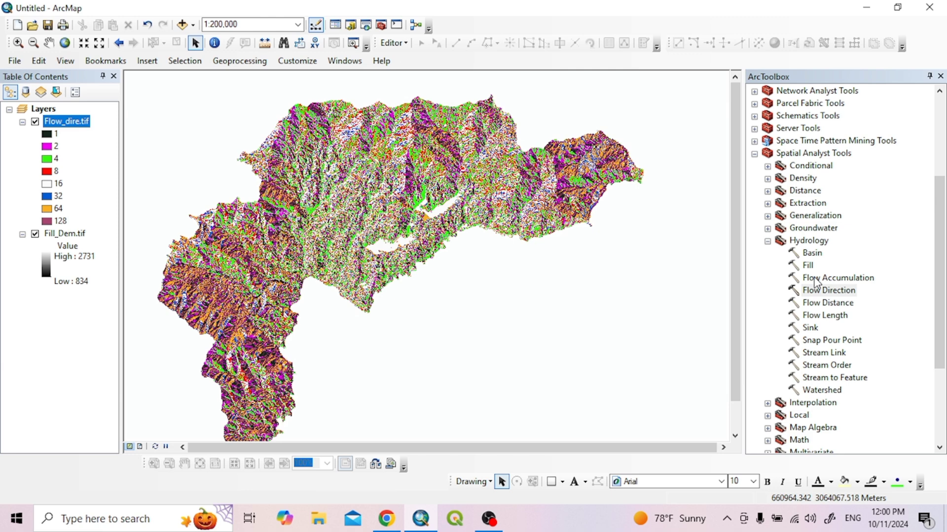
Set up Flow Accumulation on Flow_dire.tif with output F:\DEM_DATA\Test\Flow_Acu.tif
double_click(836, 279)
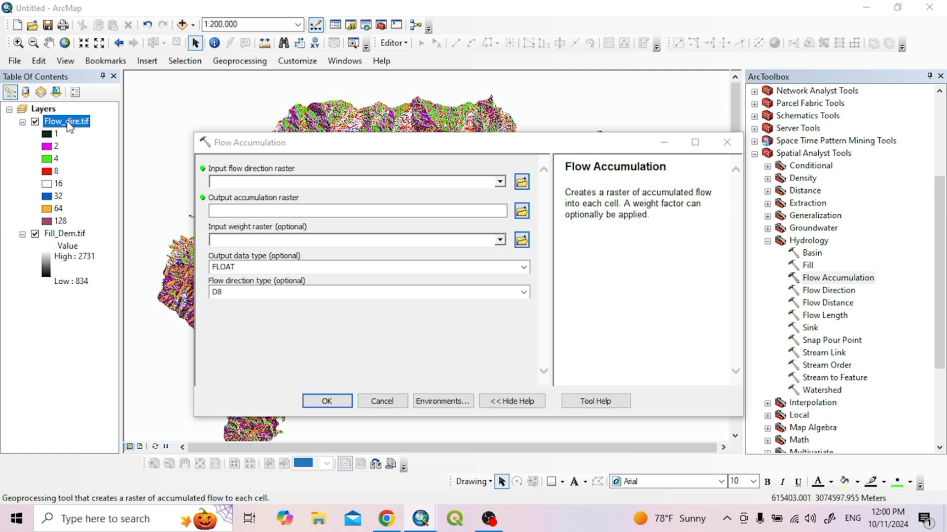
left_click(499, 182)
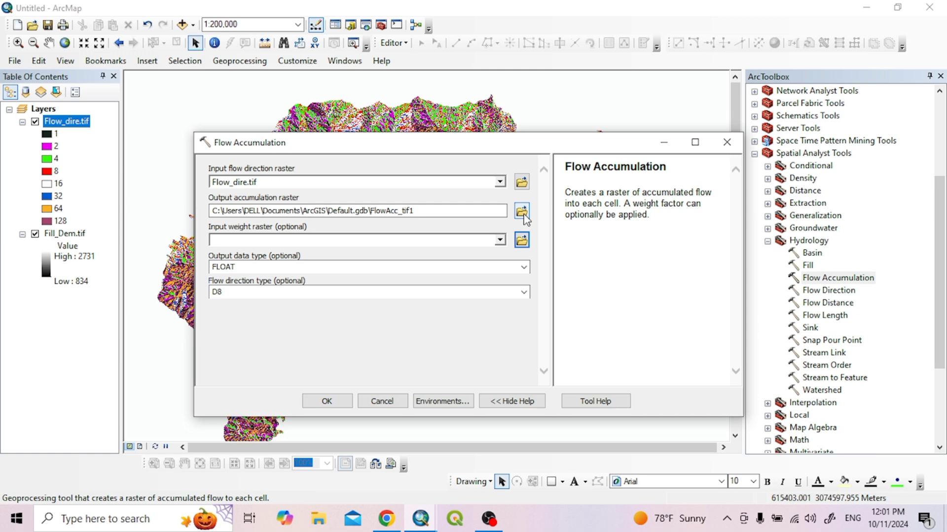
left_click(520, 210)
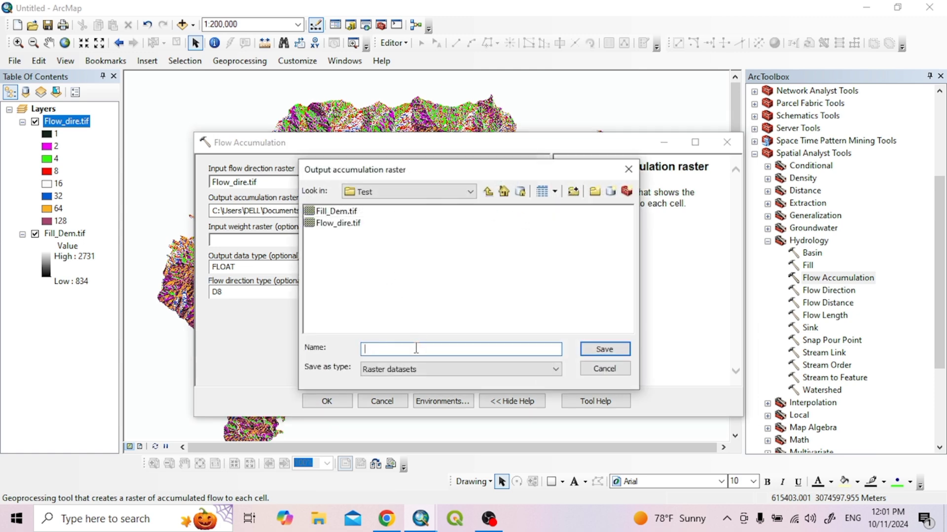
type("Flow_Acu.t")
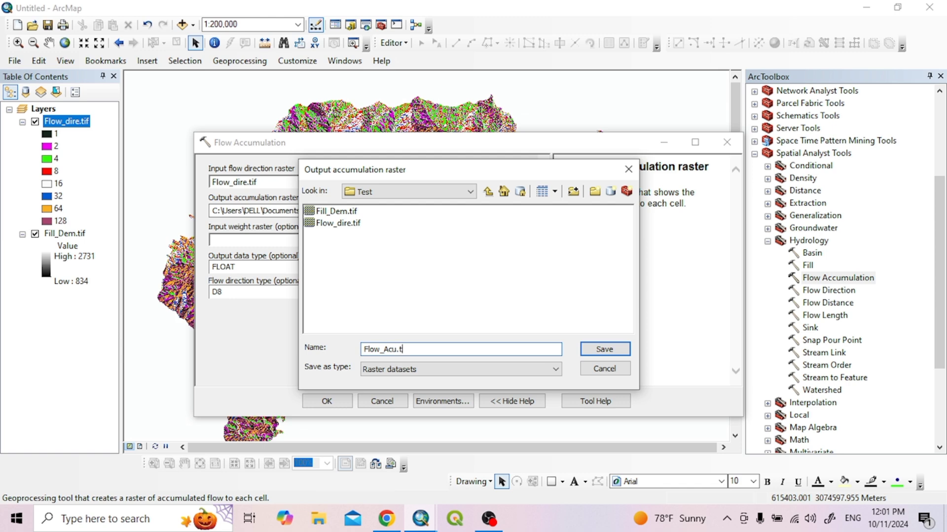
type("if")
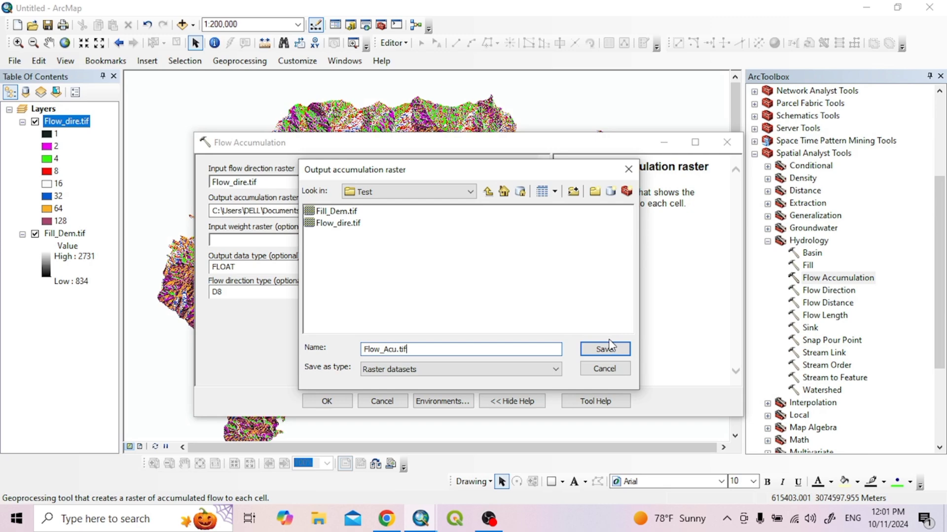
left_click(604, 349)
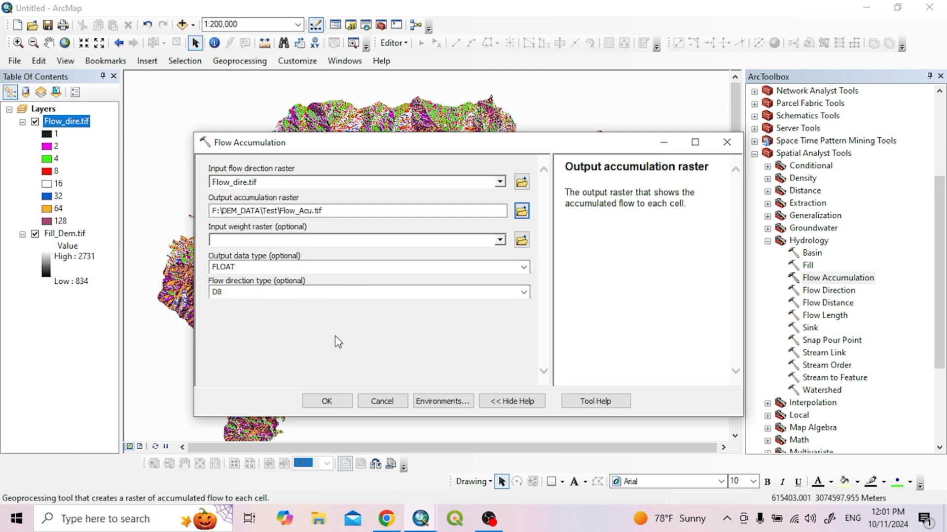
Run Flow Accumulation to add Flow_Acu.tif (0–122573) to the map
left_click(326, 401)
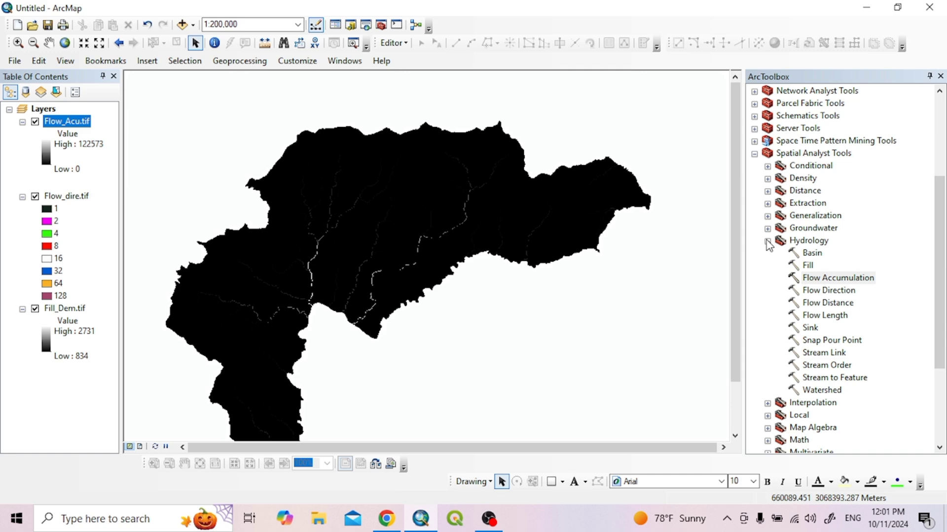
scroll("down", 3)
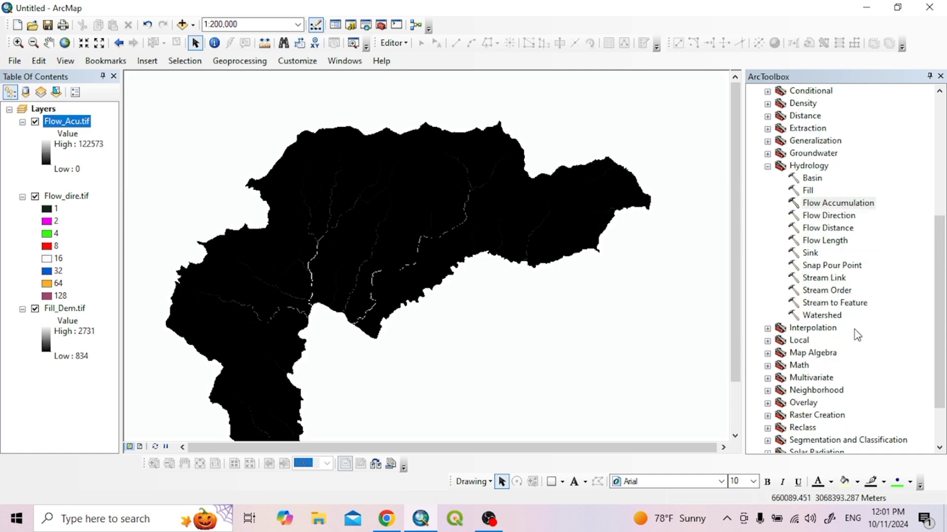
mouse_move(767, 357)
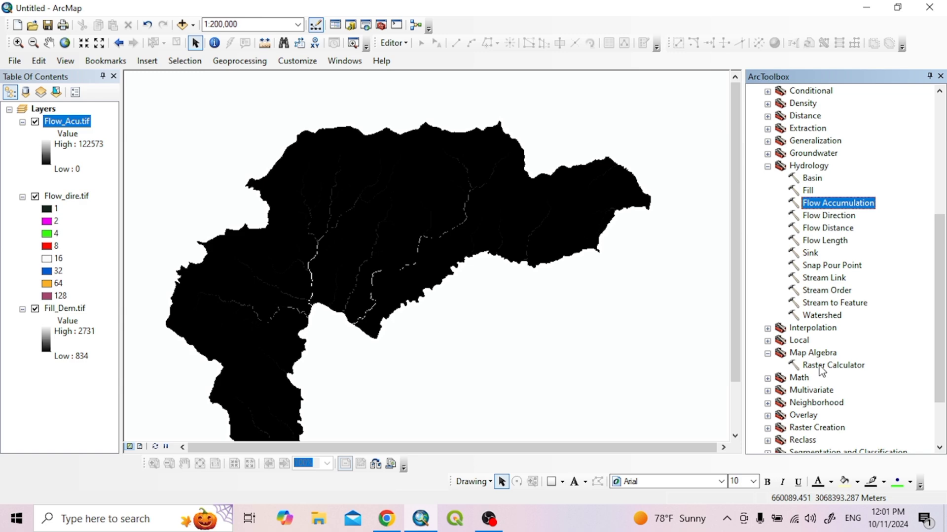
Build the Raster Calculator expression "Flow_Acu.tif" > 2000
double_click(832, 365)
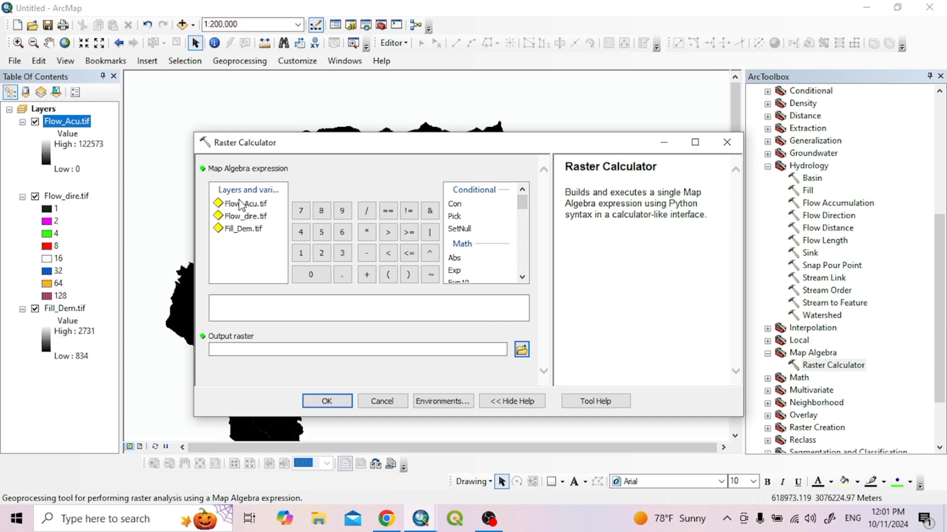
left_click(244, 203)
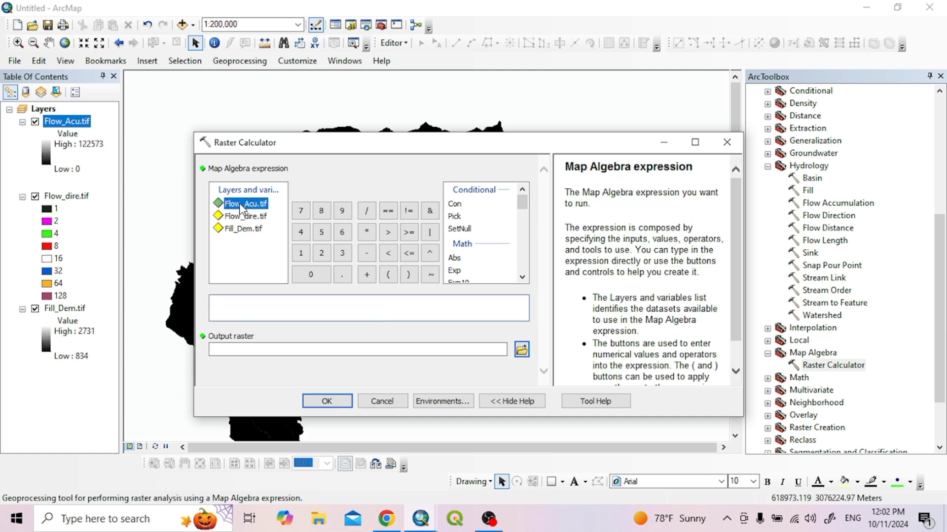
double_click(244, 203)
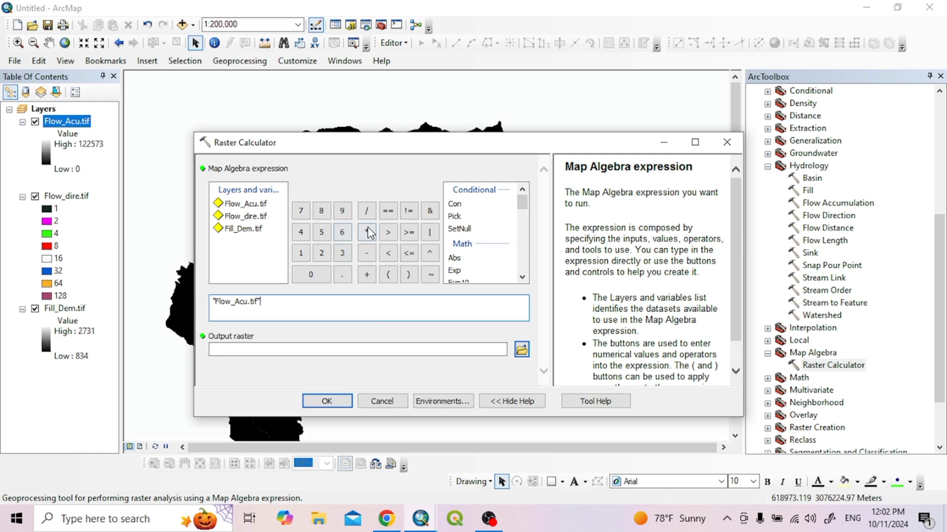
left_click(389, 232)
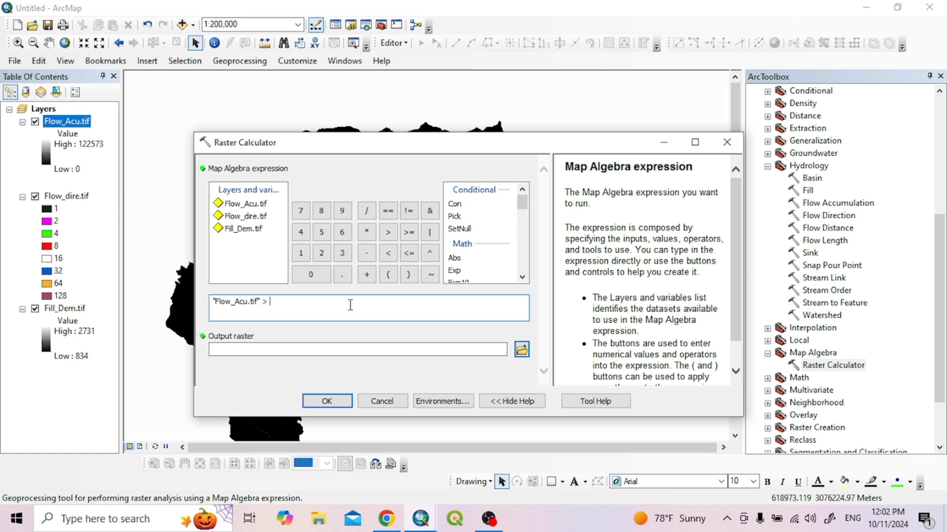
type("2")
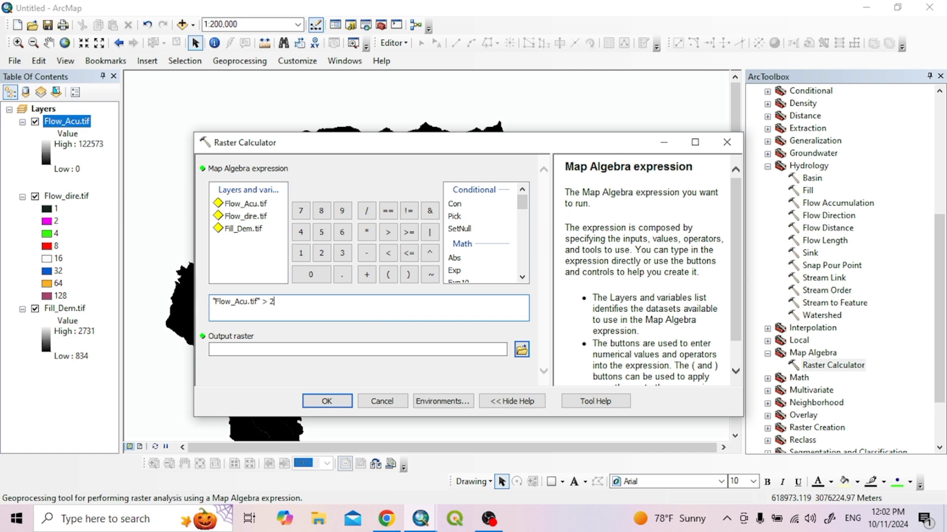
type("000")
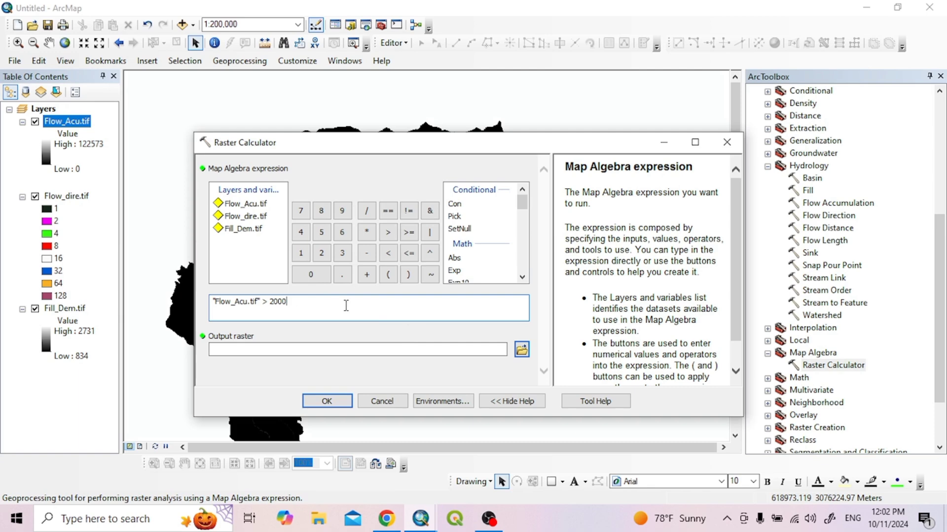
Set the output raster to Draiage.tif in the F:\DEM_DATA\Test folder
left_click(520, 349)
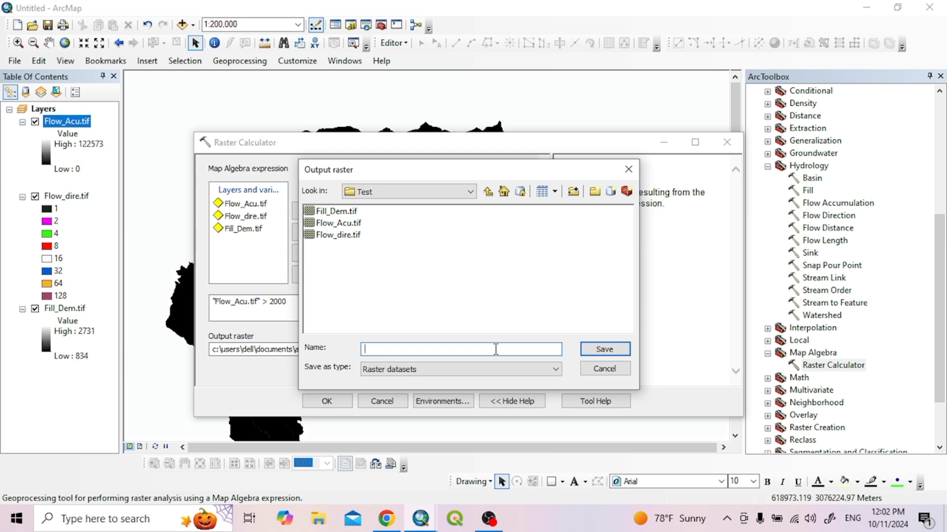
type("Drai")
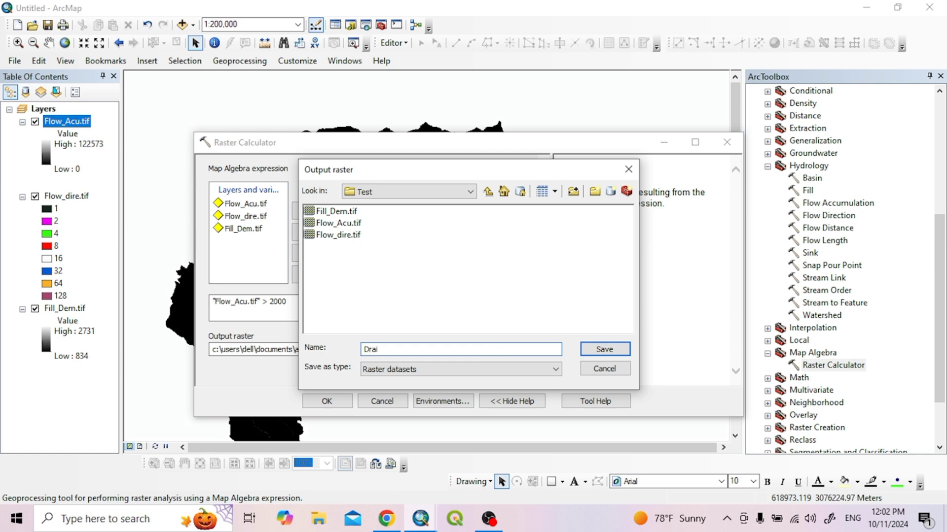
type("age")
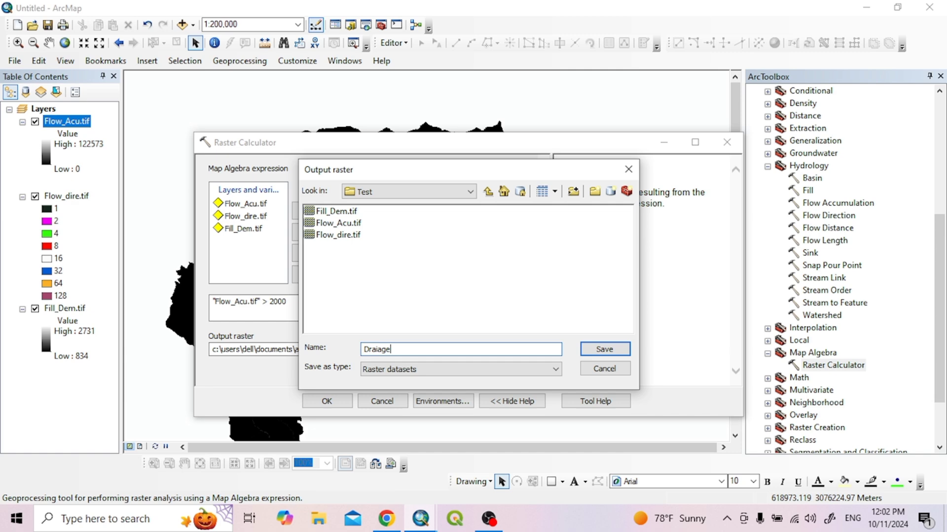
type(".tif")
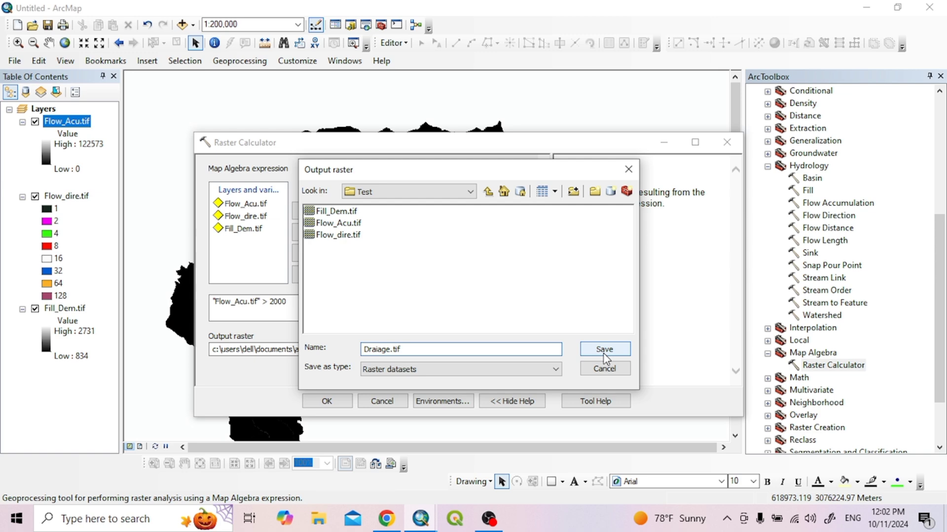
left_click(606, 349)
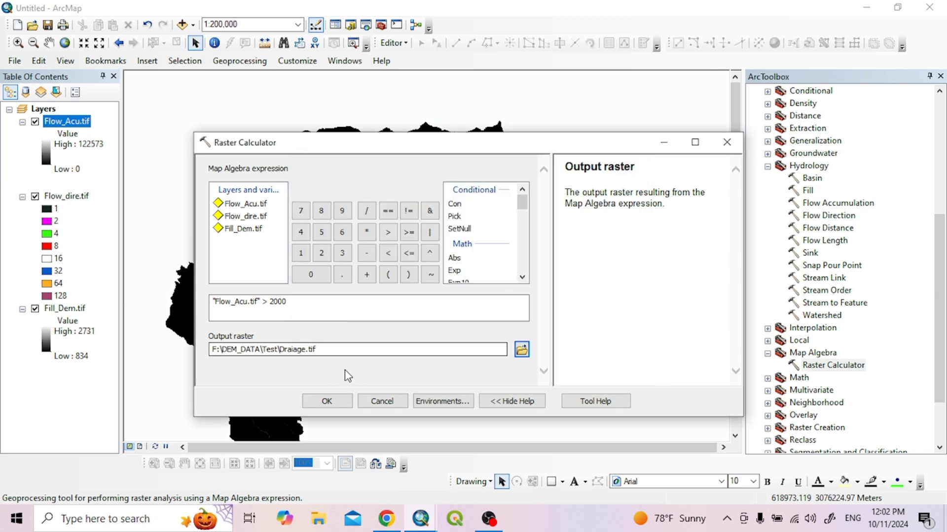
Run the calculation to add Draiage.tif, then browse the Catalog tree into F:\DEM_DATA
left_click(326, 401)
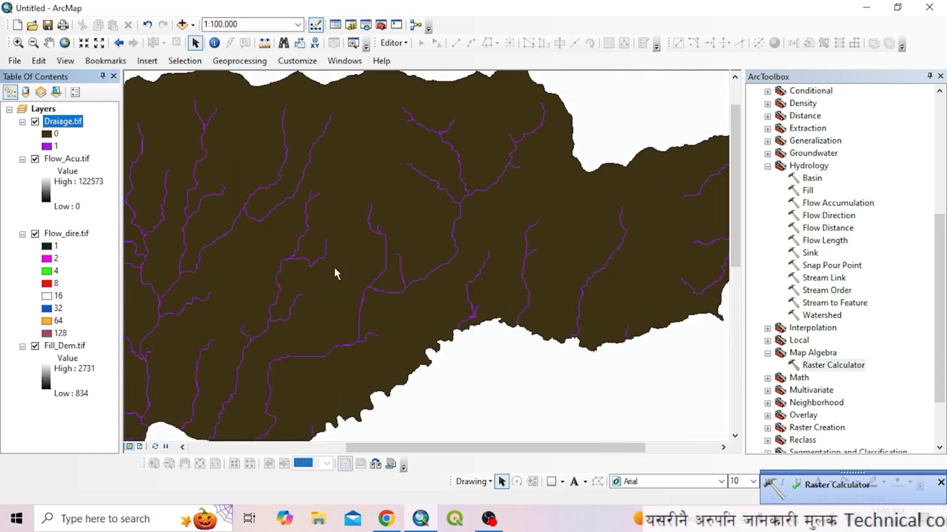
scroll("down", 3)
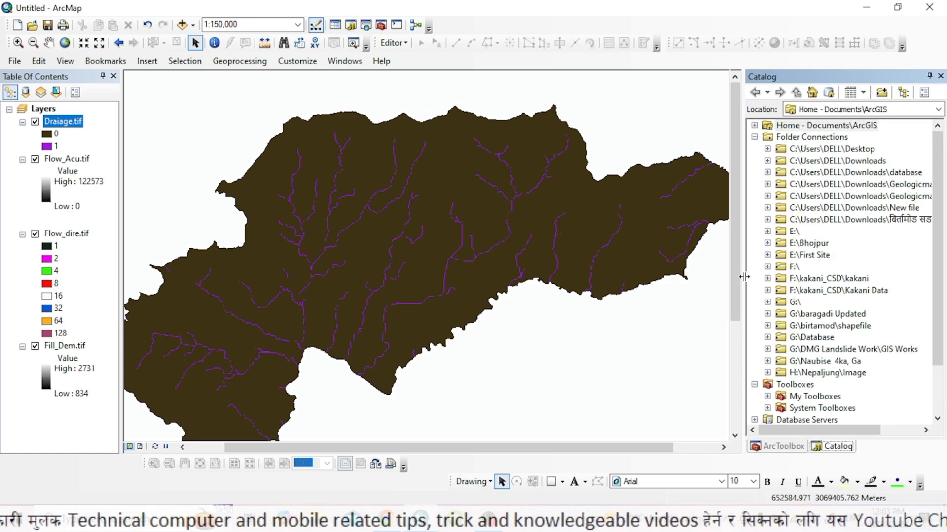
mouse_move(809, 307)
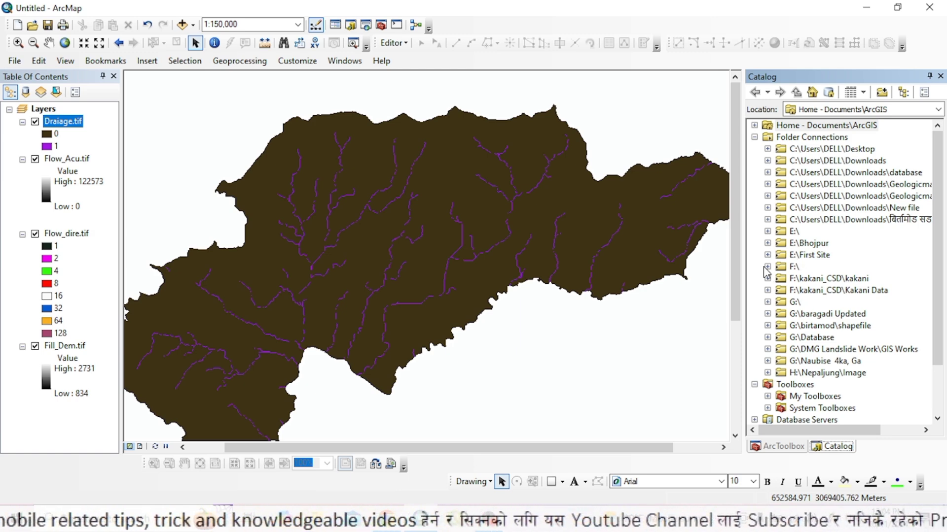
left_click(767, 266)
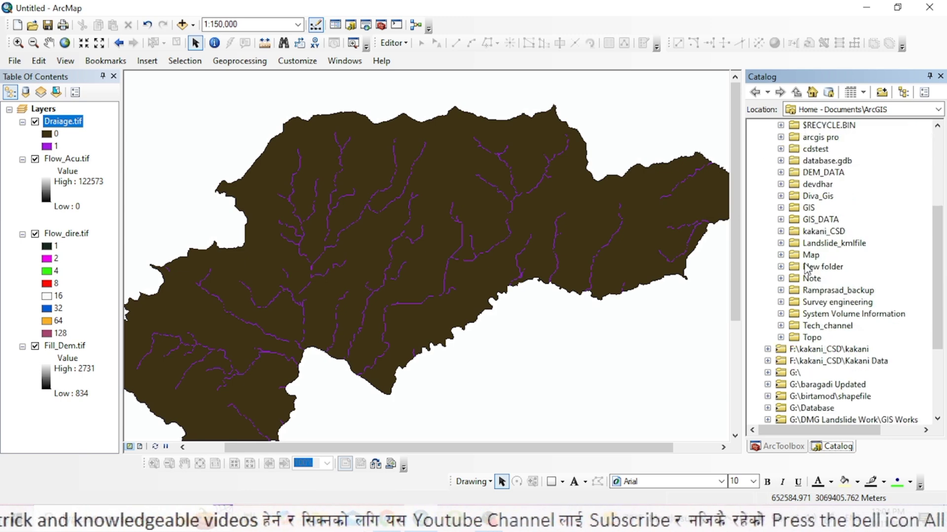
left_click(781, 219)
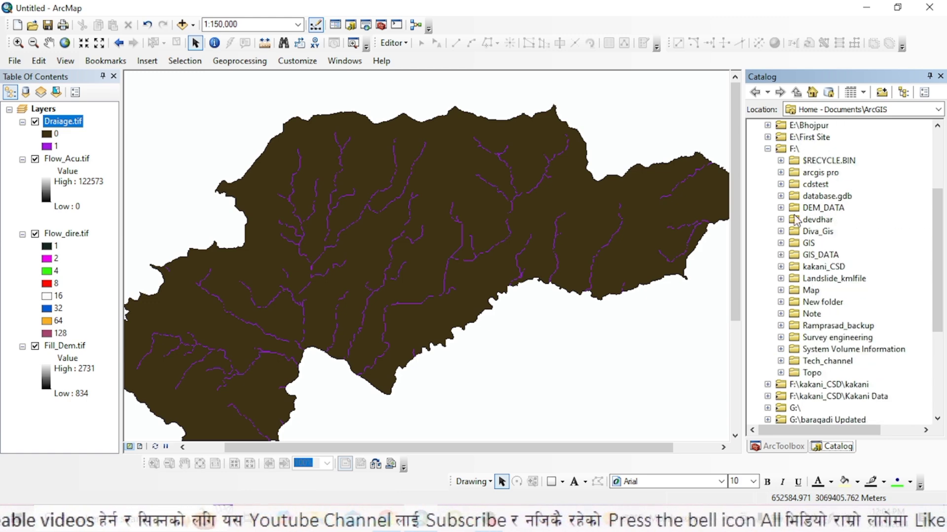
left_click(781, 207)
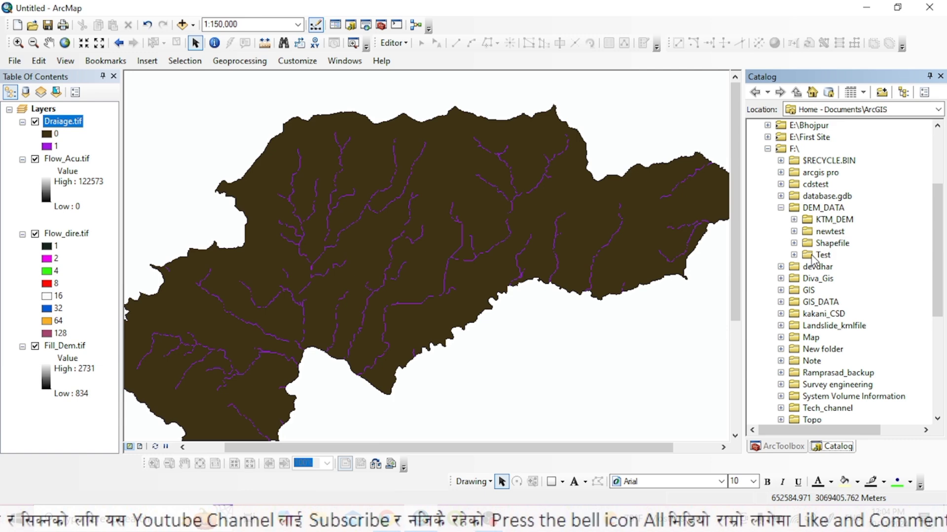
Start a new shapefile named Pour_Point of type Point in the Test folder
right_click(822, 254)
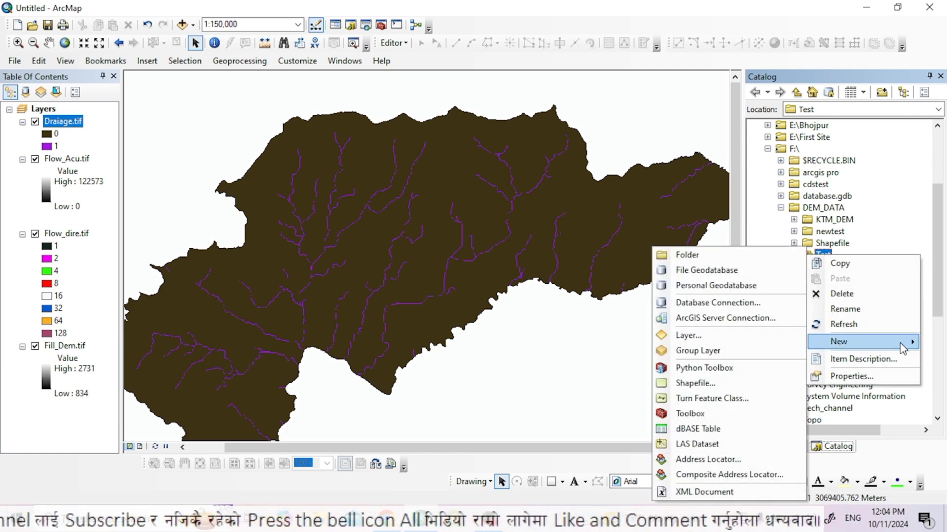
mouse_move(694, 383)
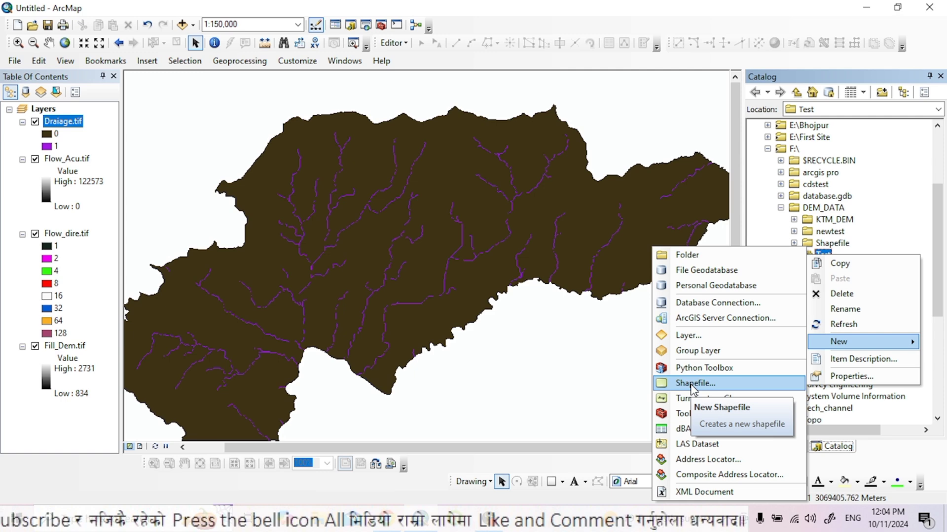
left_click(696, 384)
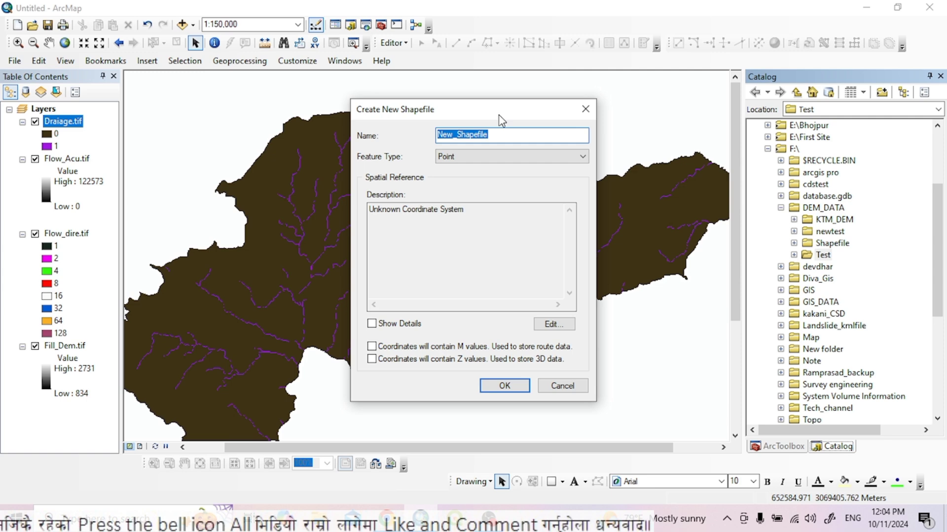
type("P")
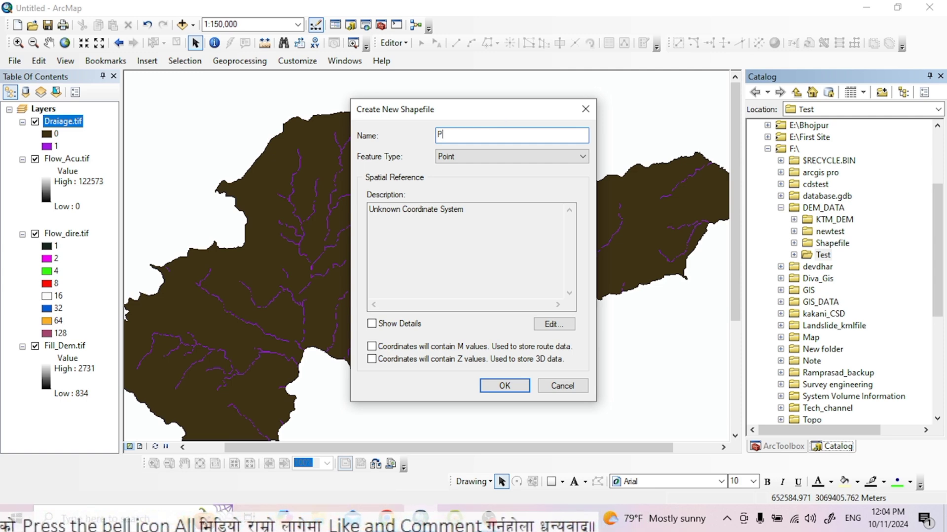
type("our")
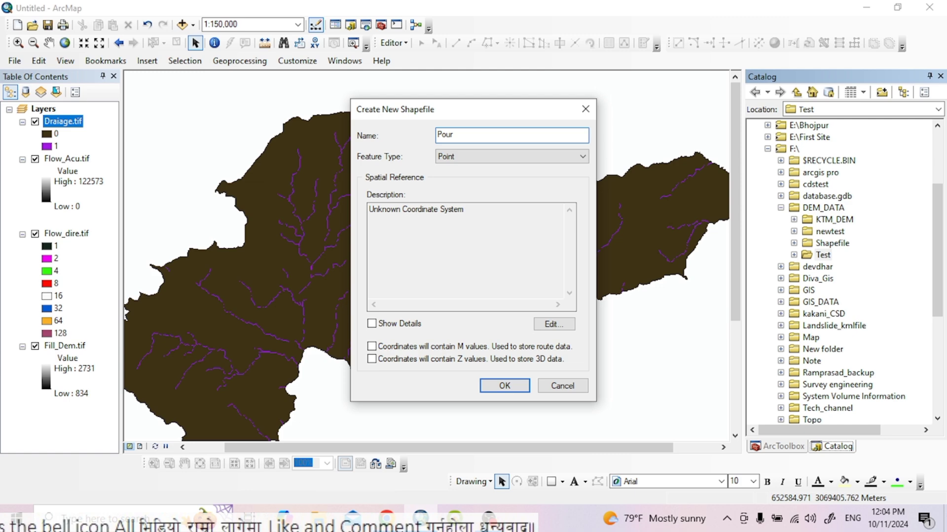
type("_Point")
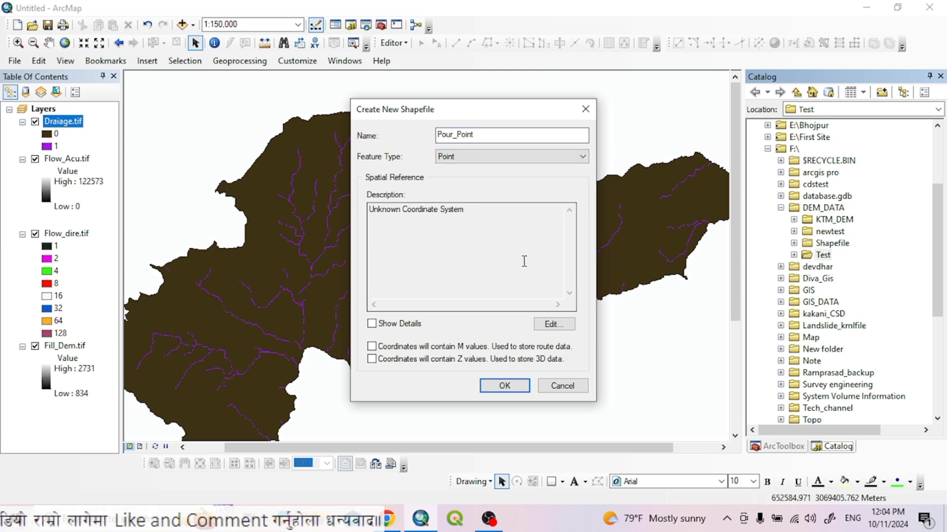
Assign the Nepal_MUTM_Central_84_Everest_1830 coordinate system and create the shapefile
left_click(554, 323)
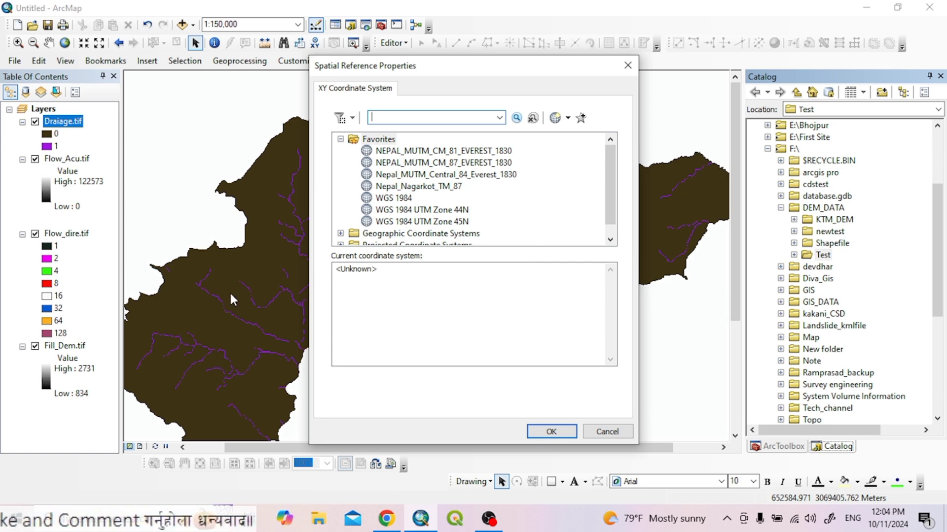
mouse_move(252, 266)
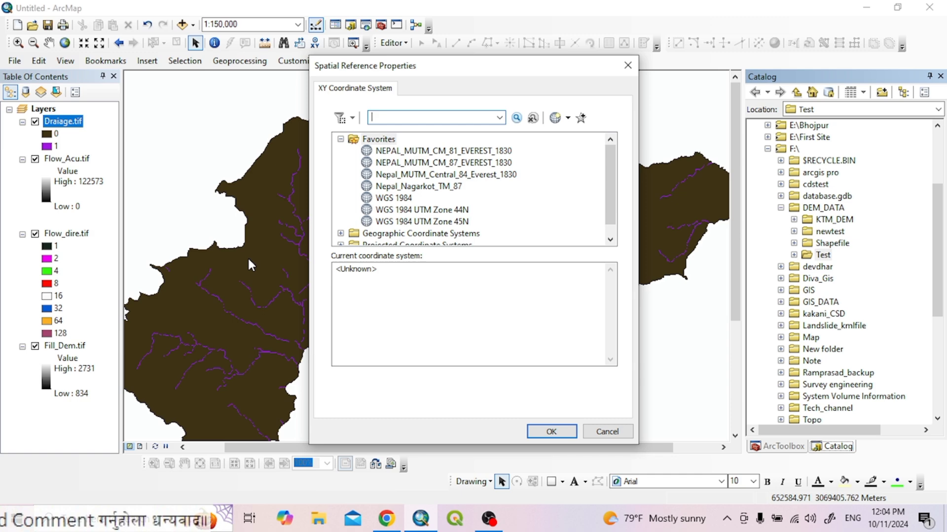
mouse_move(467, 178)
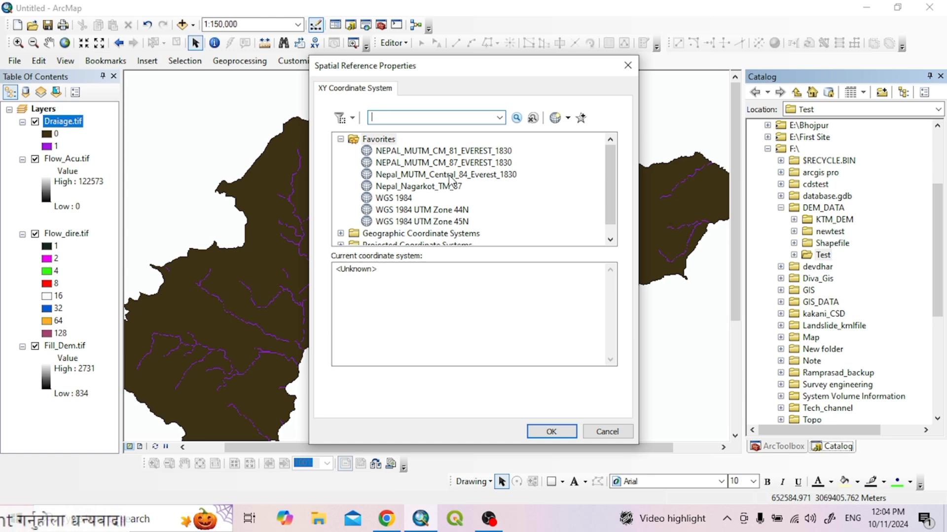
left_click(446, 173)
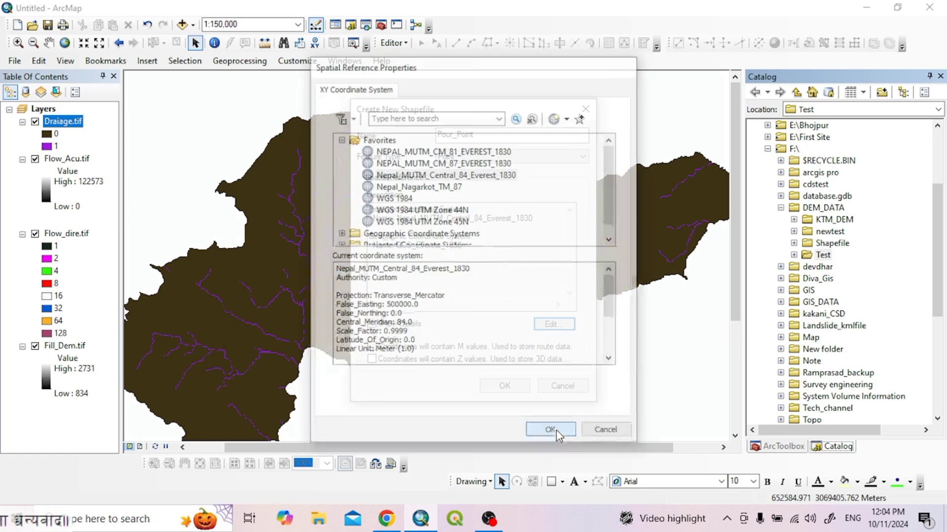
left_click(550, 430)
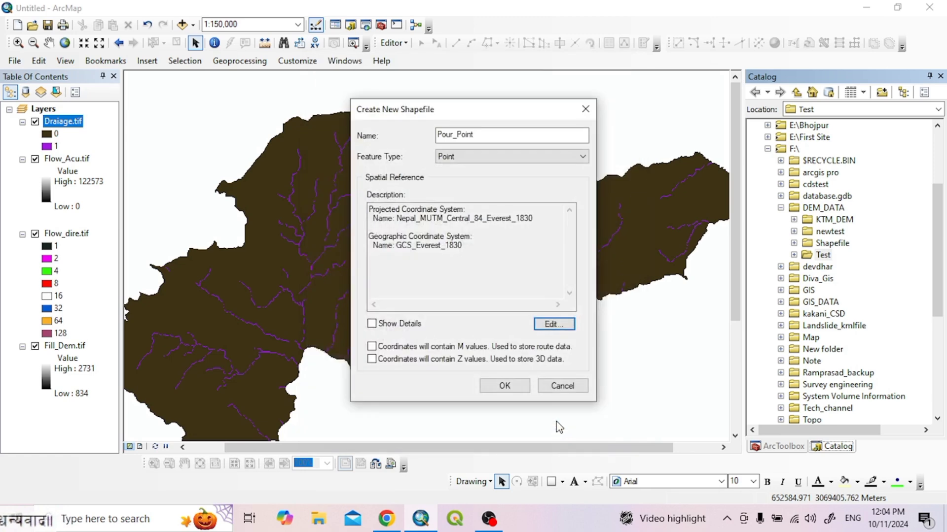
left_click(503, 386)
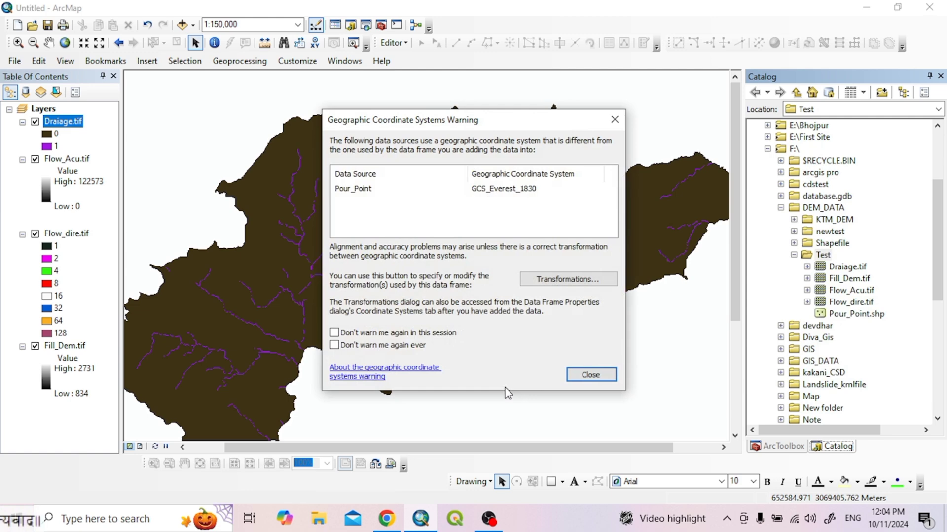
Dismiss the warning and symbolize Pour_Point as a green Circle 3 marker at size 15
left_click(591, 375)
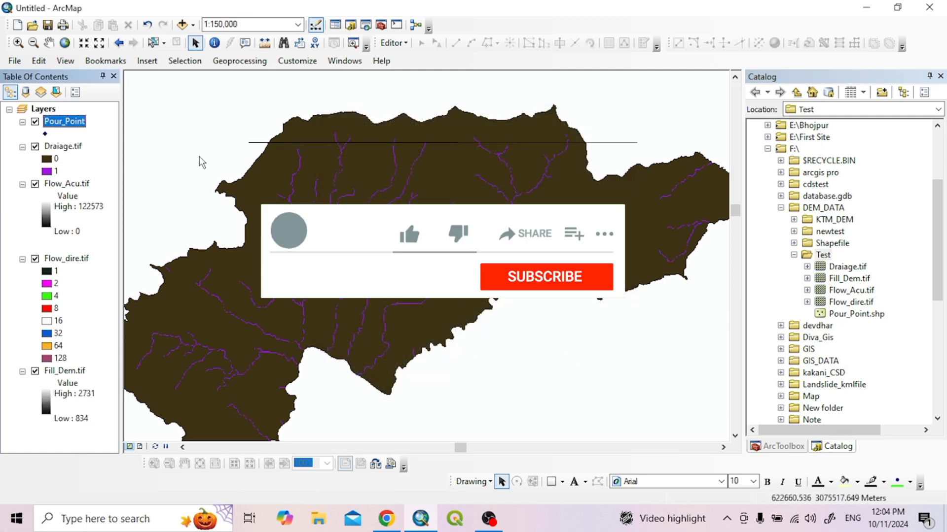
left_click(545, 276)
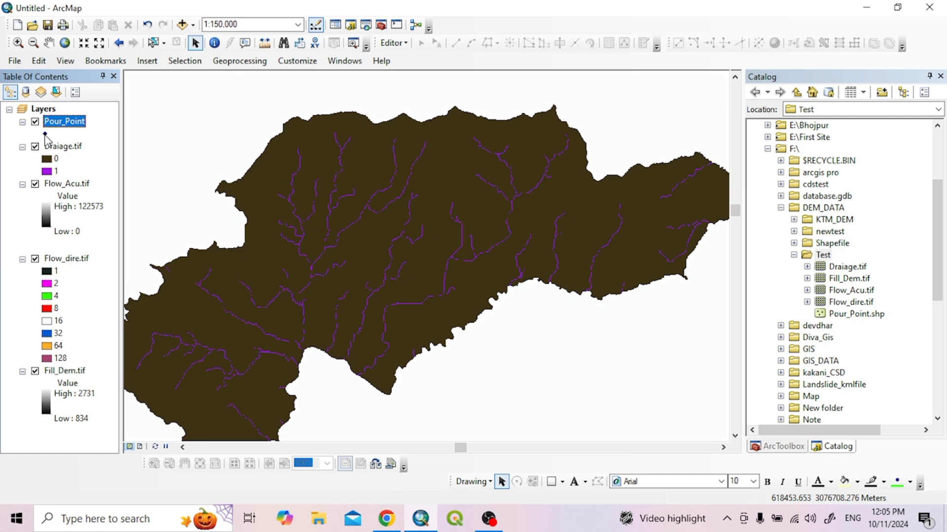
left_click(44, 134)
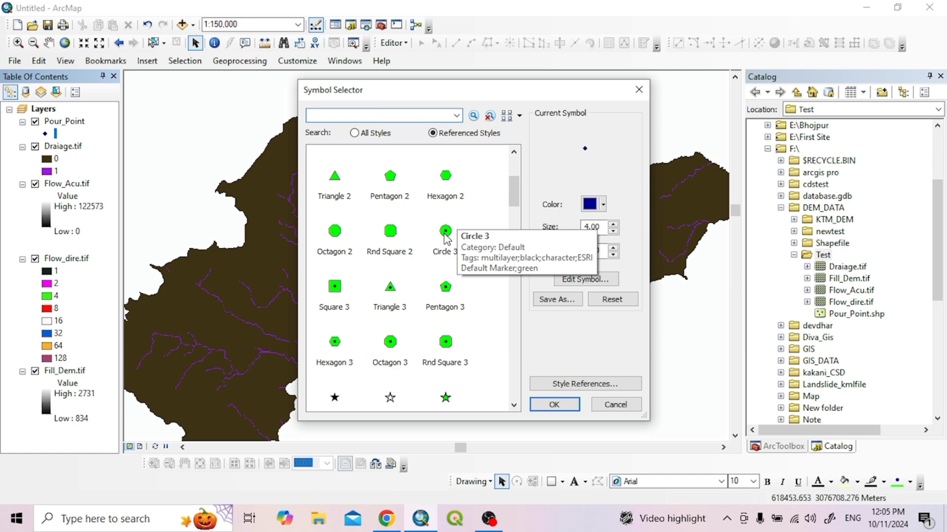
left_click(445, 231)
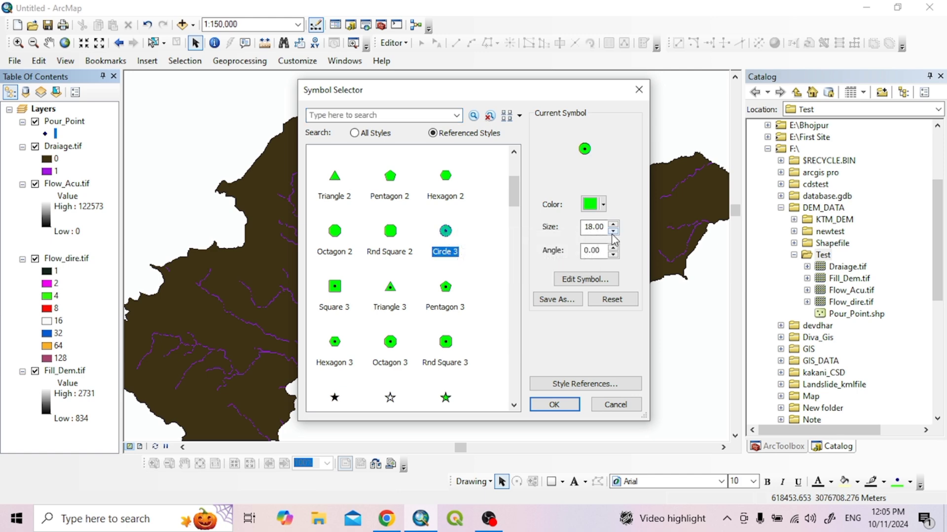
left_click(613, 231)
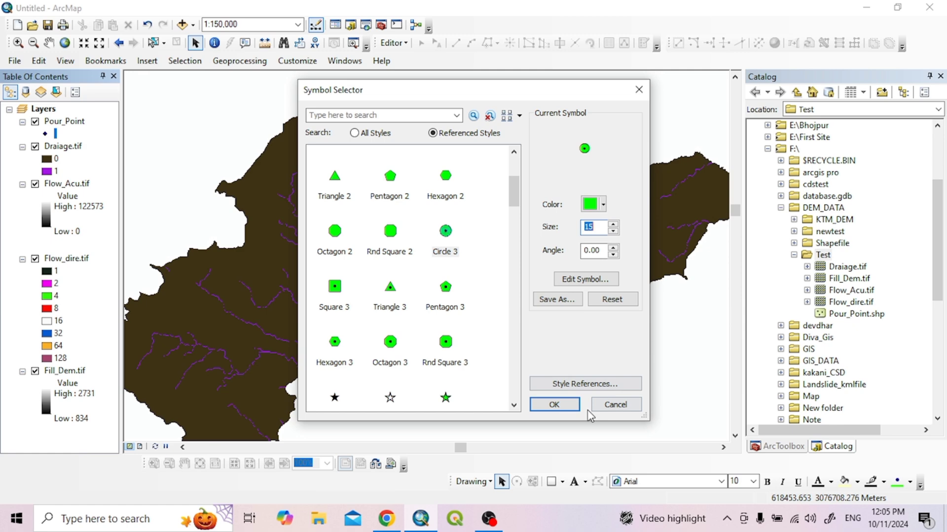
left_click(554, 404)
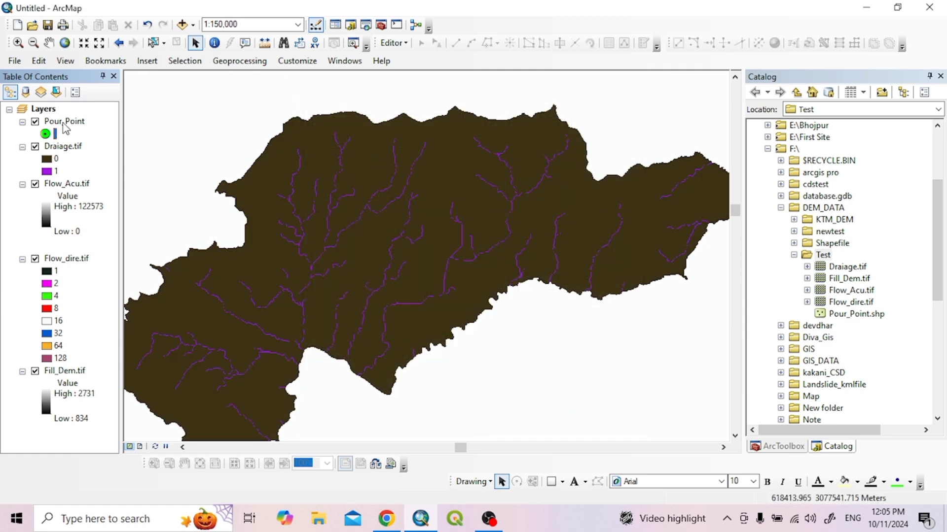
Start editing Pour_Point despite the spatial reference warning and show the Create Features window
right_click(63, 121)
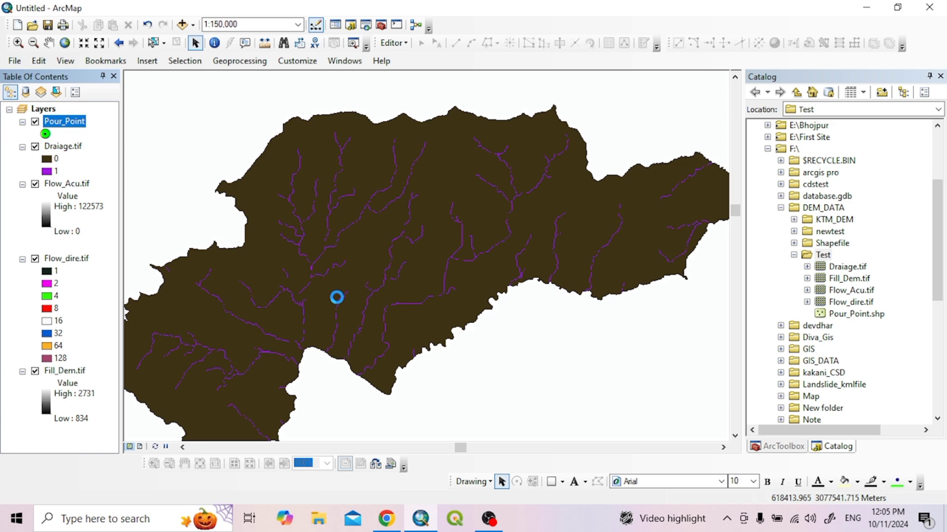
left_click(390, 43)
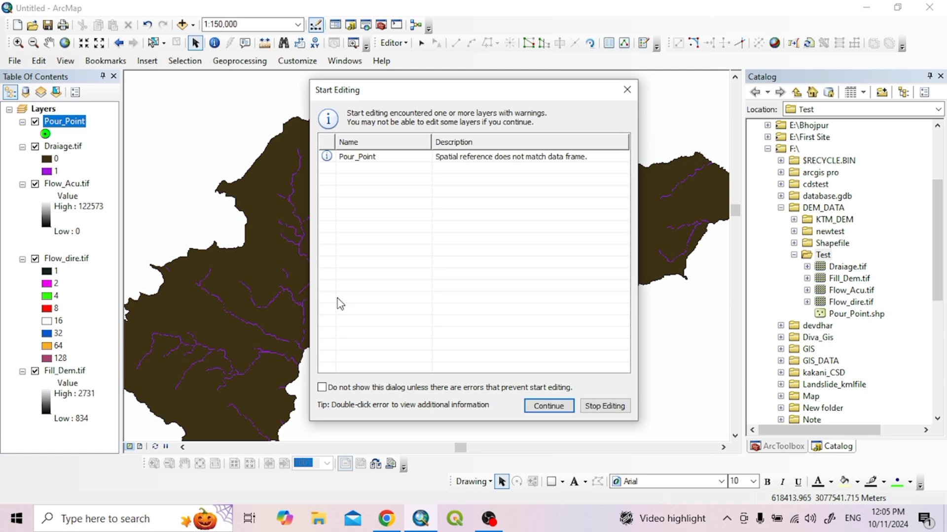
left_click(367, 156)
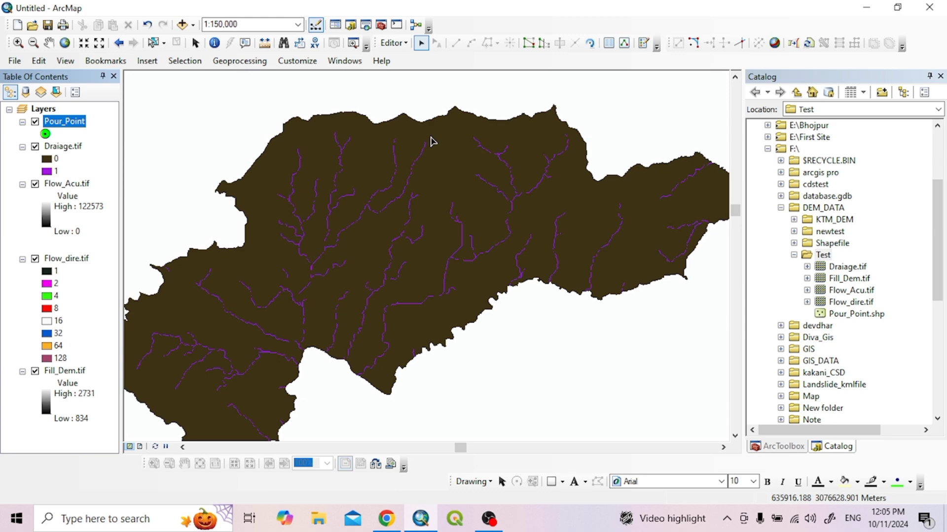
mouse_move(643, 43)
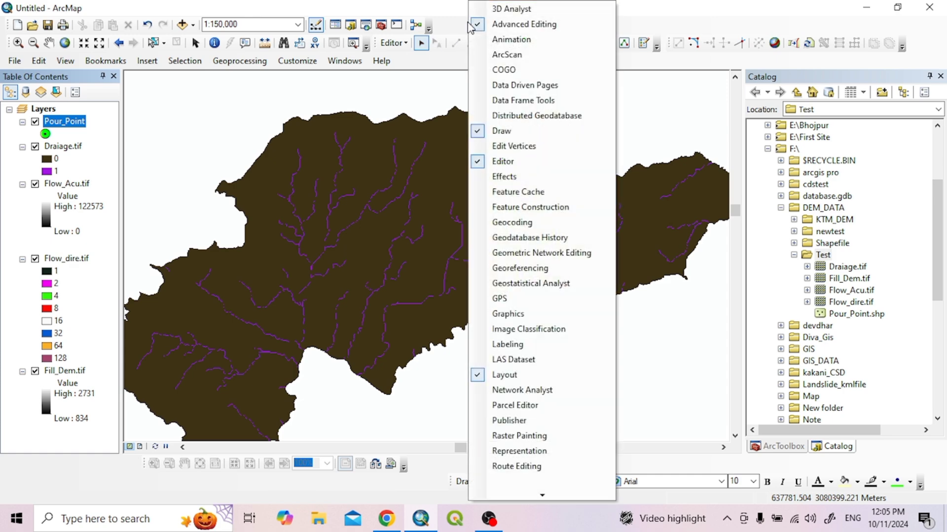
mouse_move(480, 165)
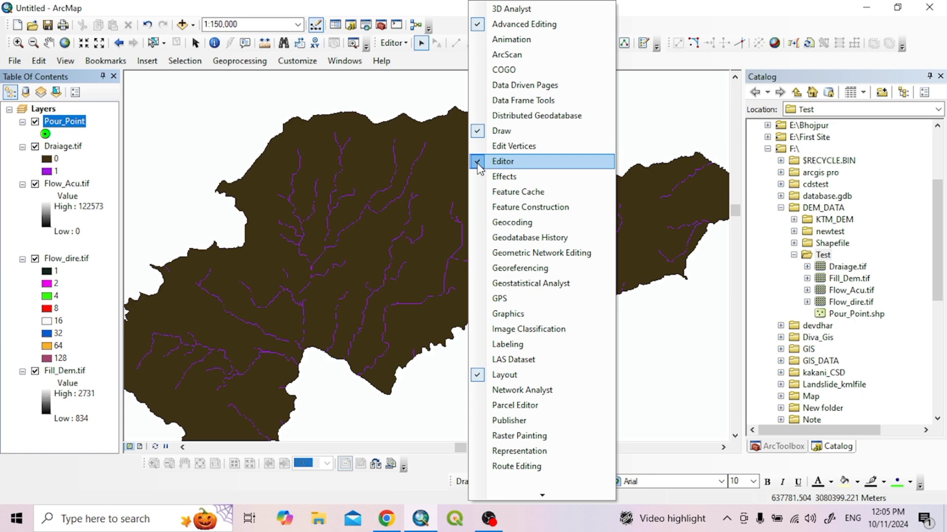
left_click(478, 162)
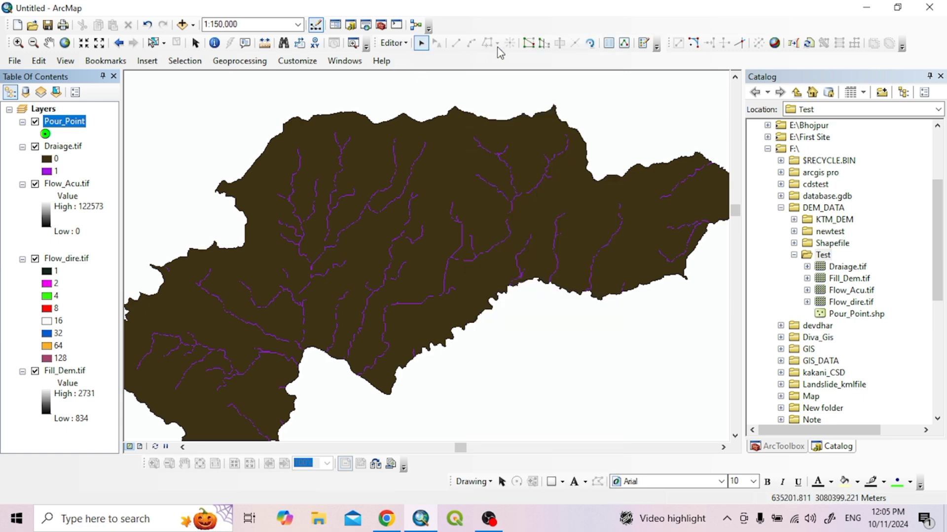
left_click(643, 43)
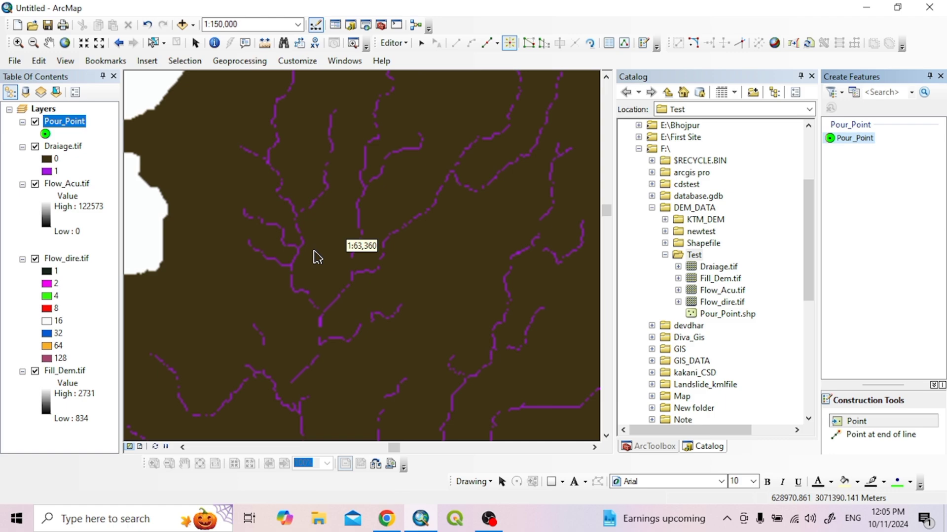
Place a Pour_Point on the main stream channel below the junction, then stop editing and save
left_click(316, 256)
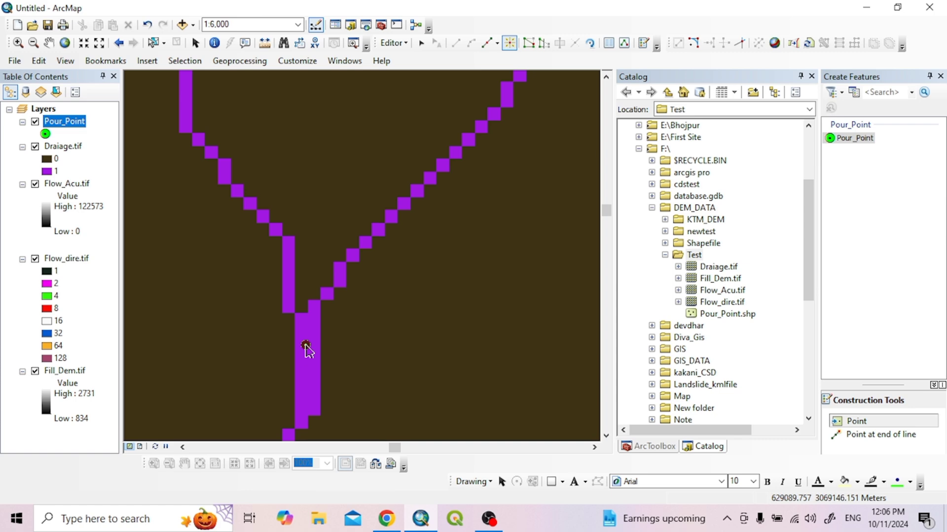
left_click(304, 343)
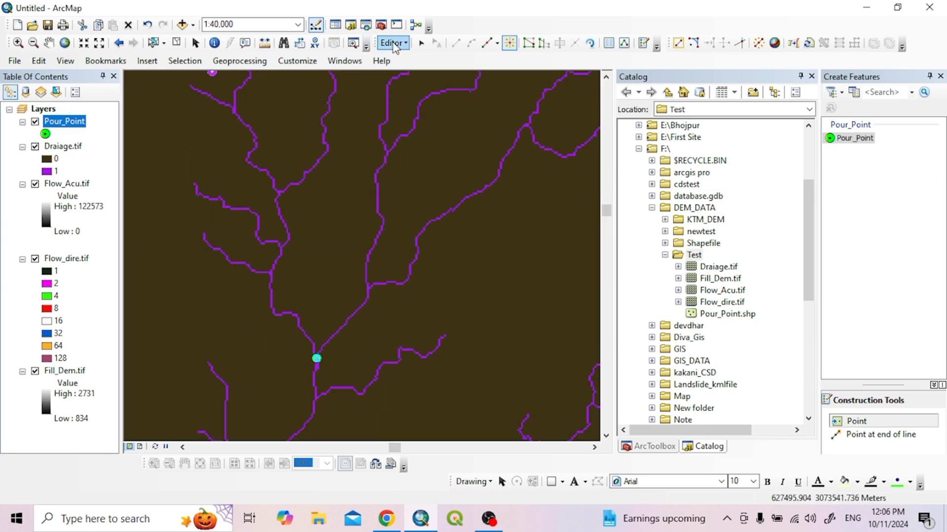
left_click(390, 42)
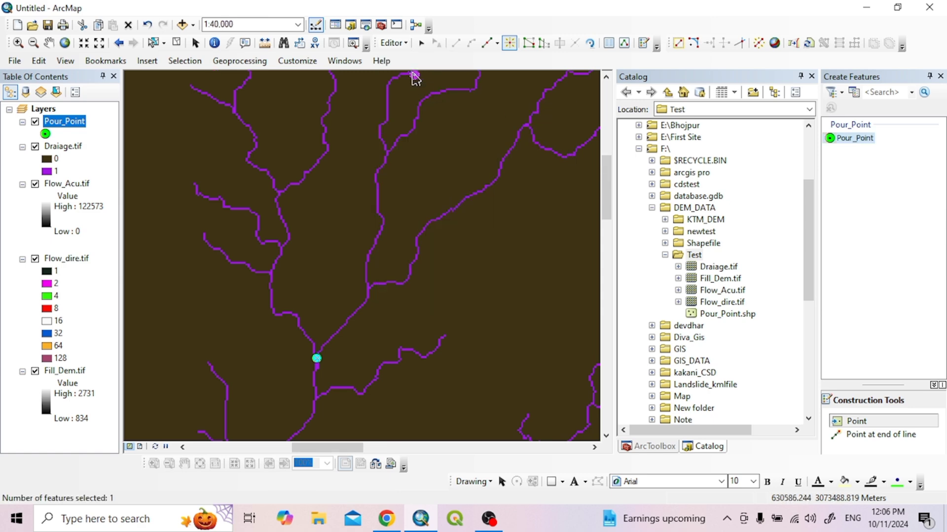
left_click(393, 43)
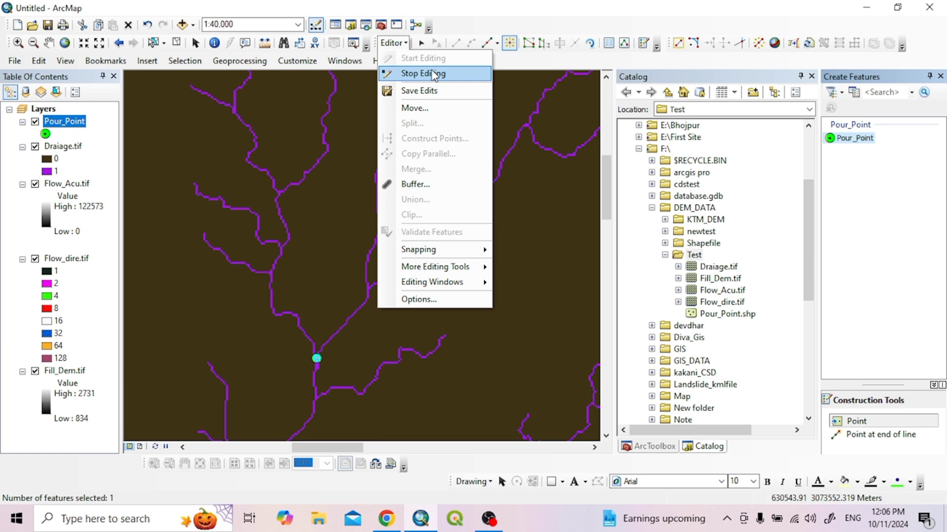
left_click(423, 73)
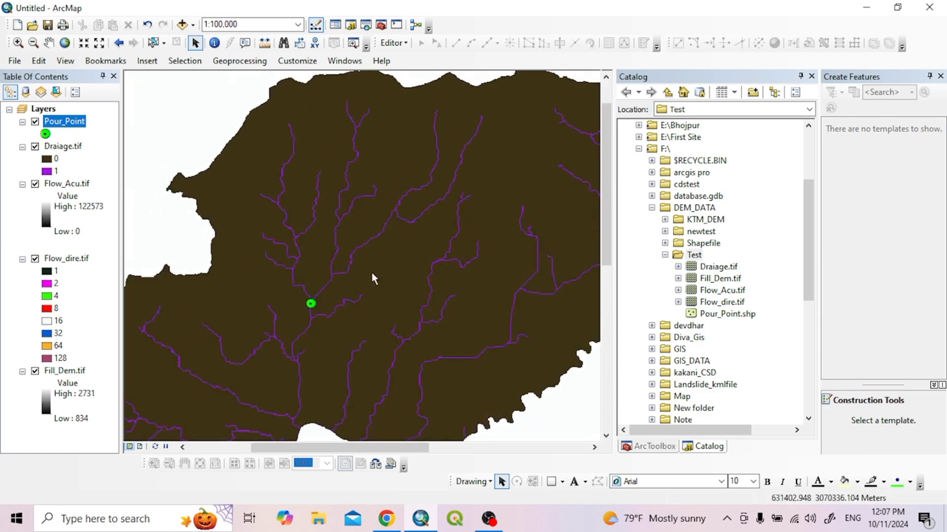
mouse_move(572, 184)
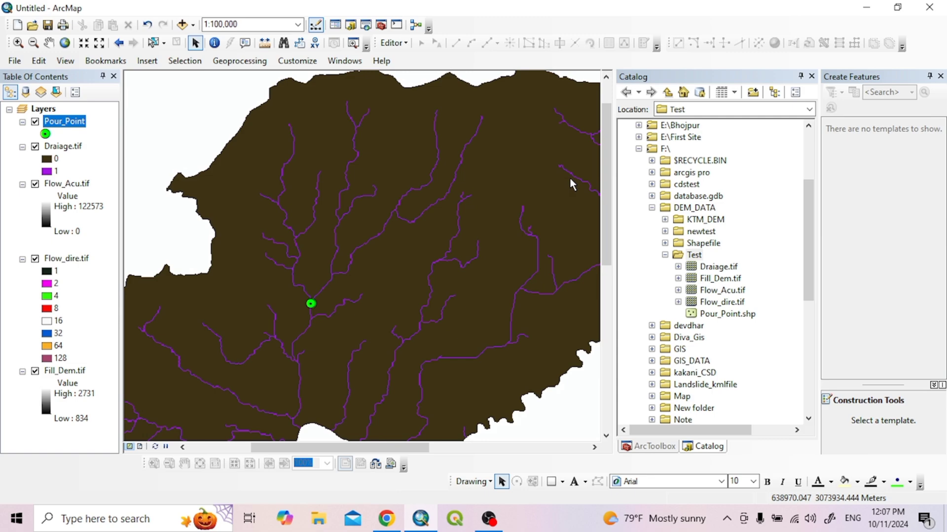
Run Hydrology > Watershed from Flow_dire.tif and Pour_Point, output Test\Watershed.tif
left_click(653, 447)
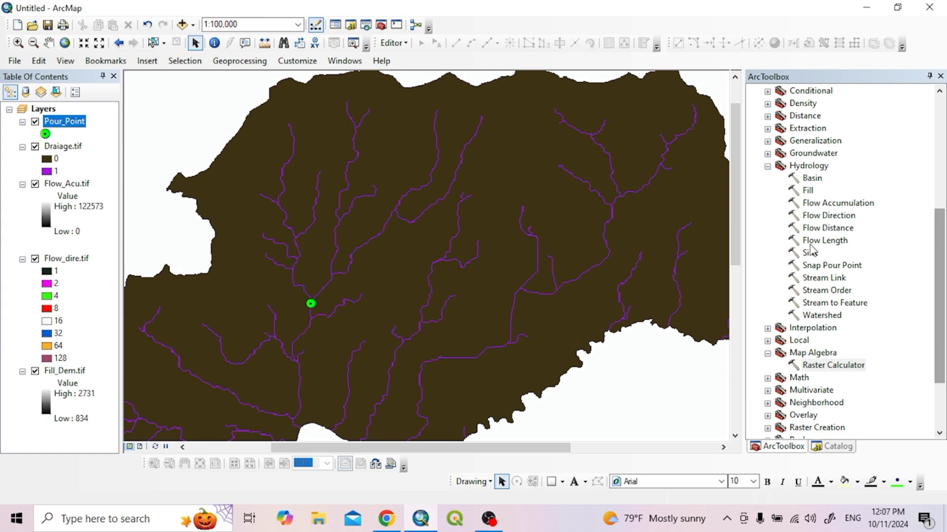
mouse_move(816, 316)
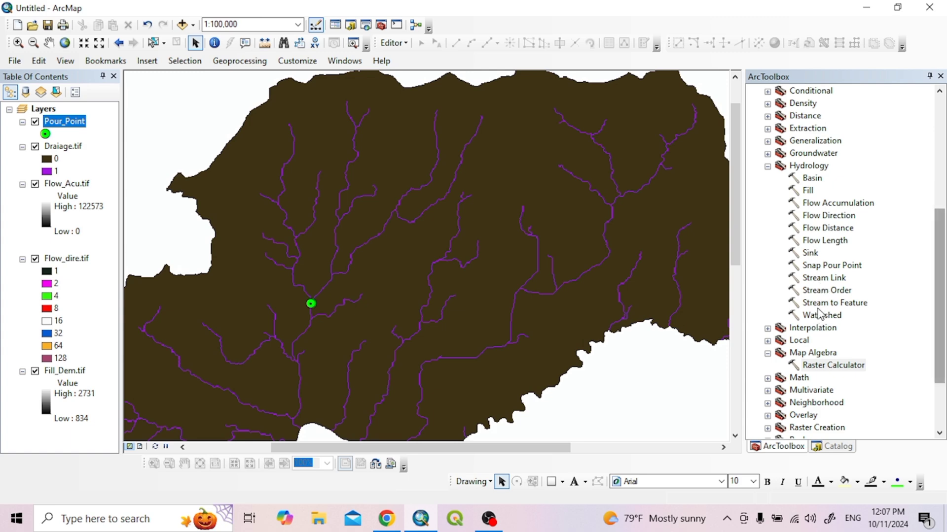
mouse_move(817, 320)
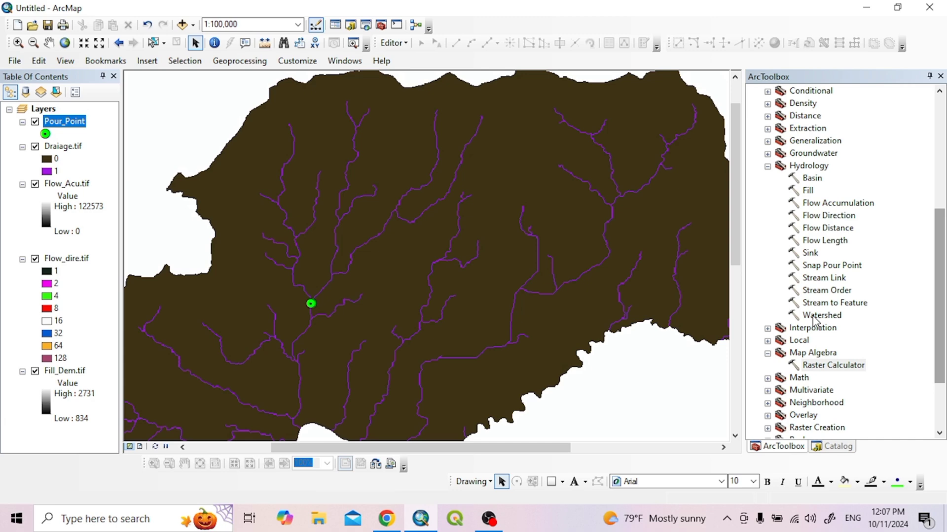
mouse_move(830, 294)
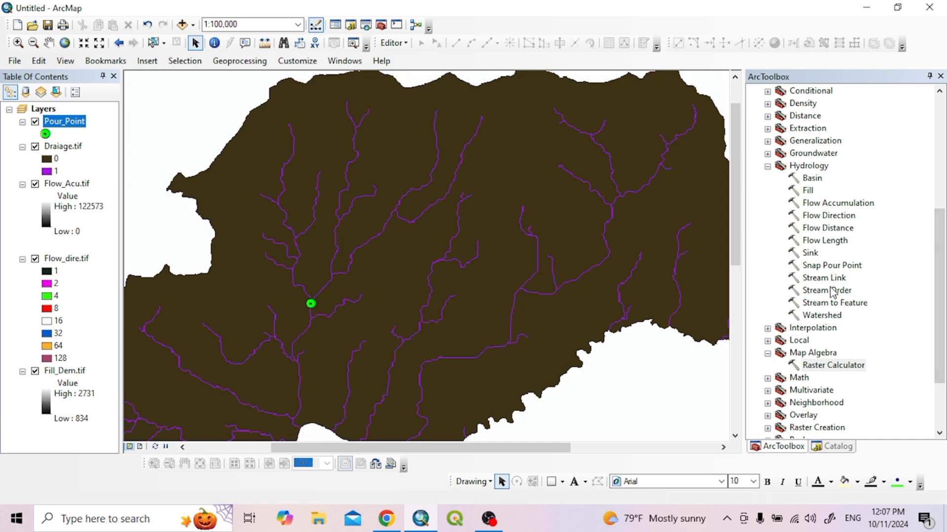
scroll("down", 3)
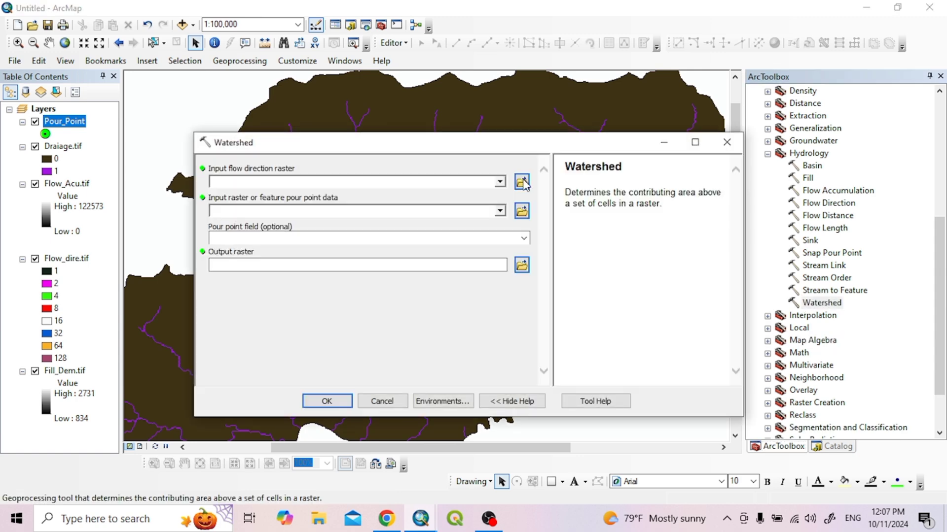
left_click_drag(235, 142, 483, 151)
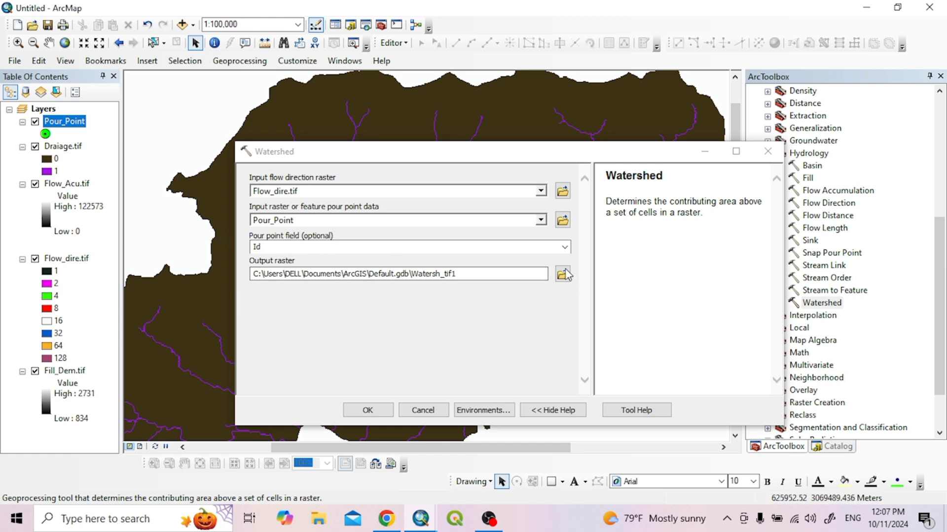
left_click(562, 274)
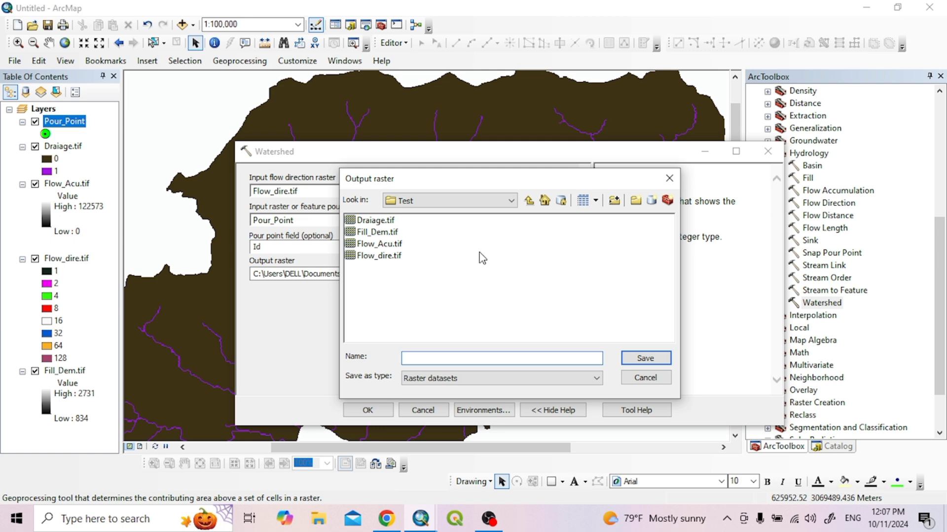
left_click(456, 358)
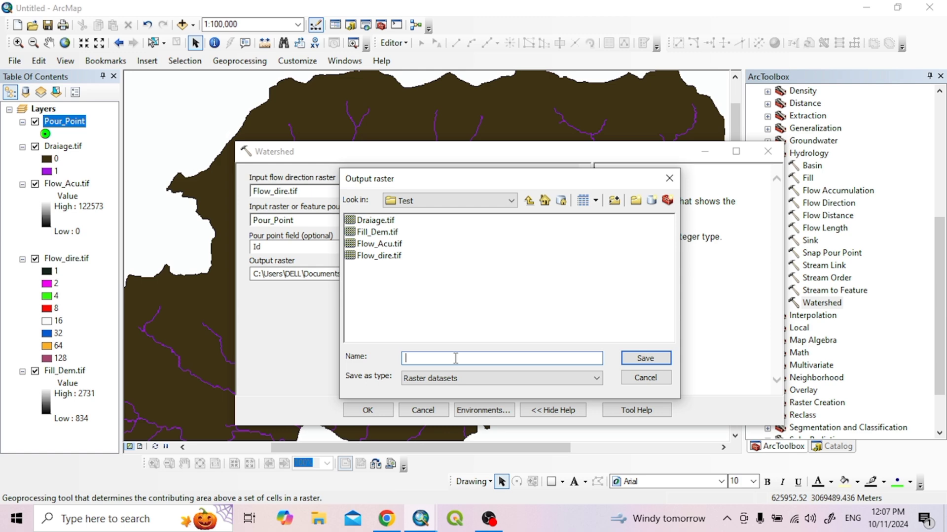
type("Watershed.tif")
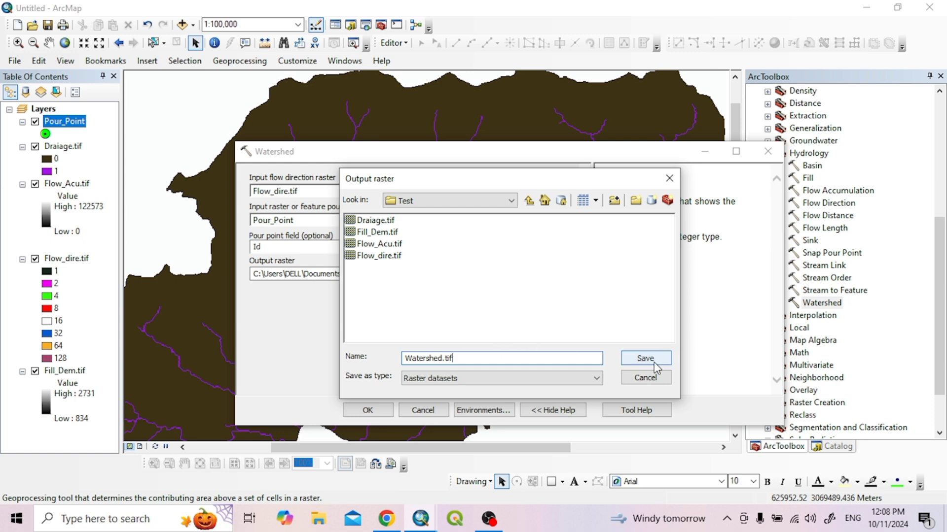
left_click(645, 358)
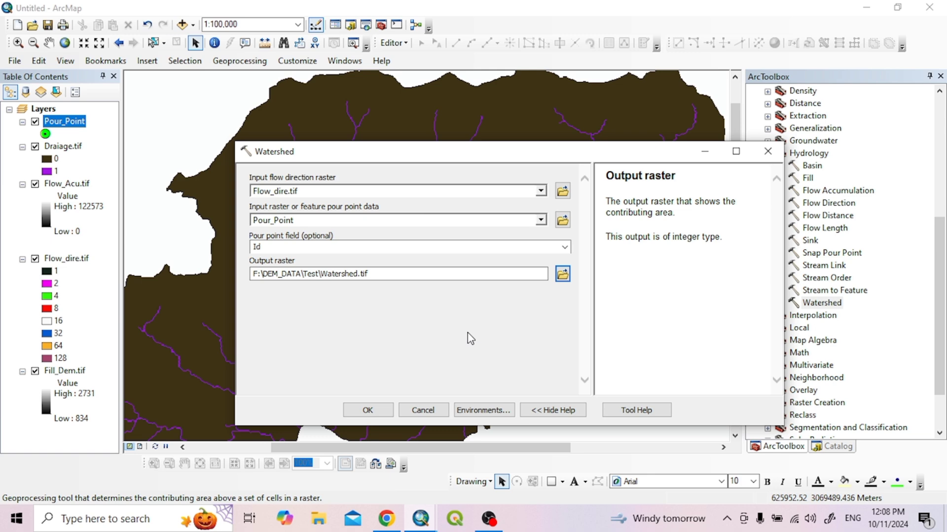
left_click(367, 410)
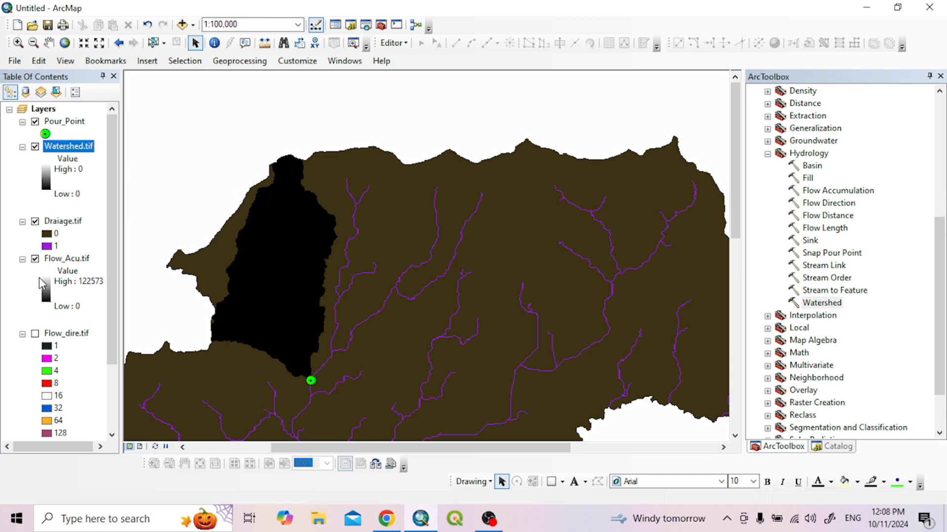
Give Draiage.tif value 0 a Hollow symbol so only stream lines overlay the watershed
left_click(35, 222)
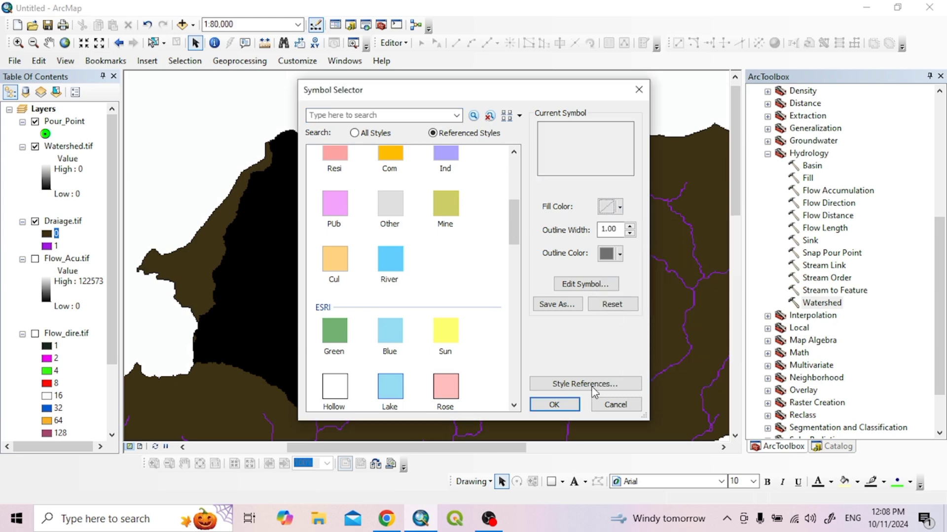
left_click(554, 404)
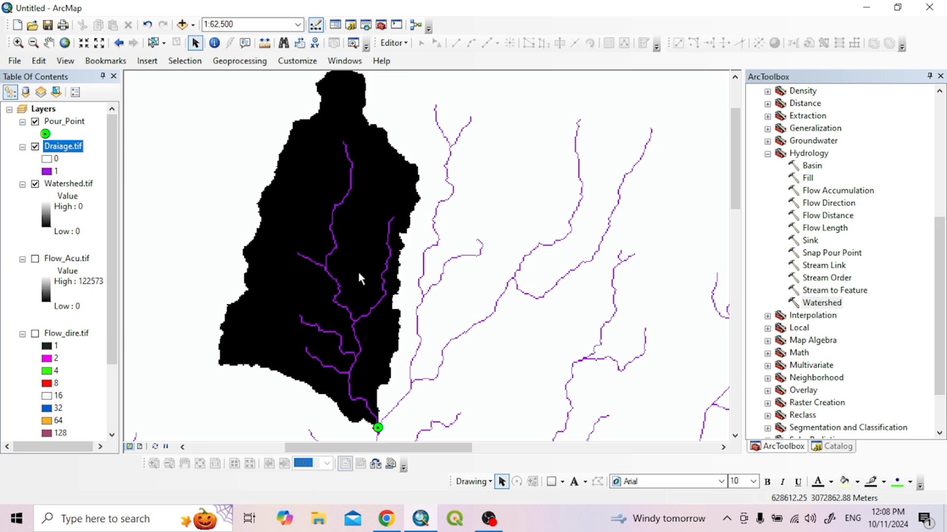
left_click_drag(359, 278, 375, 276)
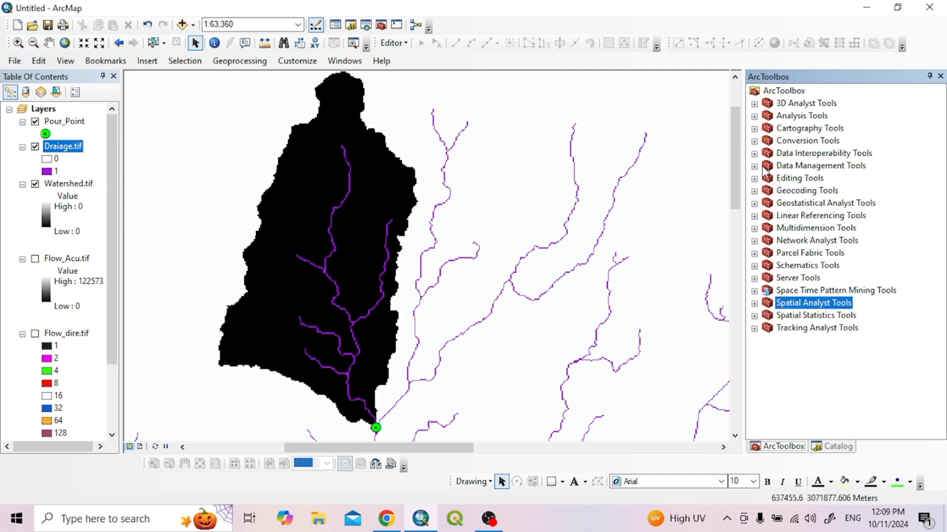
Locate Conversion Tools > From Raster > Raster to Polygon in ArcToolbox
left_click(754, 140)
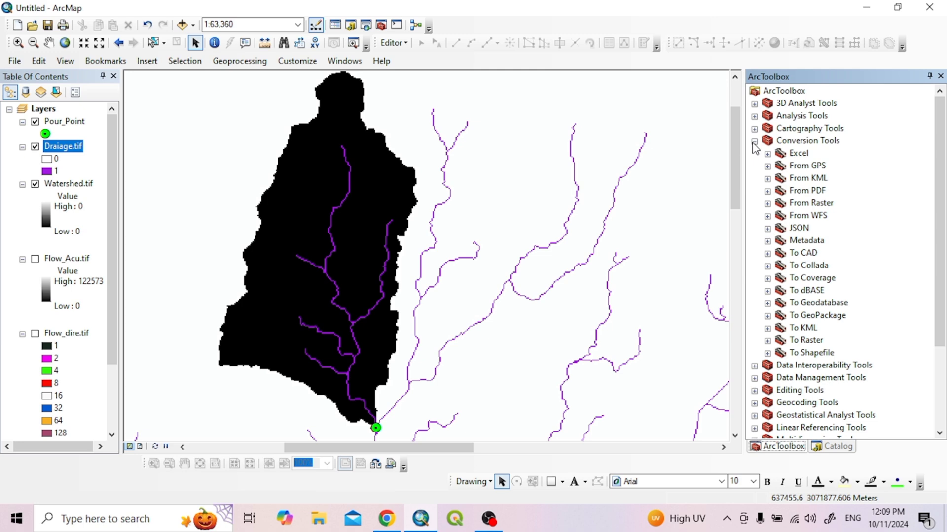
mouse_move(786, 286)
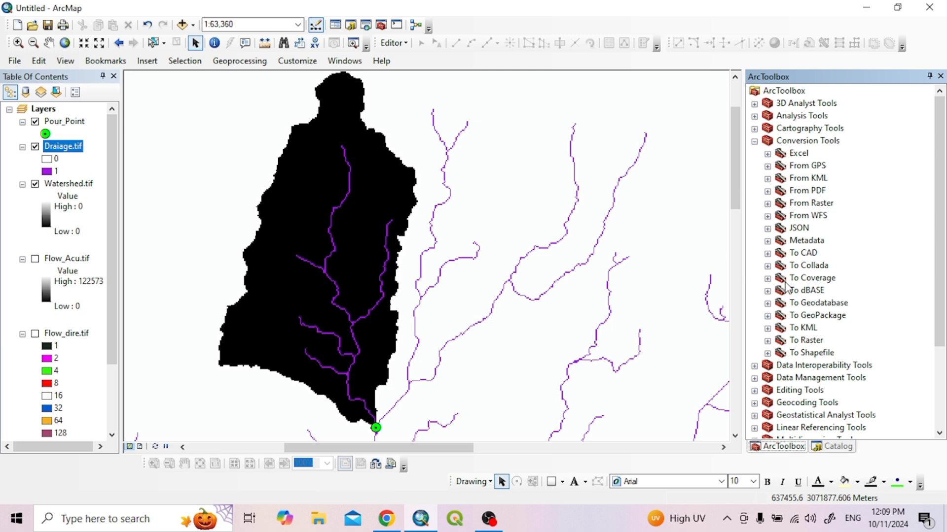
mouse_move(770, 207)
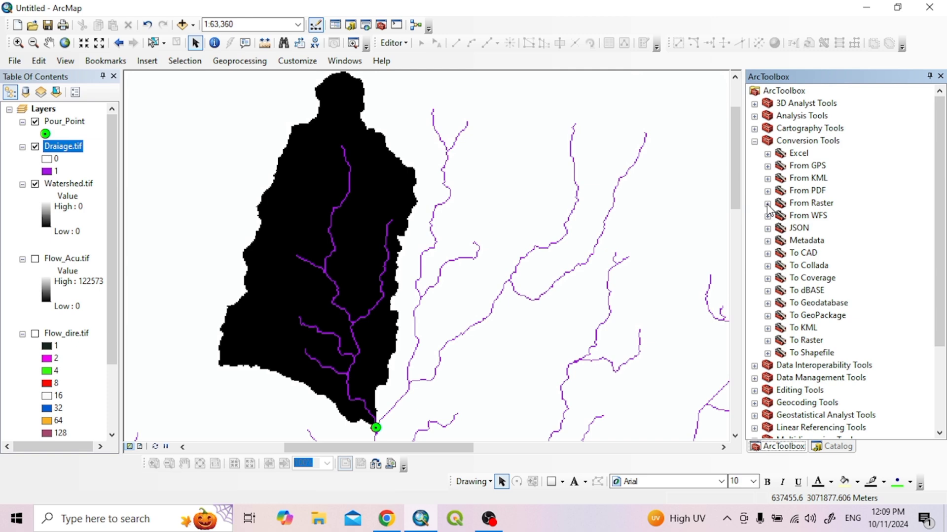
left_click(767, 203)
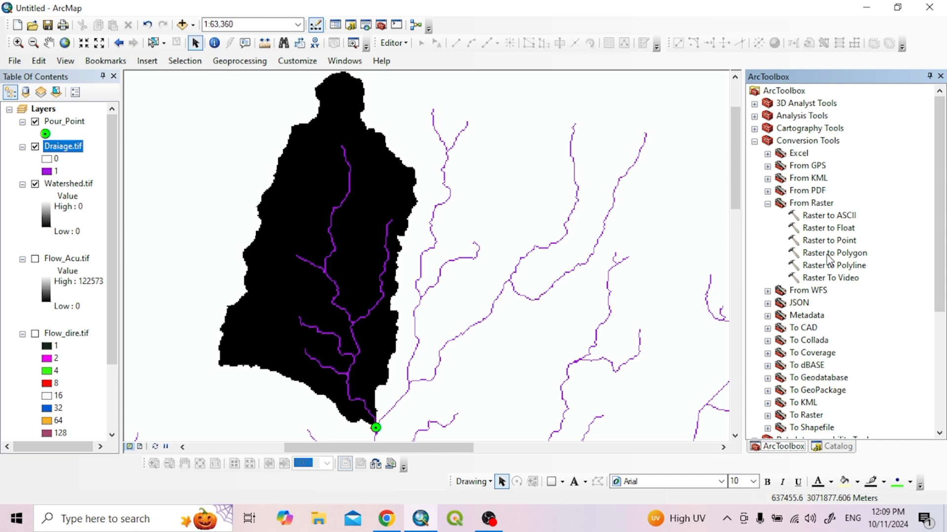
double_click(835, 253)
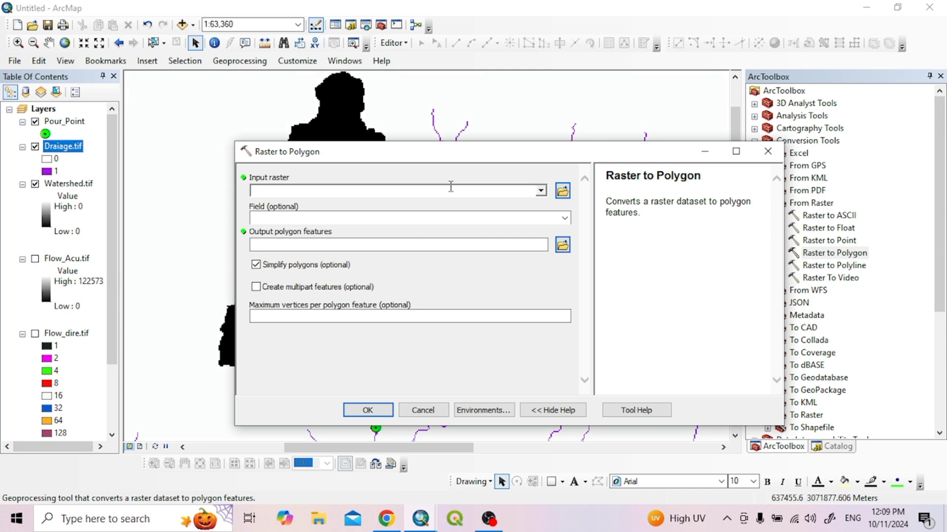
mouse_move(66, 190)
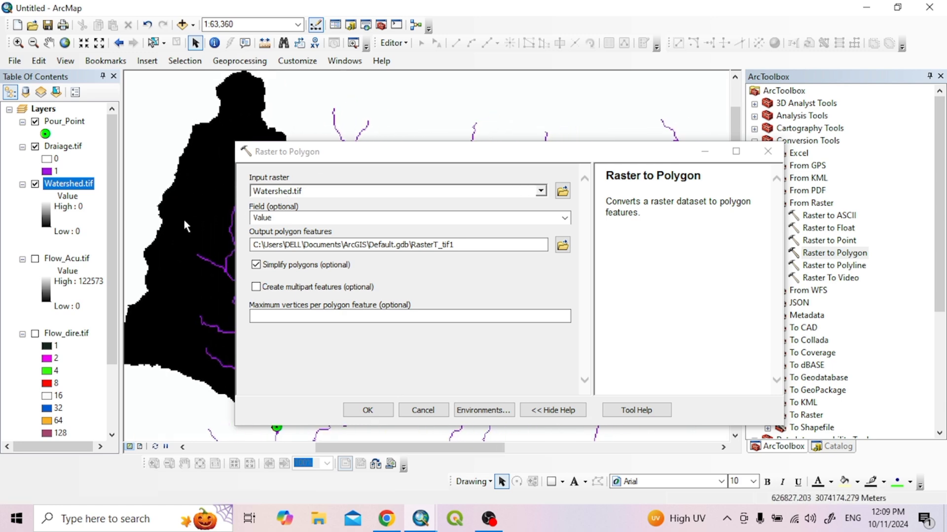
mouse_move(203, 233)
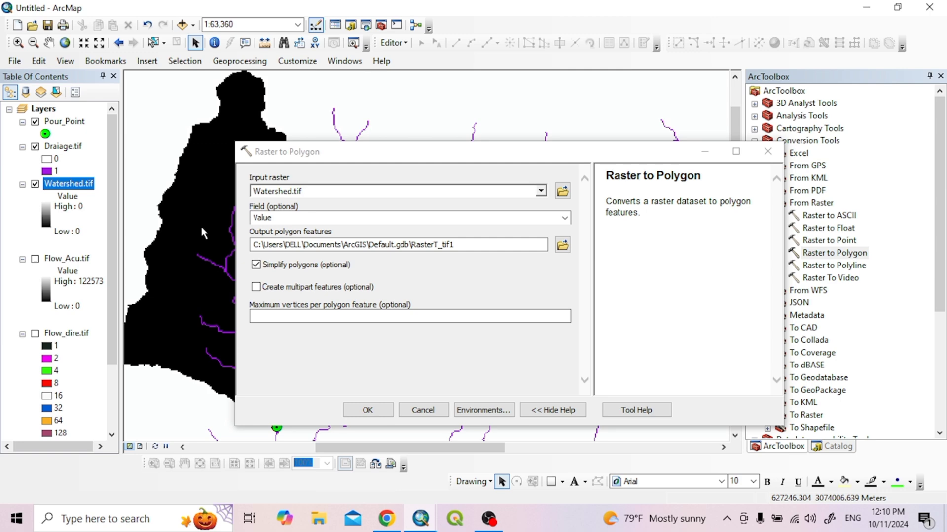
mouse_move(363, 242)
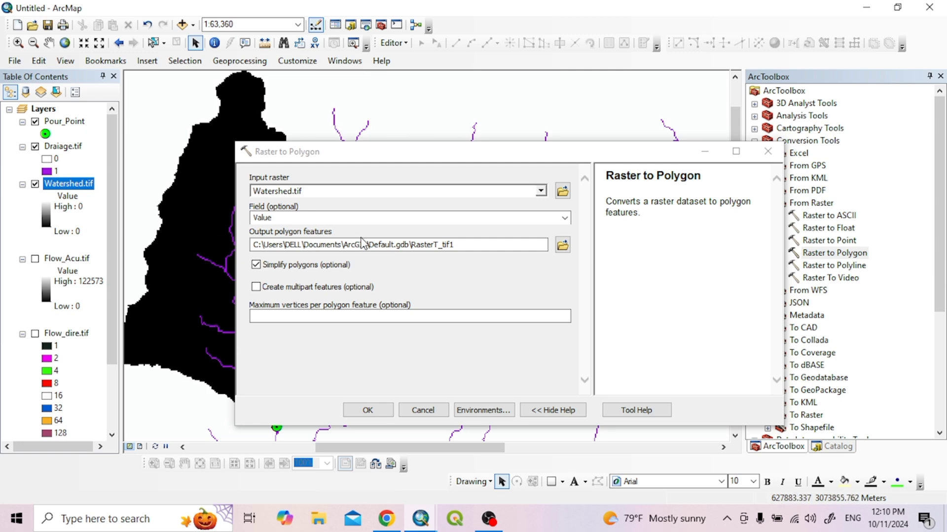
mouse_move(562, 245)
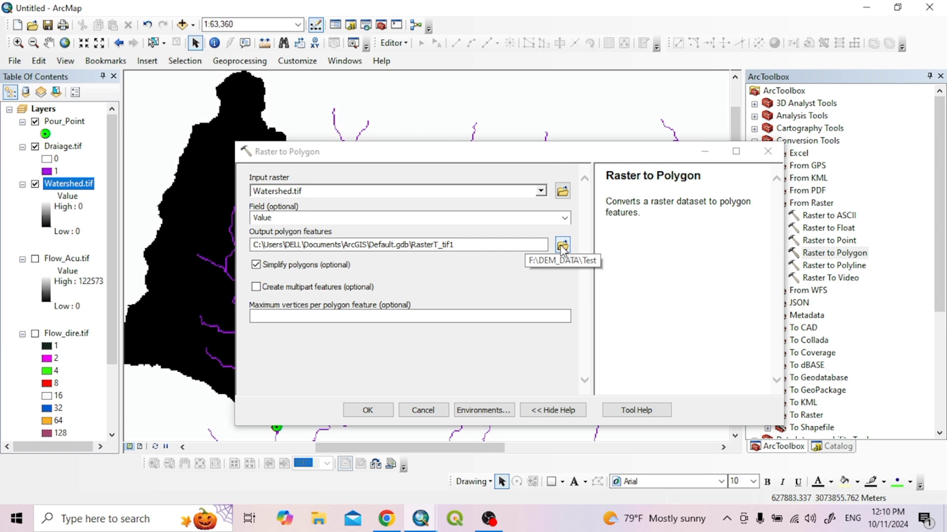
Convert Watershed.tif to polygons saved as Water_Poly.shp in the Test folder
left_click(562, 245)
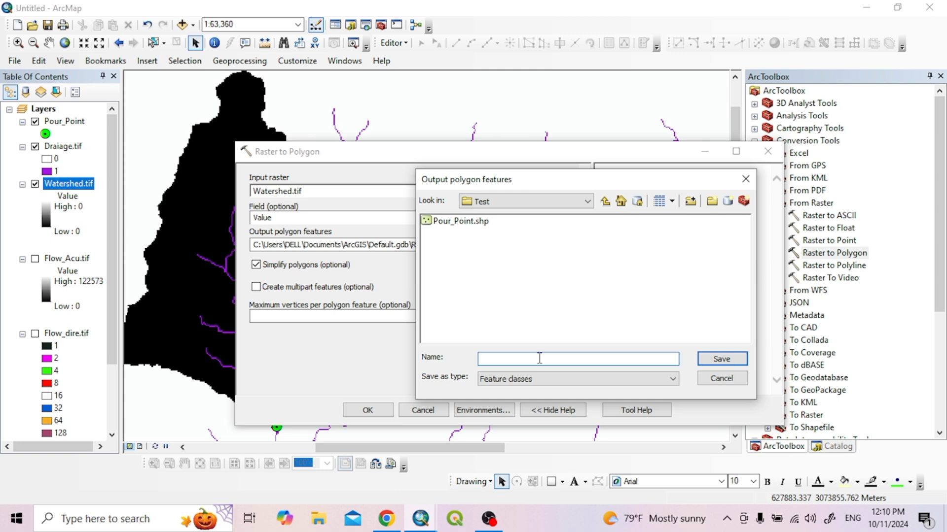
type("W")
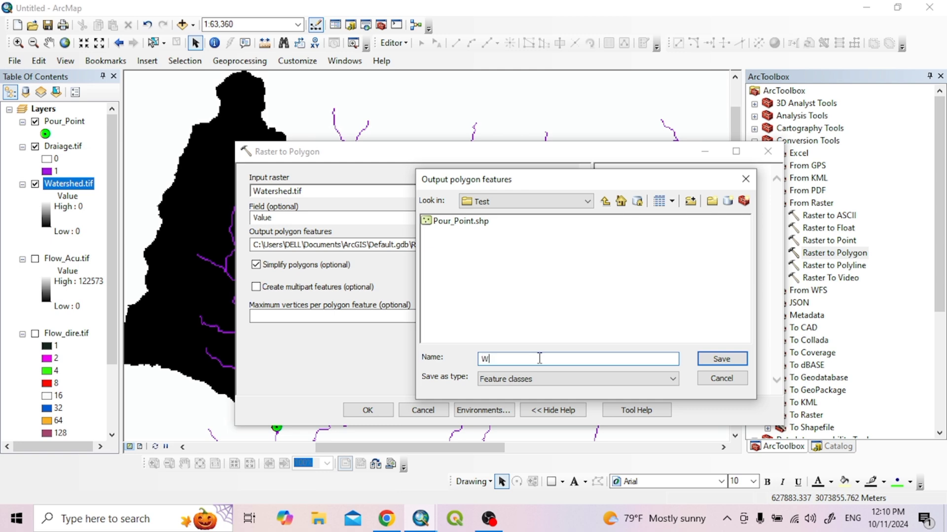
type("ater_Poly")
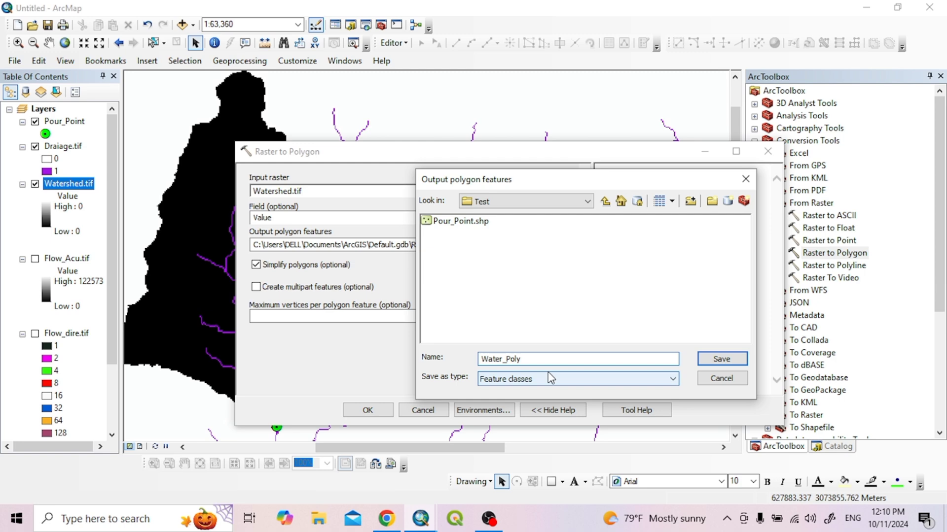
left_click(722, 359)
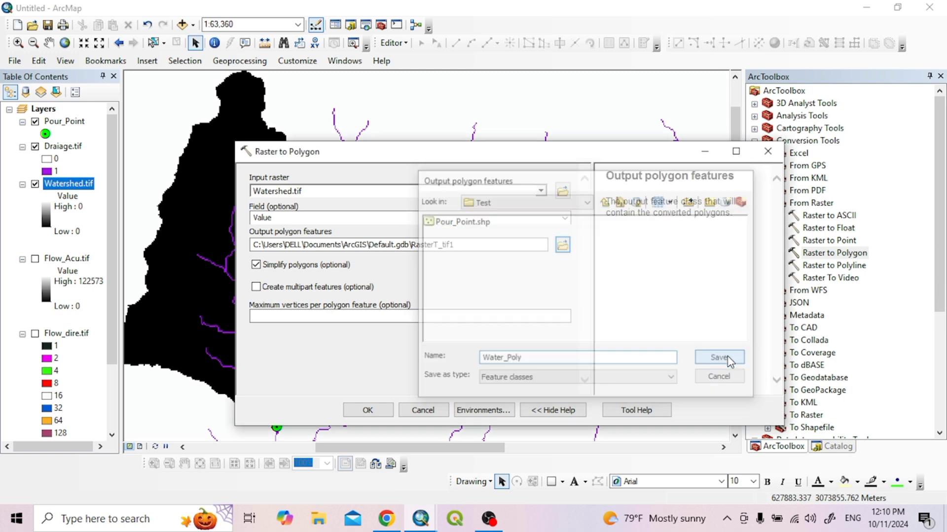
left_click(719, 358)
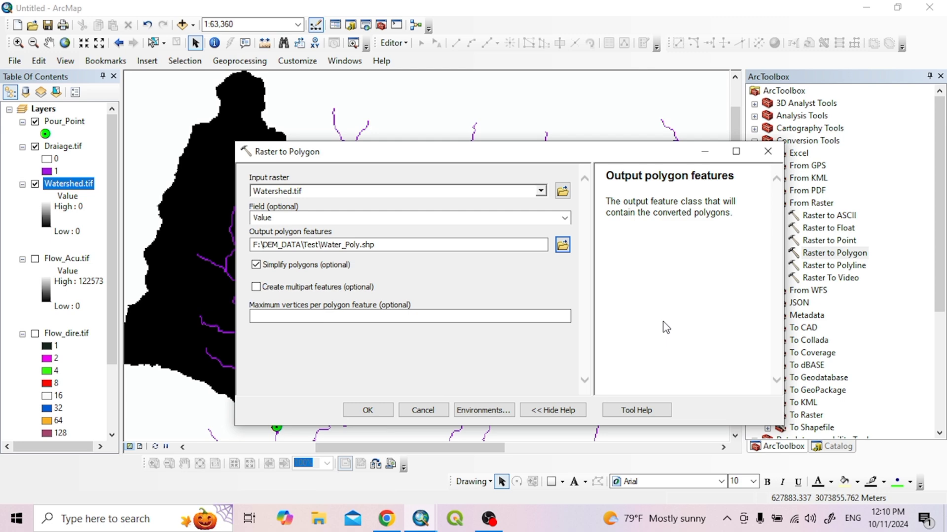
mouse_move(373, 267)
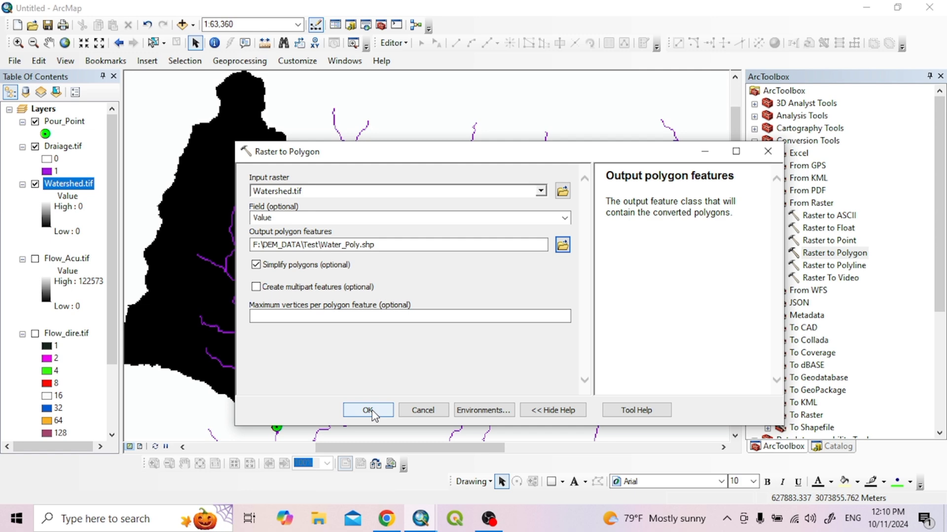
left_click(368, 411)
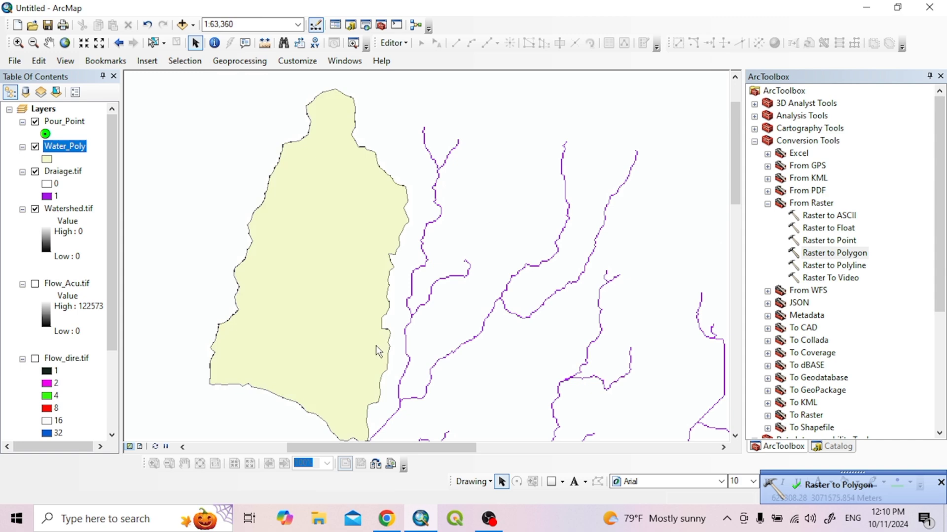
mouse_move(203, 270)
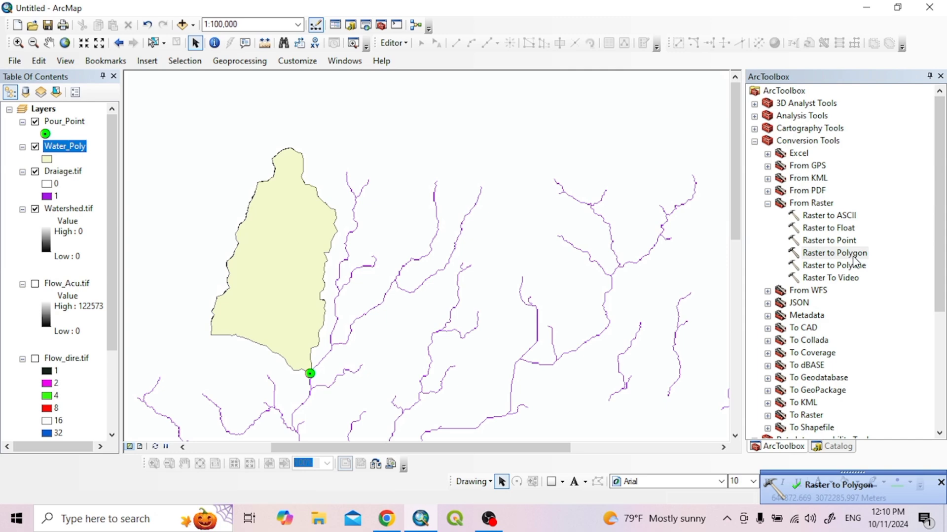
mouse_move(782, 238)
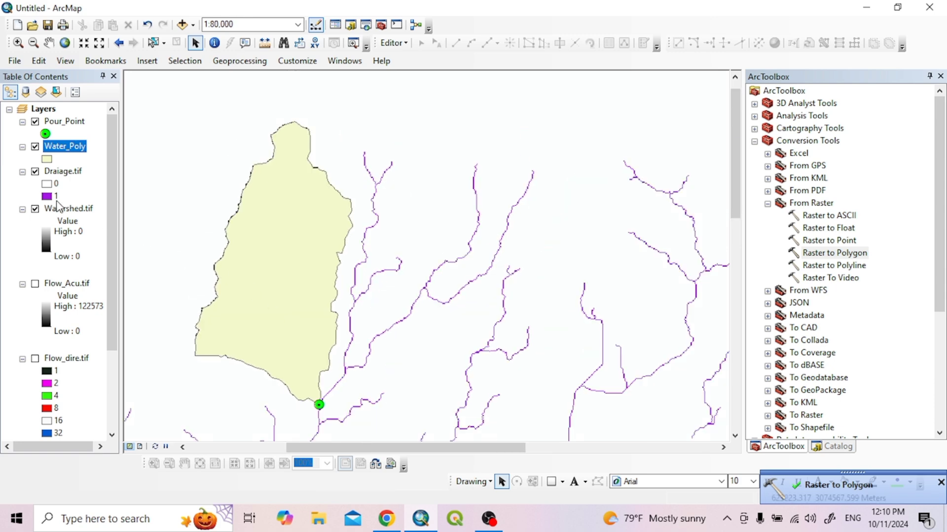
Hide Watershed.tif and make Water_Poly hollow with a thicker black outline
left_click(35, 209)
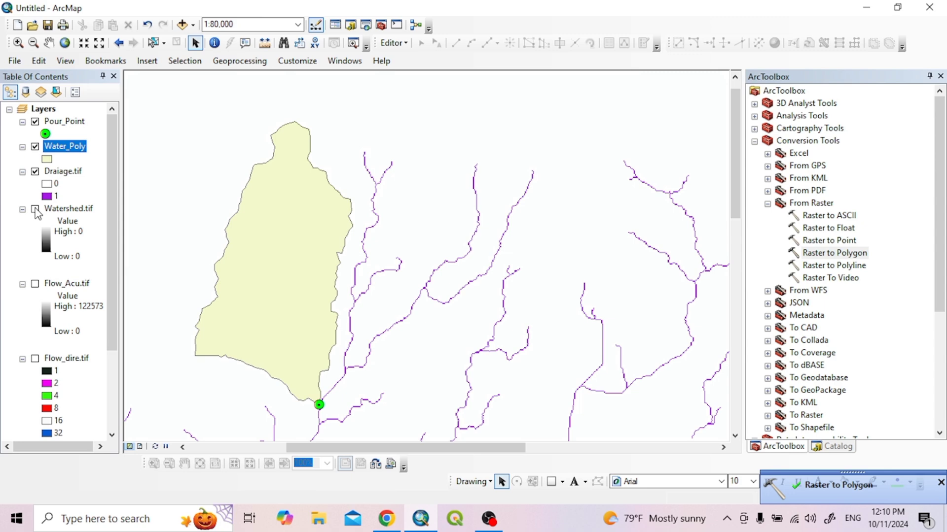
left_click(35, 209)
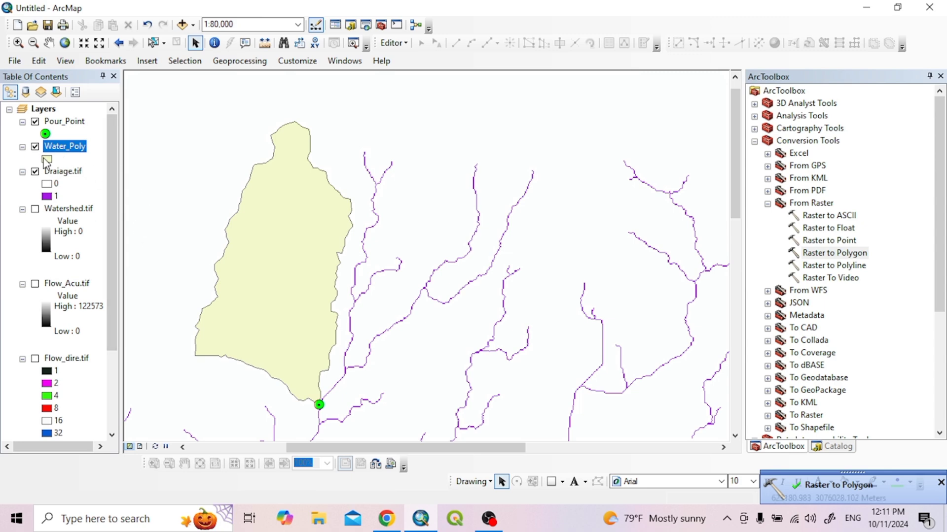
left_click(44, 159)
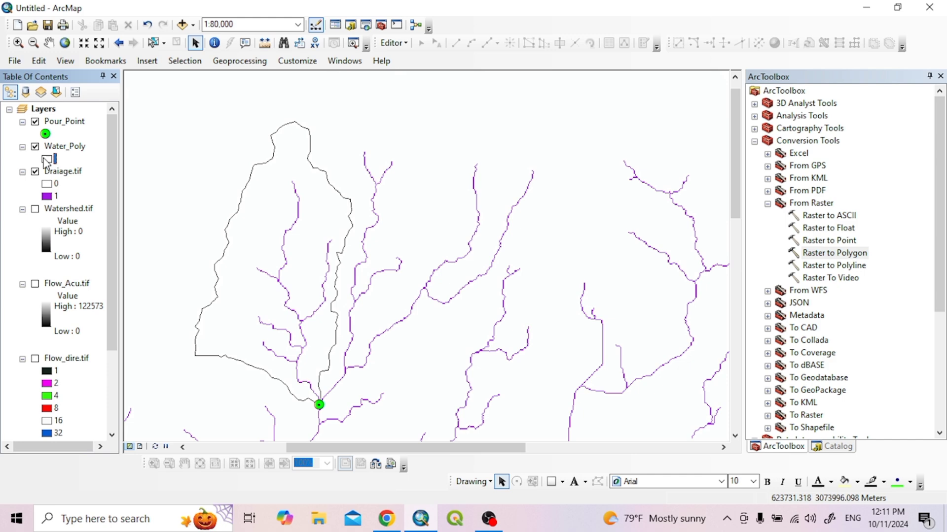
left_click(44, 160)
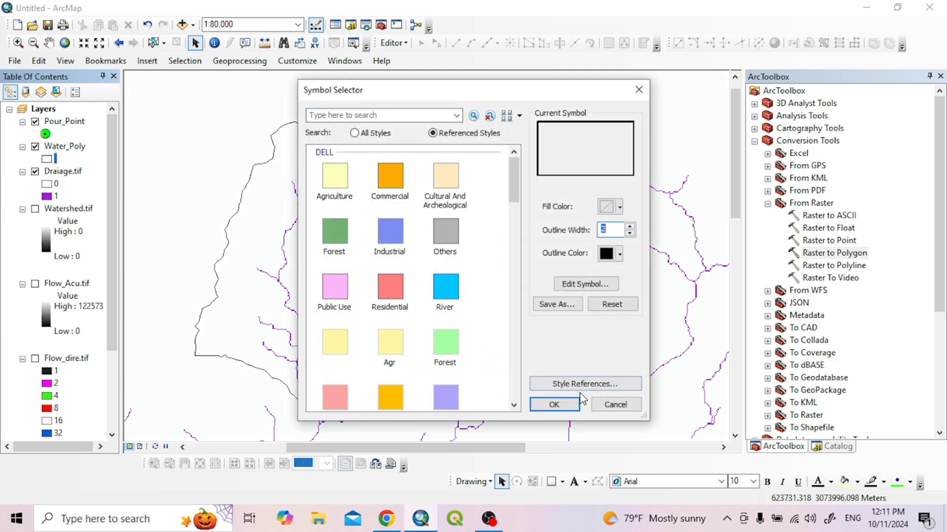
left_click(554, 404)
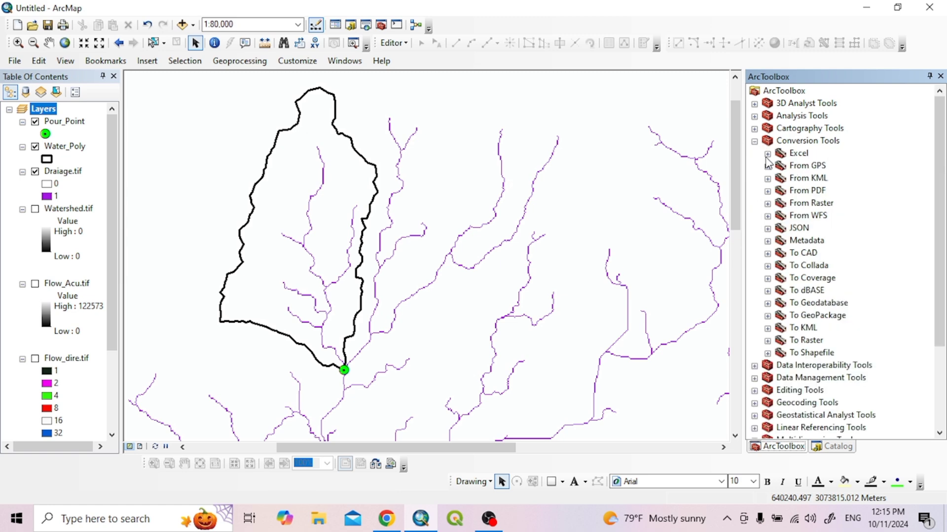
Run Raster to Polyline on Draiage.tif, saving the output as Drainage_Line.shp in the Test folder
left_click(767, 203)
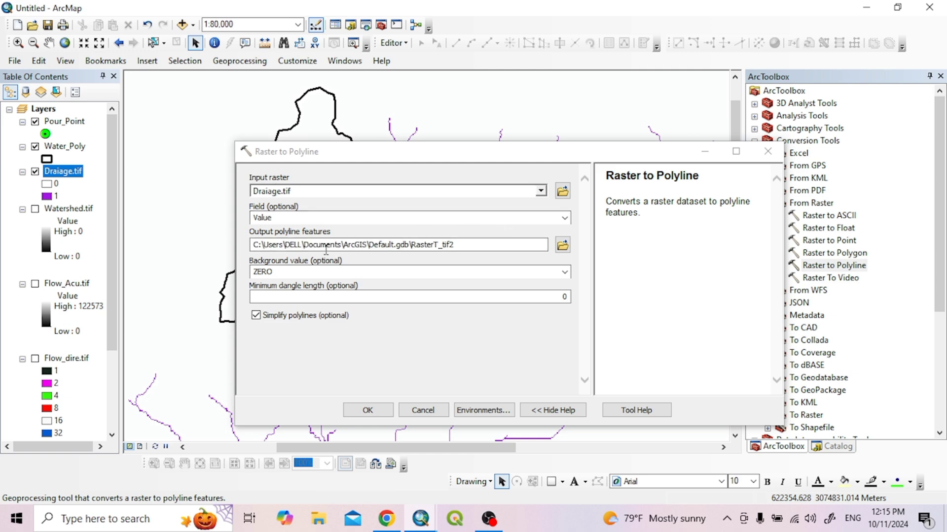
left_click(562, 244)
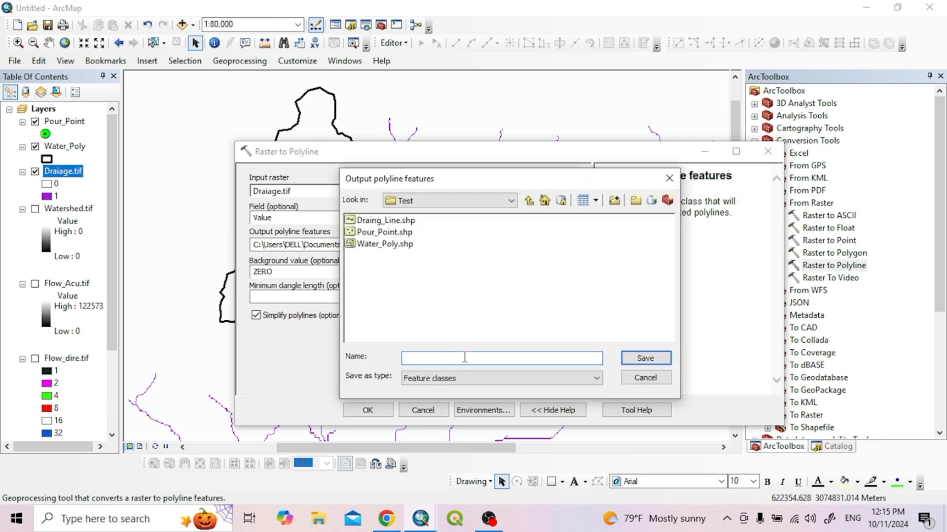
type("D")
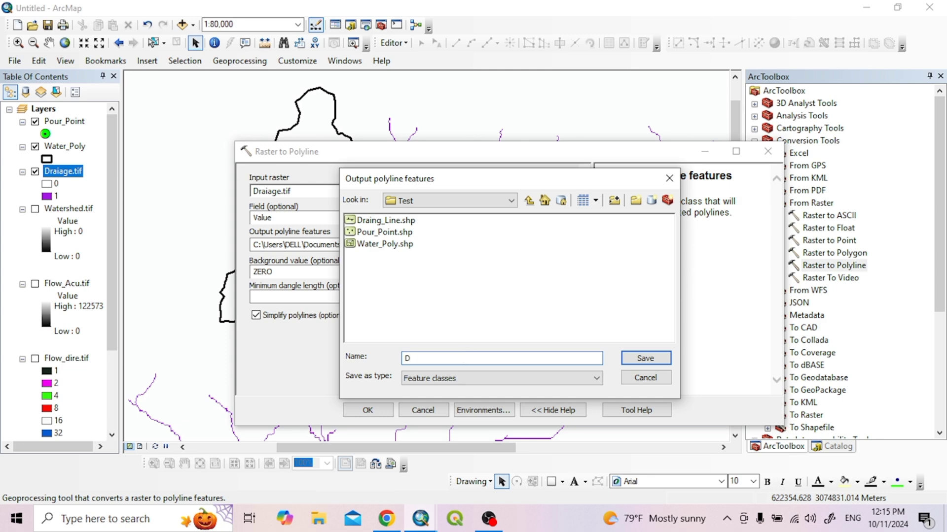
type("rainage_Line")
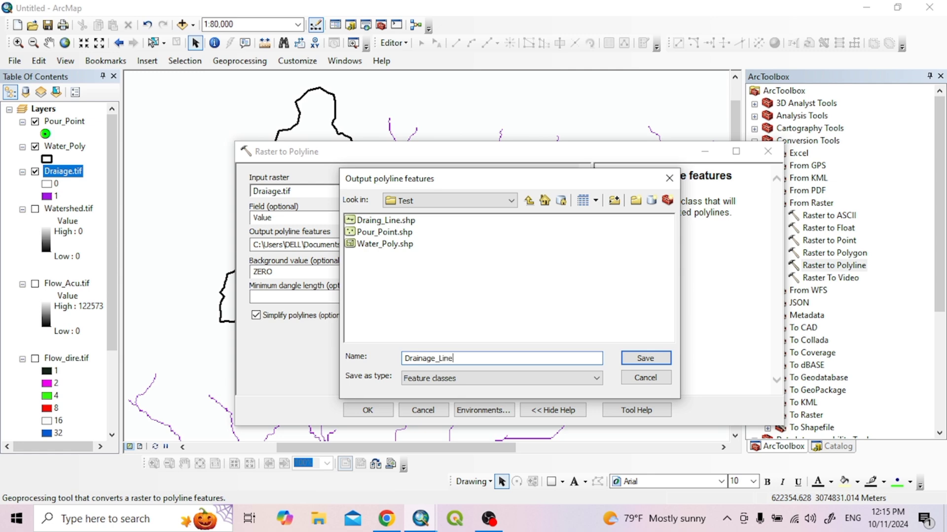
left_click(645, 358)
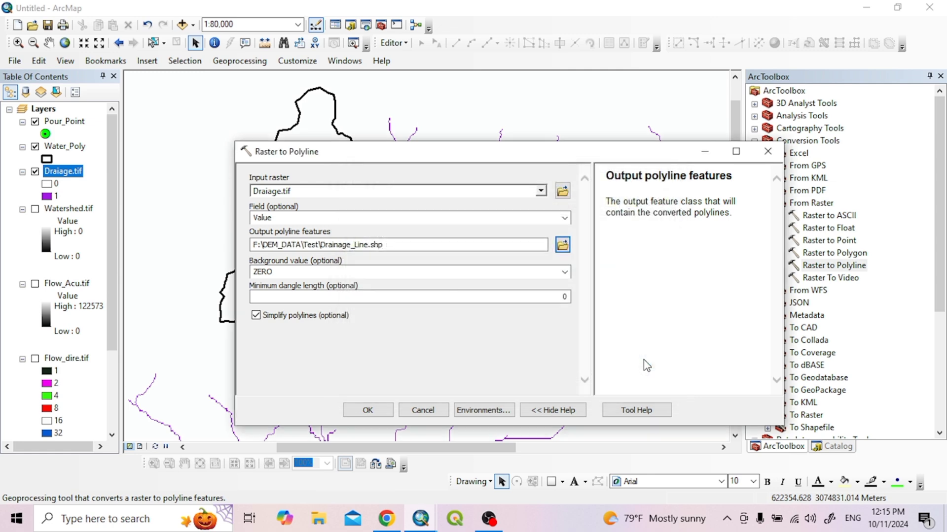
mouse_move(500, 352)
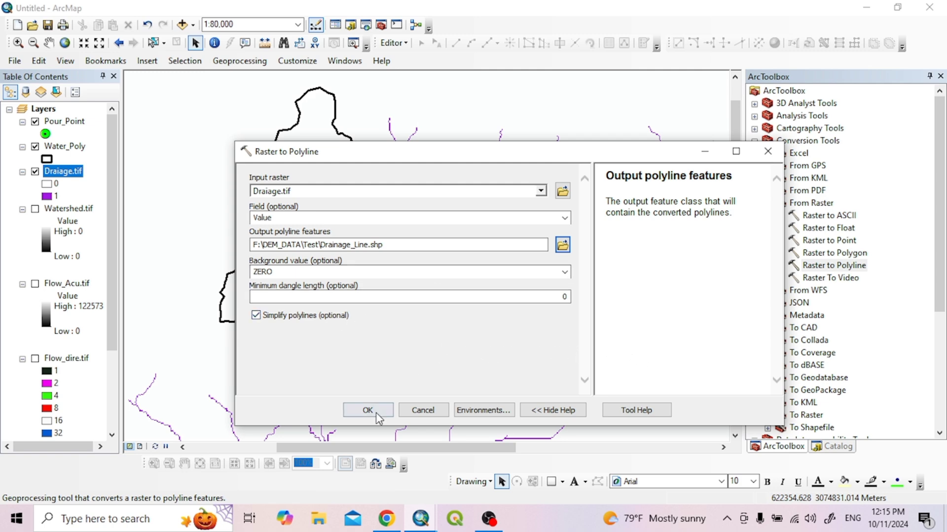
left_click(367, 409)
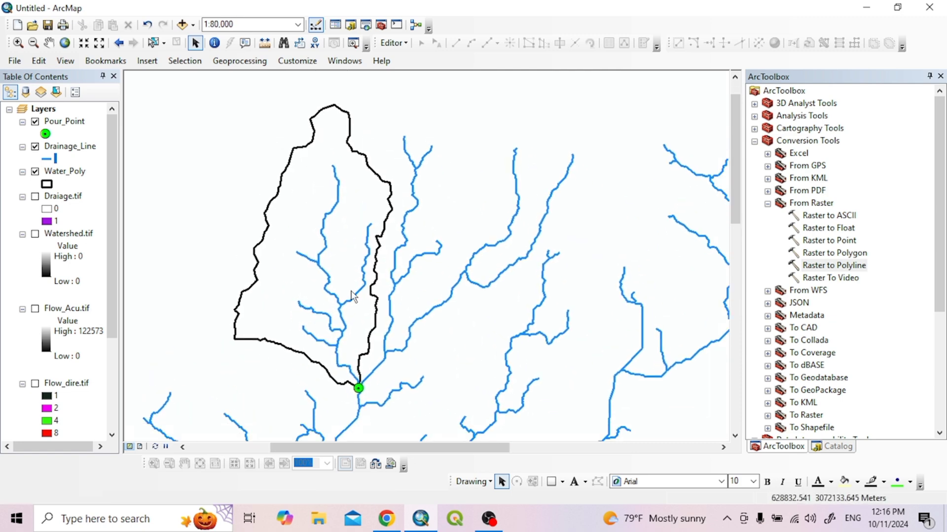
Hide the Pour_Point layer so only the blue Drainage_Line streams and catchment outline show
left_click(36, 121)
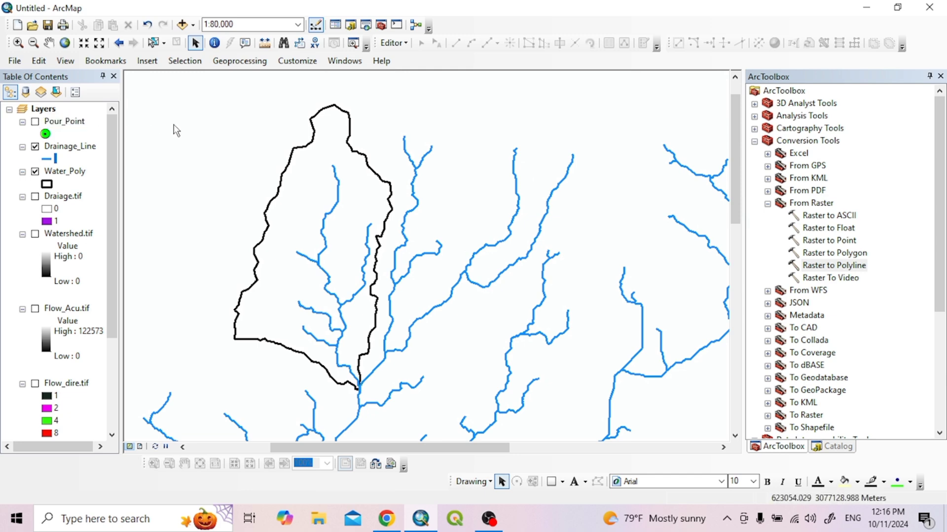
left_click(239, 61)
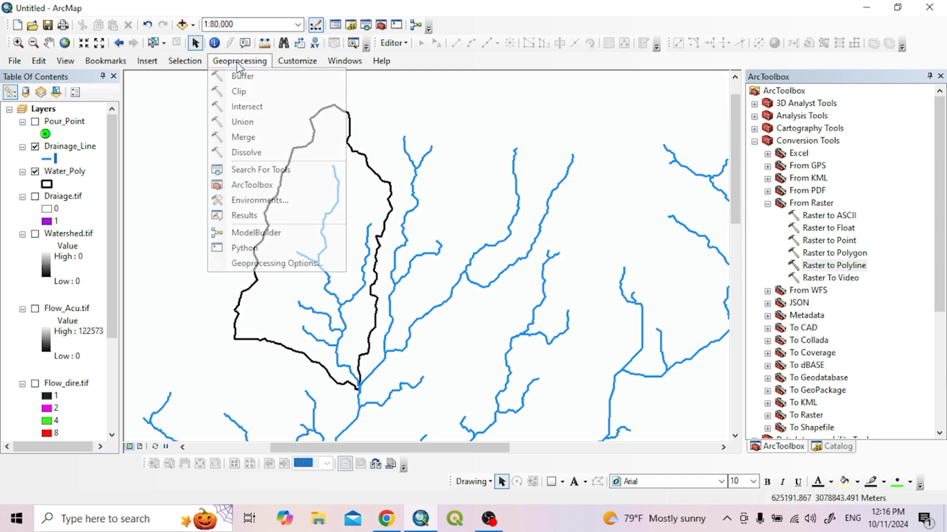
mouse_move(248, 91)
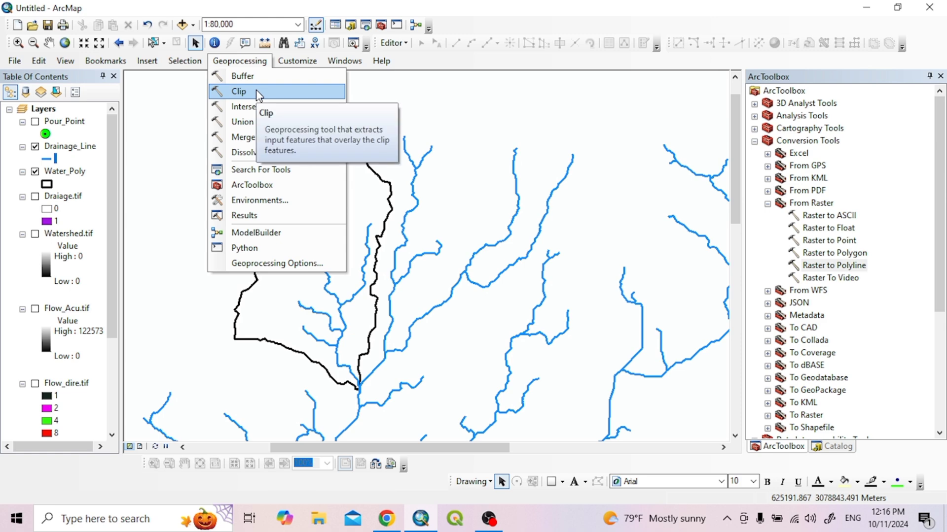
Set up Clip with Drainage_Line input, Water_Poly boundary and output F:\DEM_DATA\Test\Watershed_Linedata.shp
left_click(238, 91)
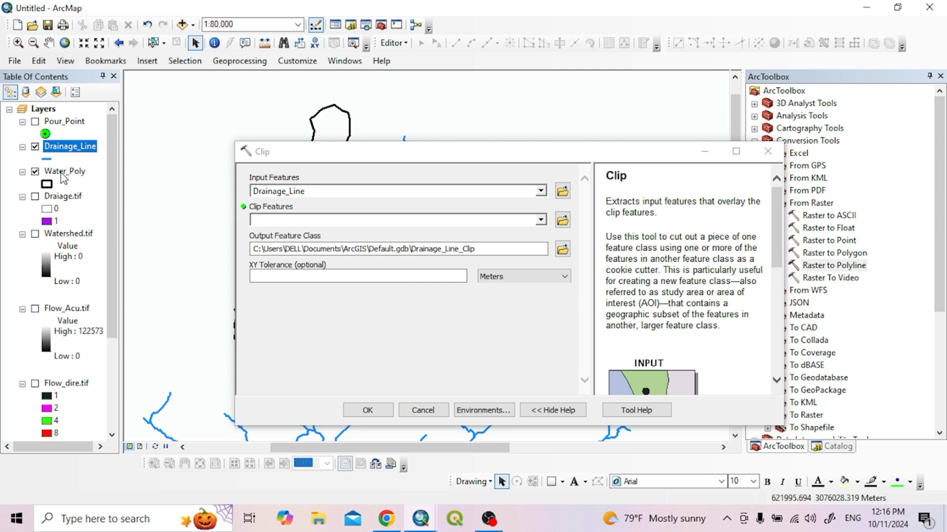
left_click(63, 171)
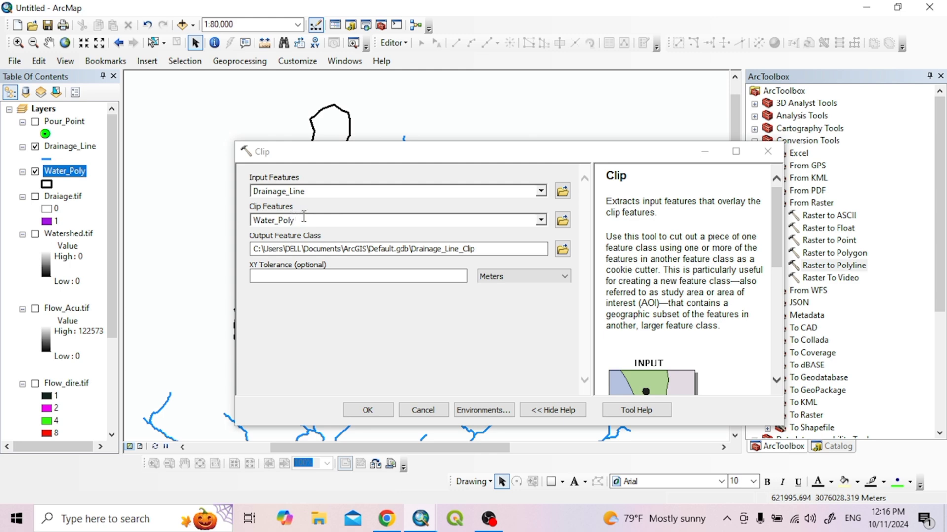
left_click(562, 249)
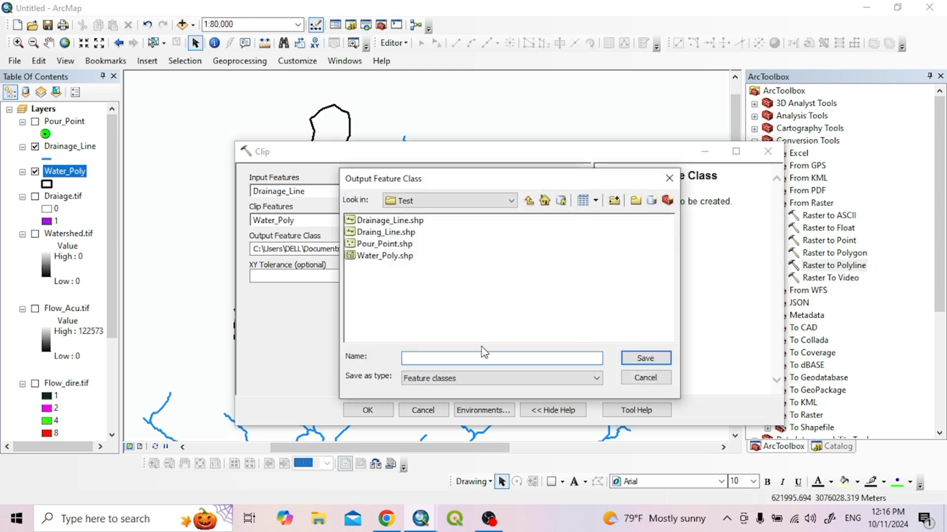
left_click(501, 358)
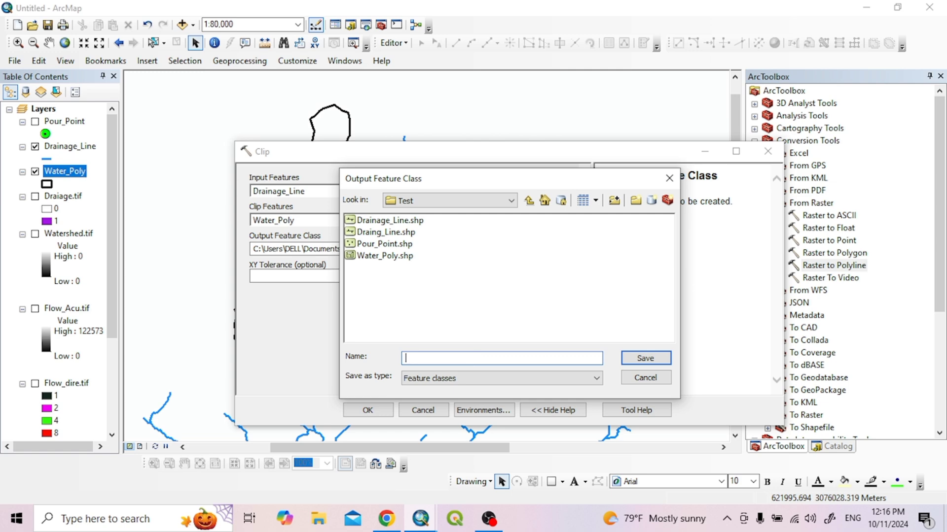
type("Watershed_Area")
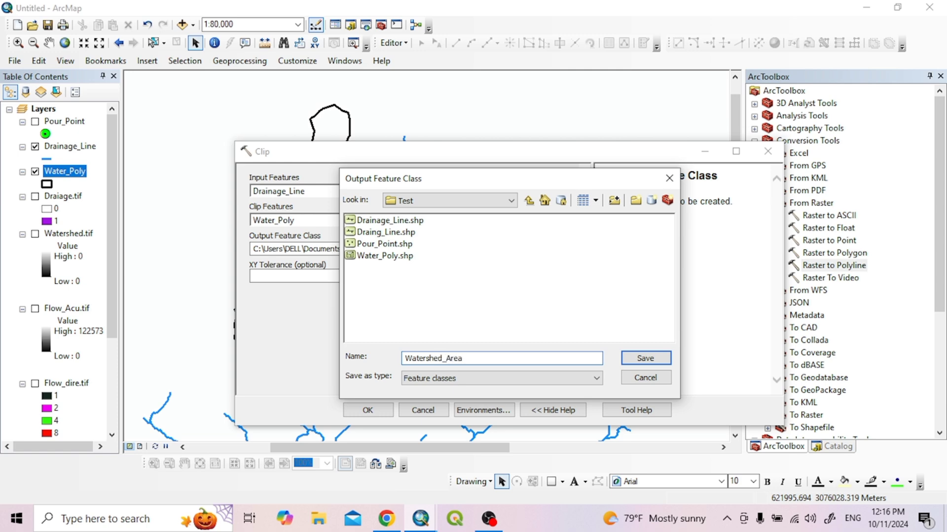
mouse_move(487, 341)
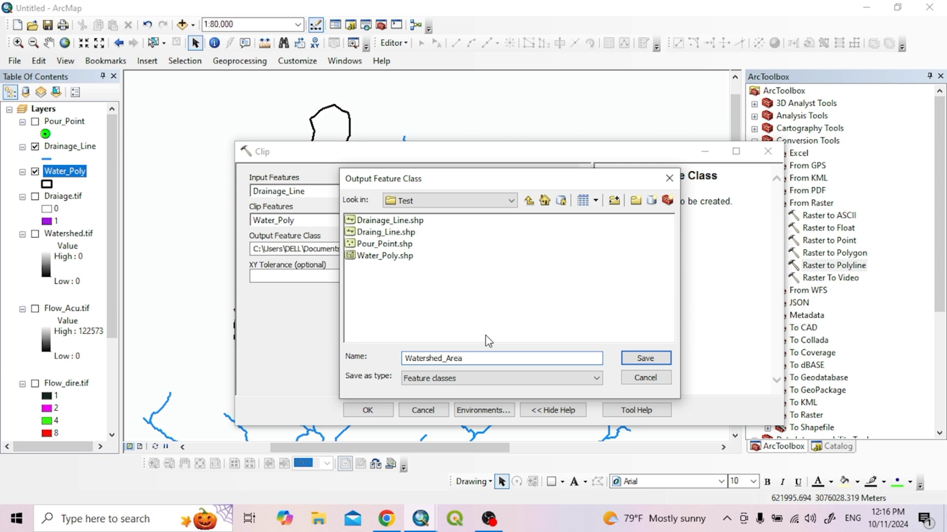
key("Backspace")
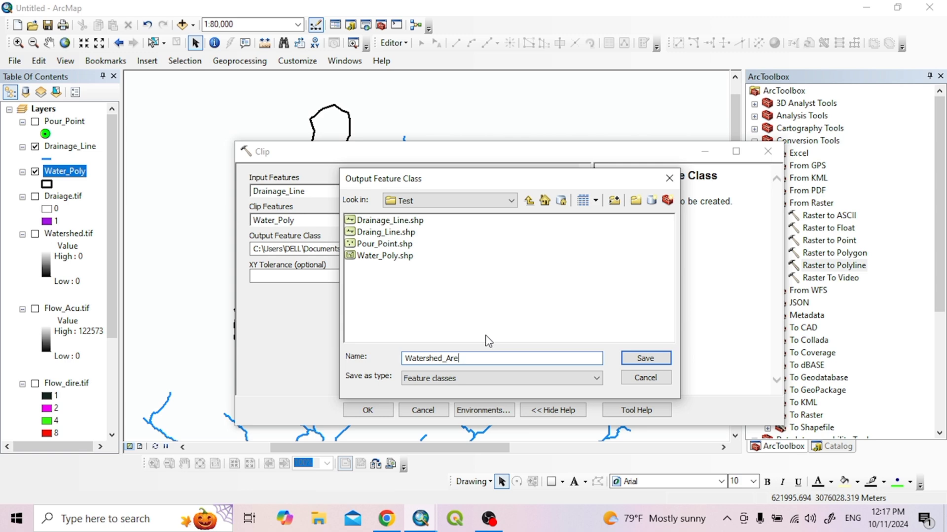
key("BackSpace")
type("Lin")
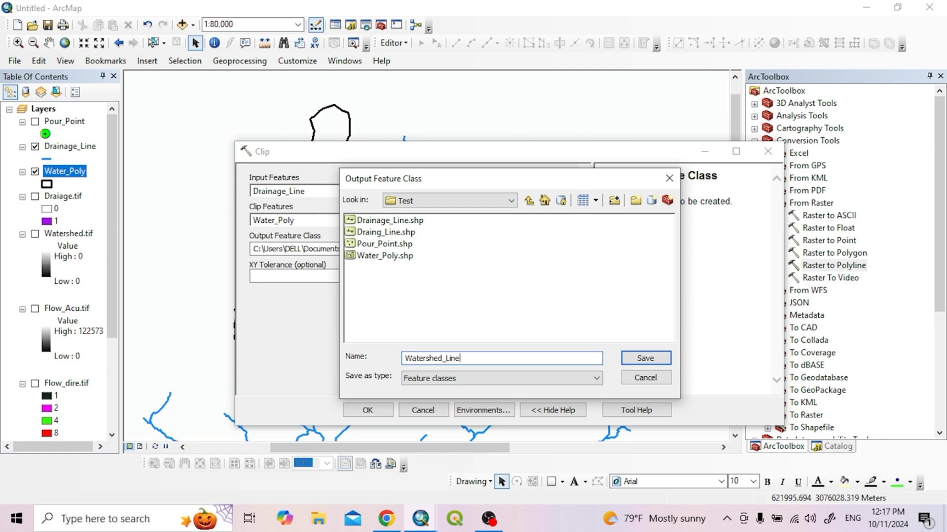
type("data")
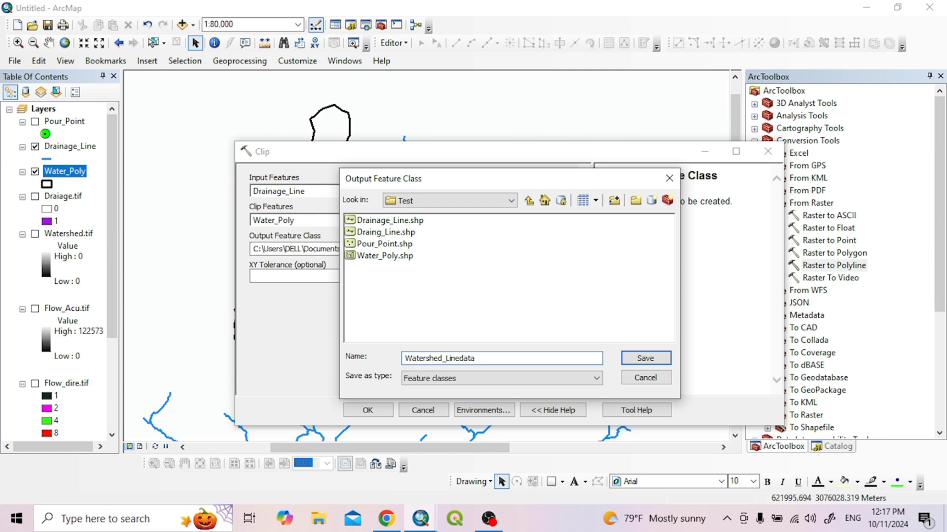
left_click(645, 358)
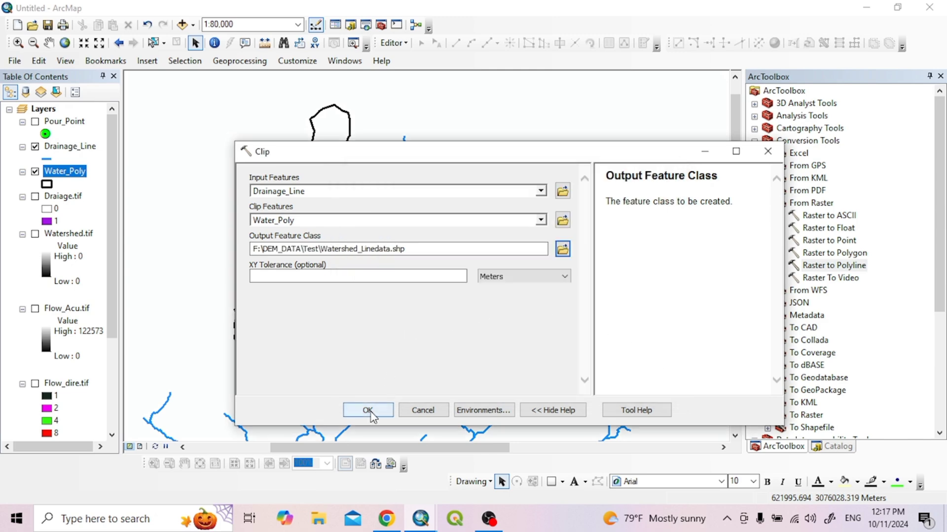
Run the clip and give Watershed_Linedata a blue River line symbol inside the catchment outline
left_click(367, 410)
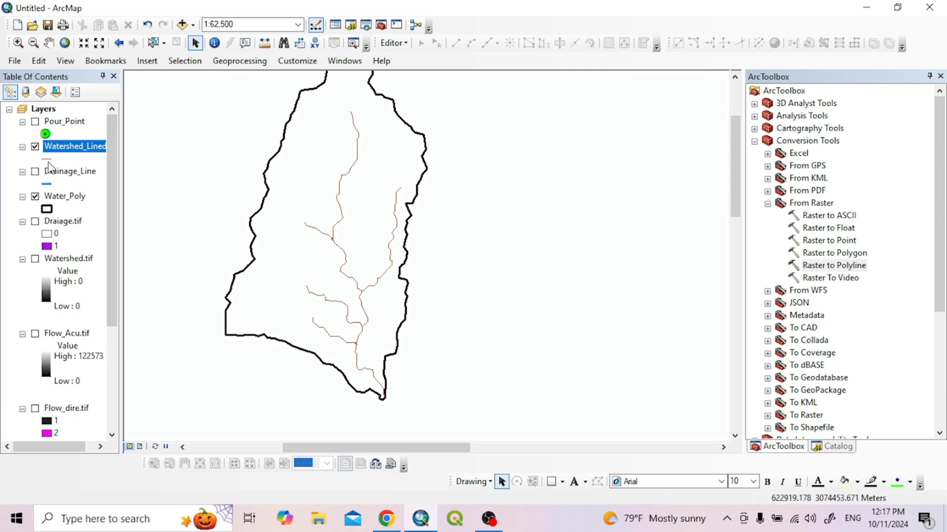
left_click(33, 159)
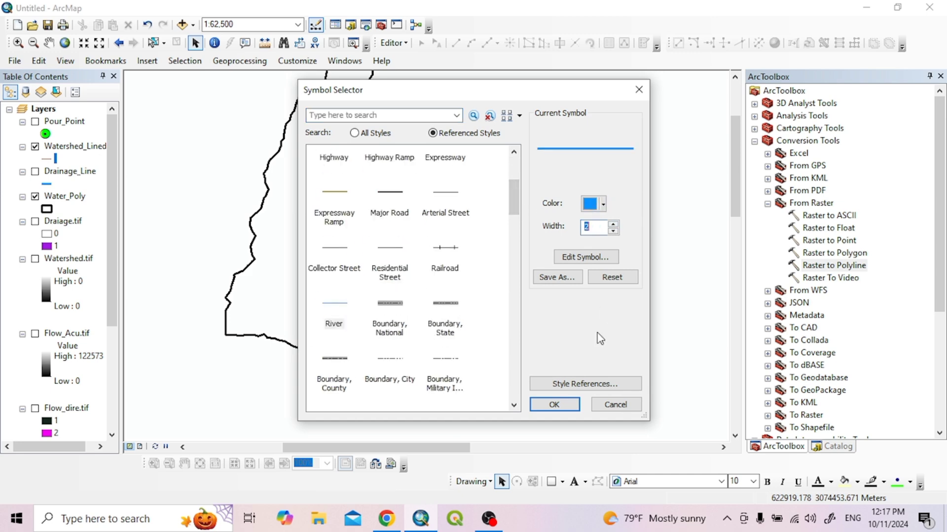
left_click(554, 404)
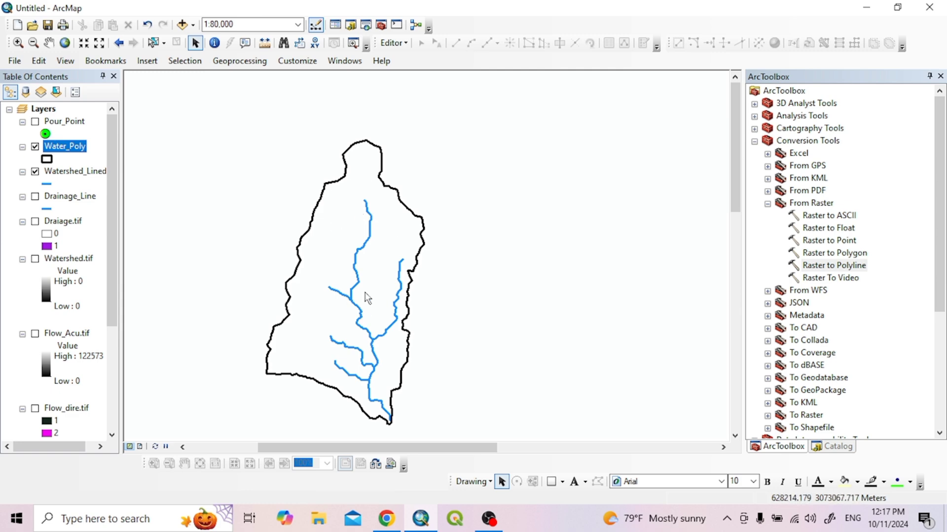
mouse_move(376, 311)
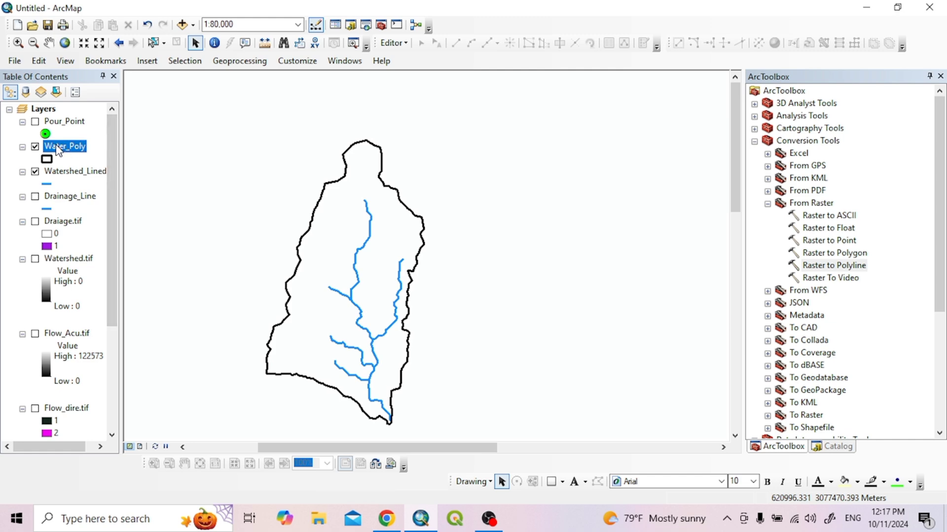
Start adding a new field from the Water_Poly attribute table's Table Options
right_click(64, 146)
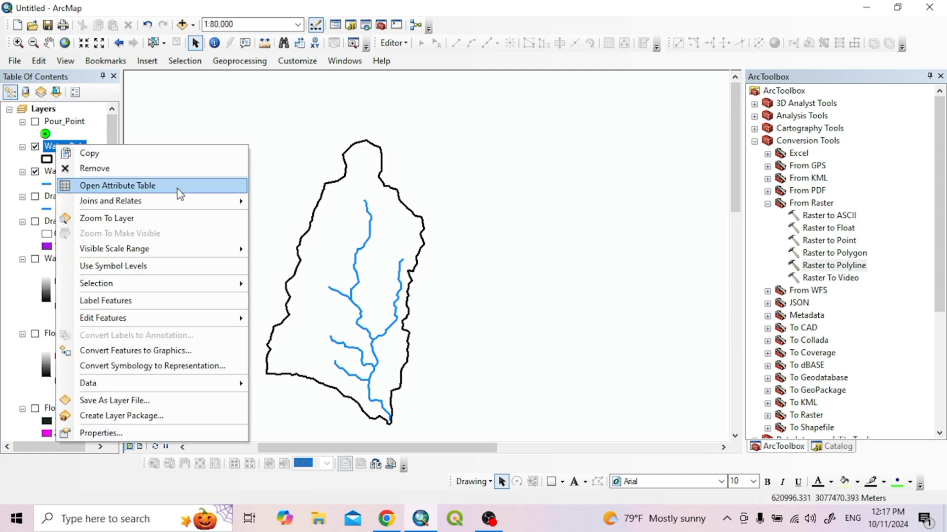
left_click(117, 186)
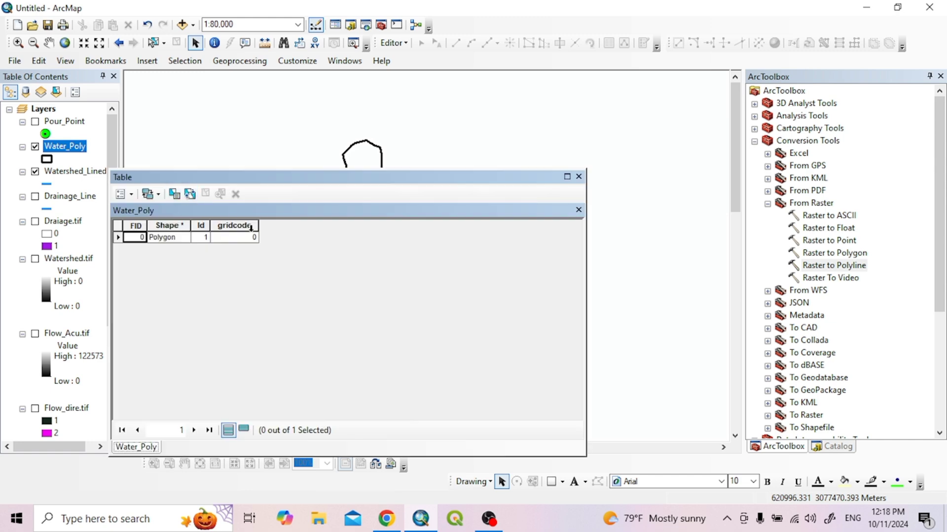
mouse_move(122, 194)
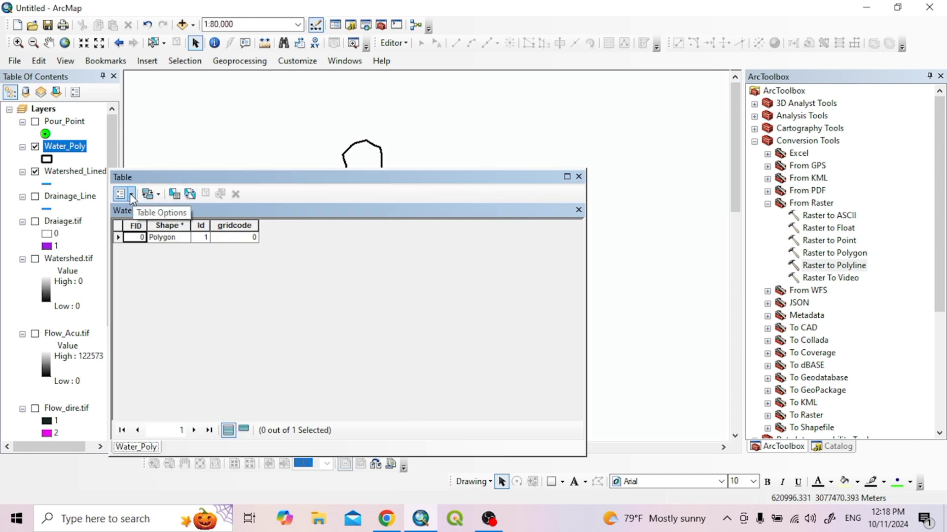
left_click(121, 194)
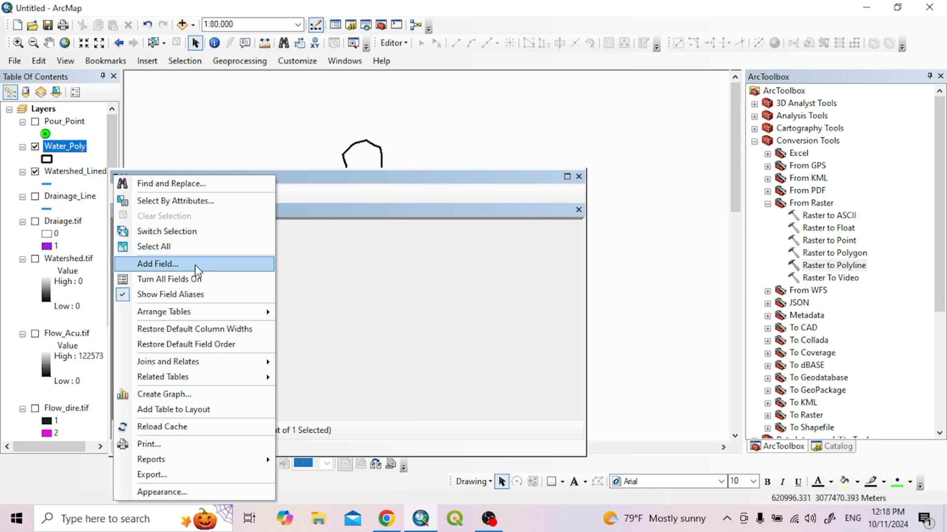
left_click(157, 264)
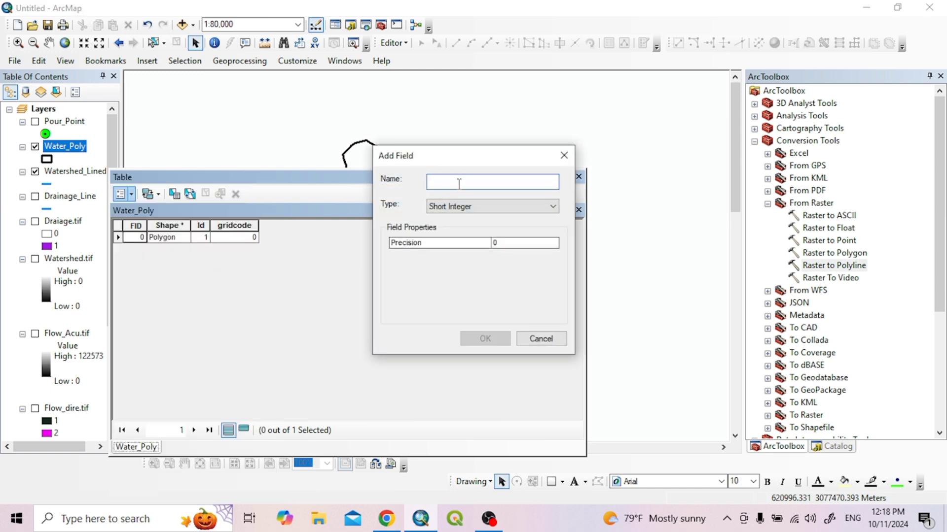
Name the field Area_SQKM with type Double and confirm it
type("Area_Sq")
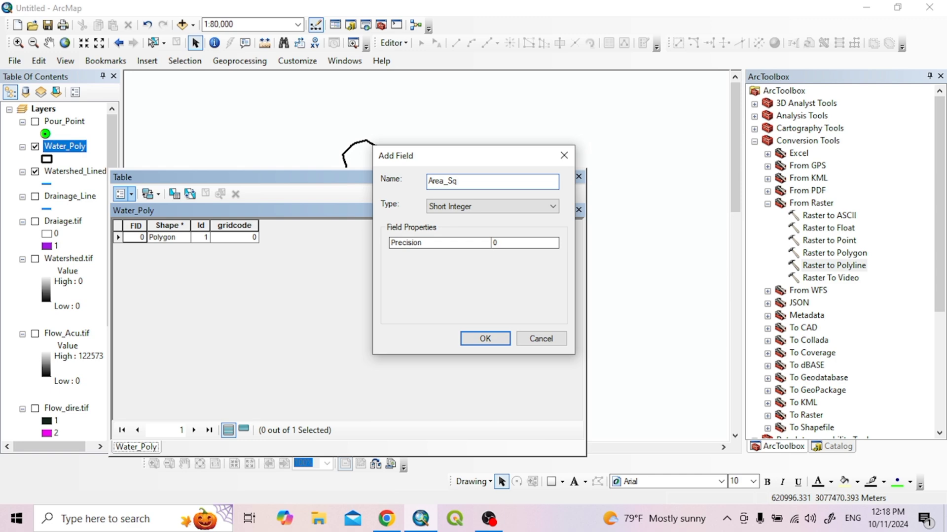
type("Q")
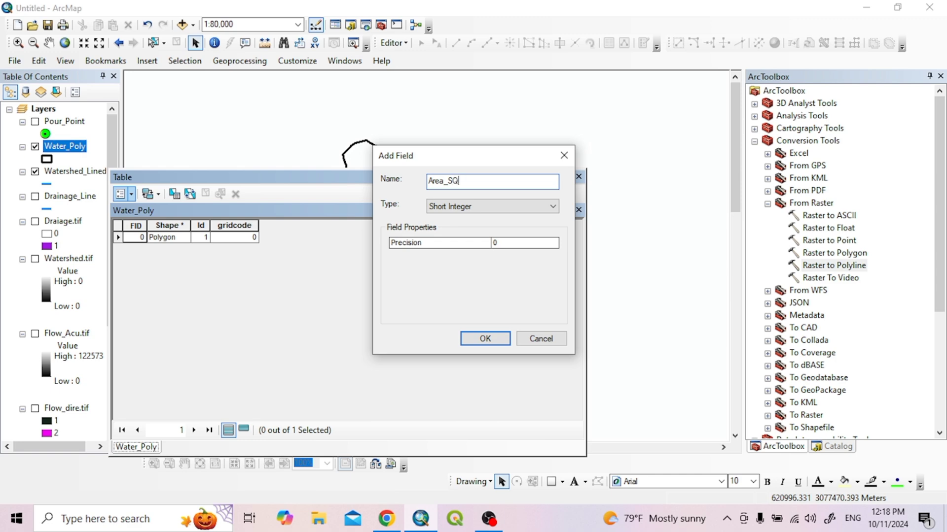
type("me")
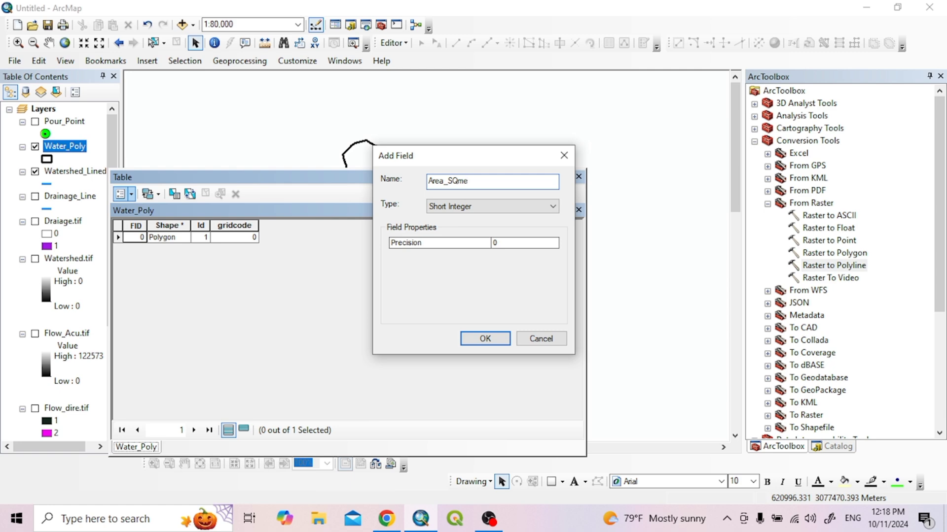
type("Area_SQK")
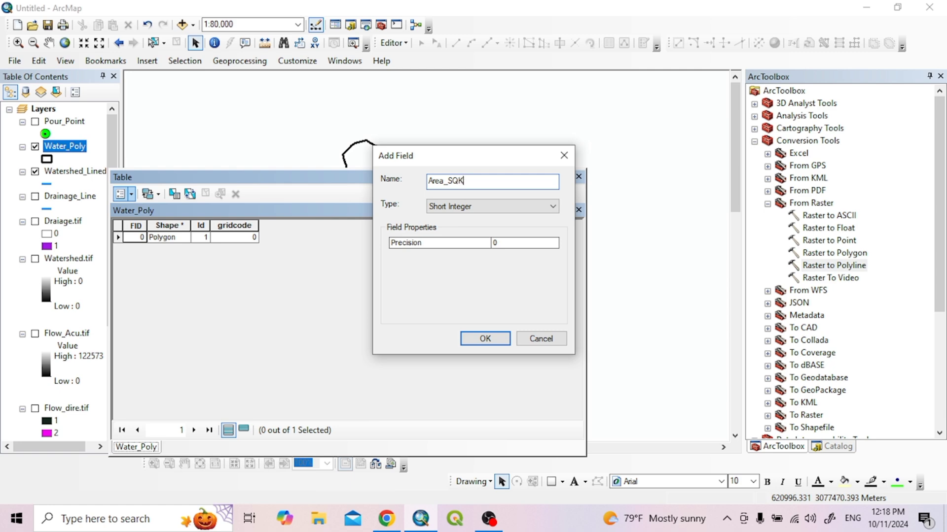
type("M")
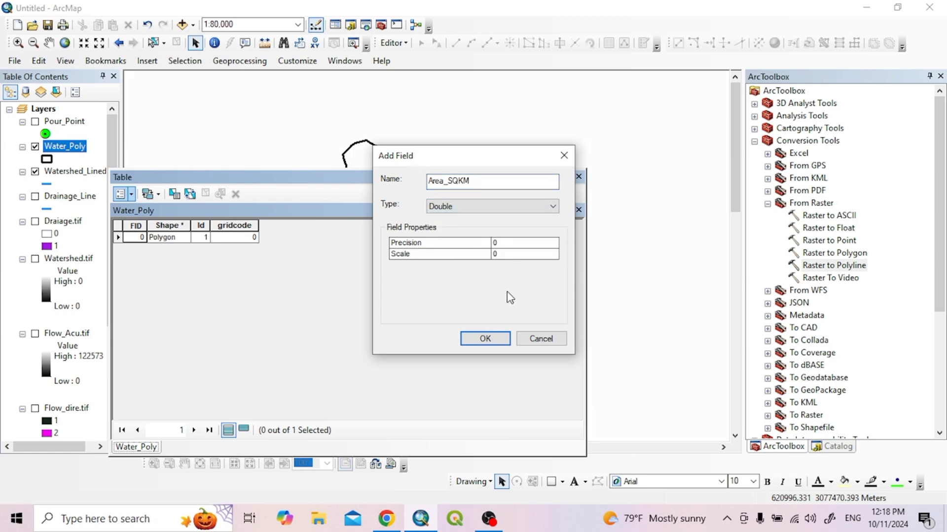
left_click(485, 339)
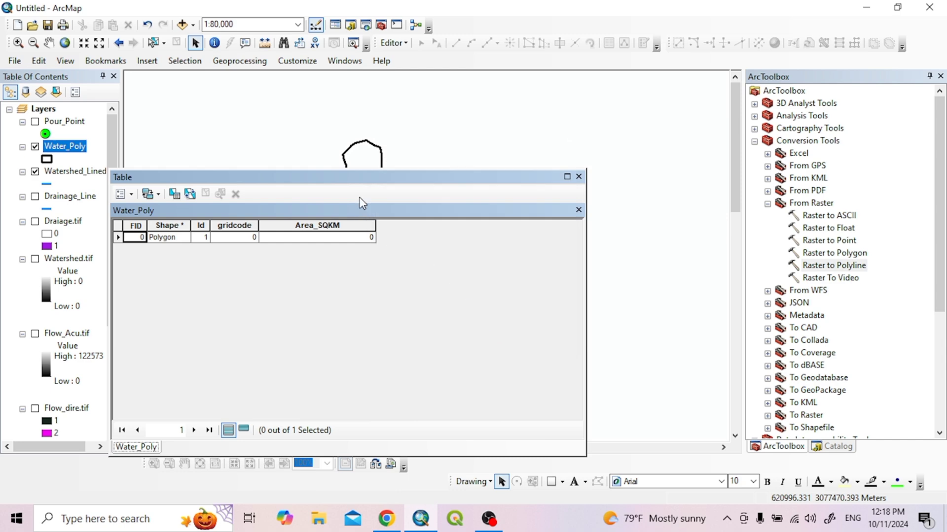
left_click_drag(362, 177, 455, 206)
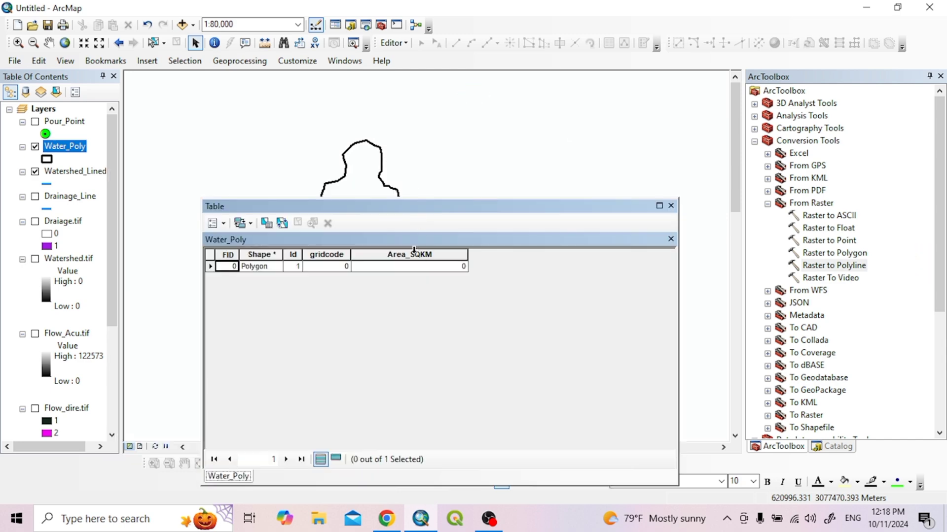
Calculate Geometry for Area_SQKM as Area in Square Kilometers, giving 24.362015
right_click(409, 255)
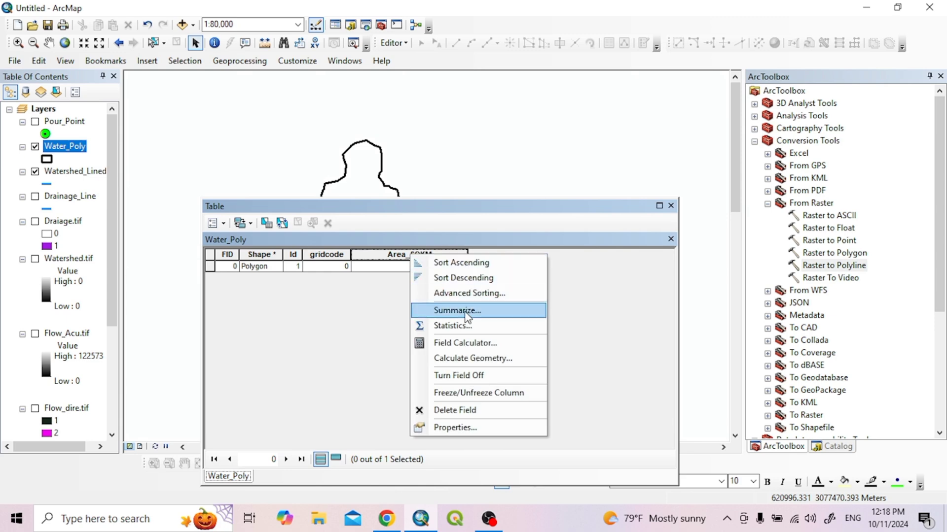
left_click(474, 359)
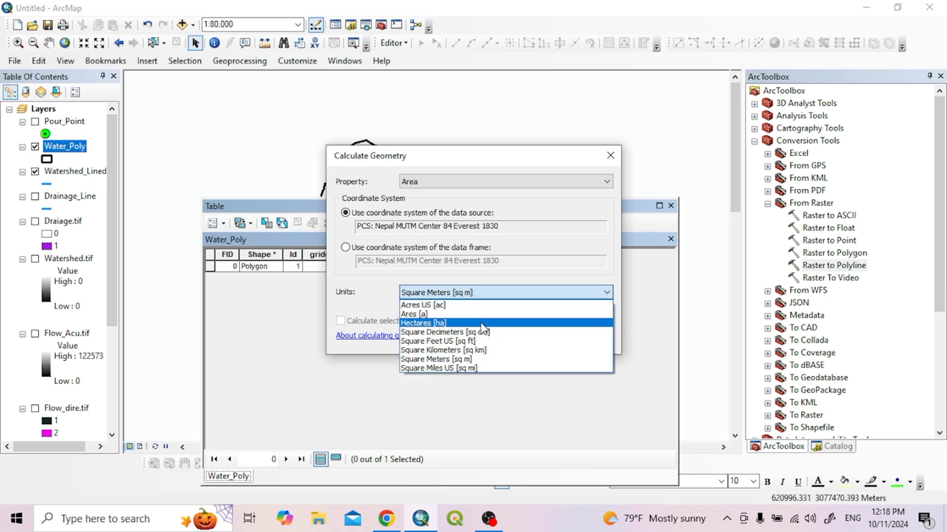
mouse_move(479, 323)
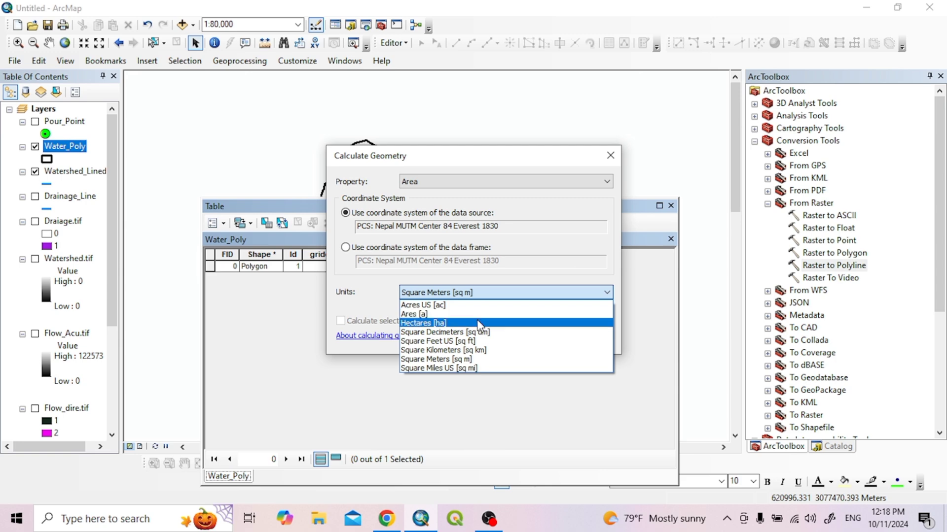
mouse_move(481, 326)
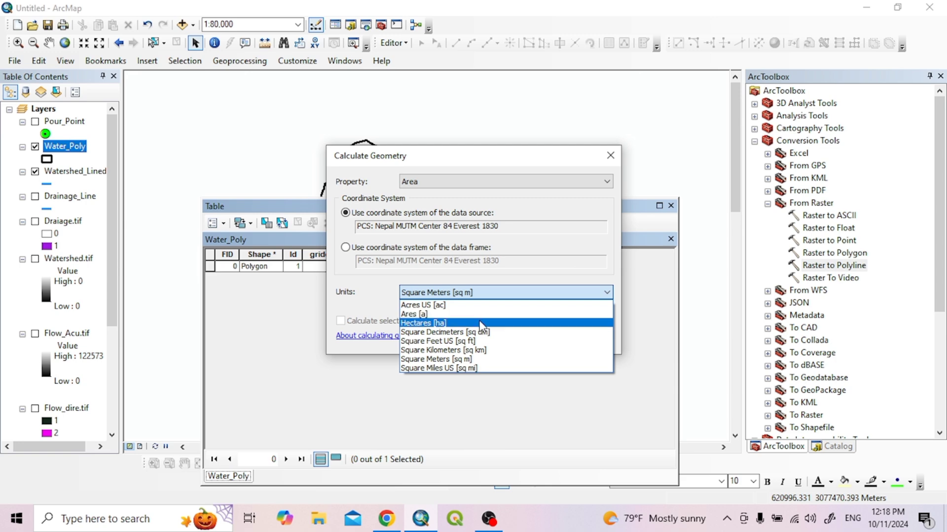
mouse_move(469, 351)
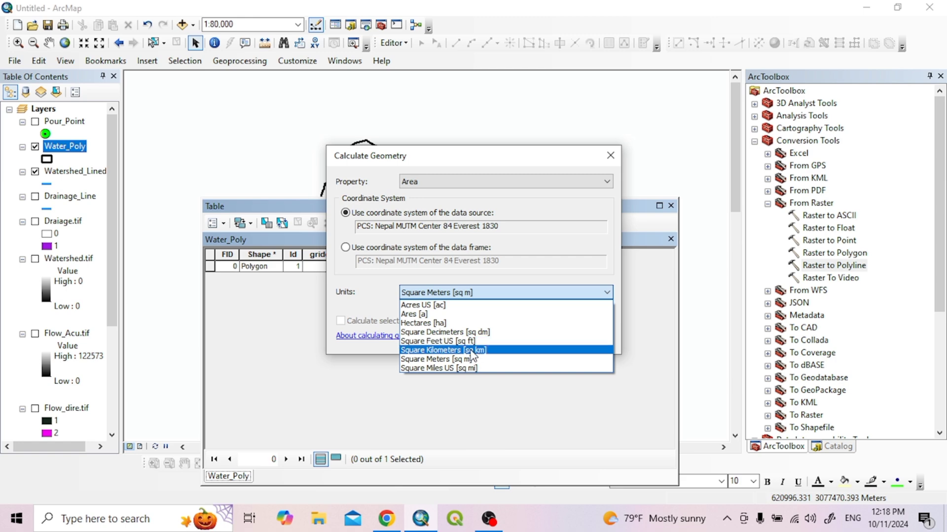
left_click(442, 350)
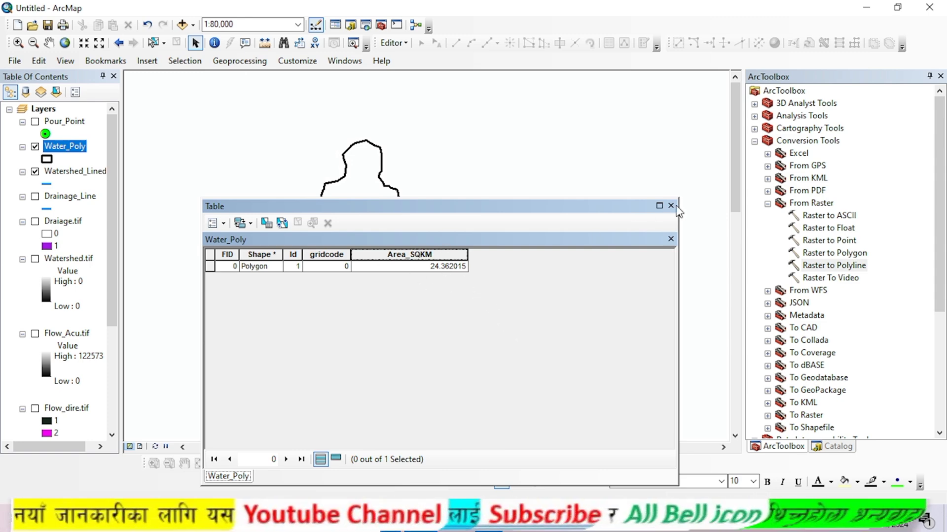
Close the attribute table to view the catchment outline with its blue stream lines
left_click(671, 205)
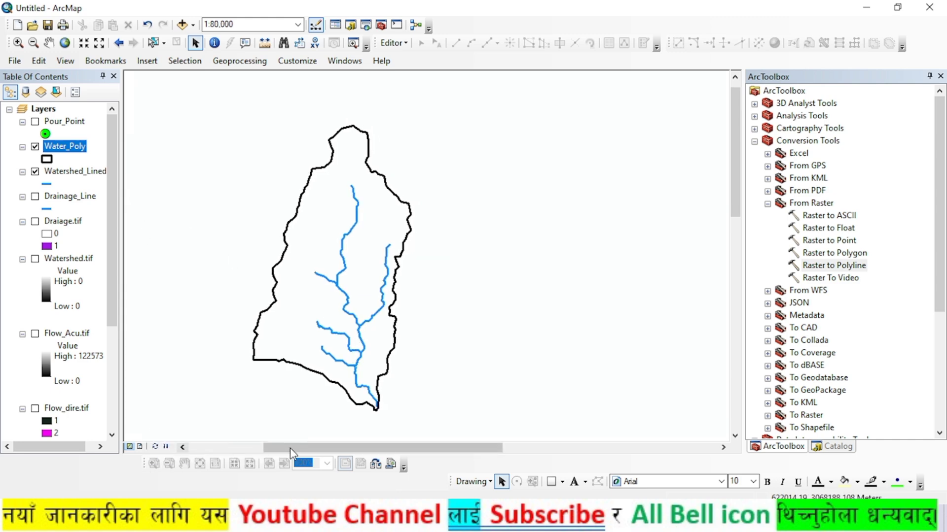
mouse_move(147, 462)
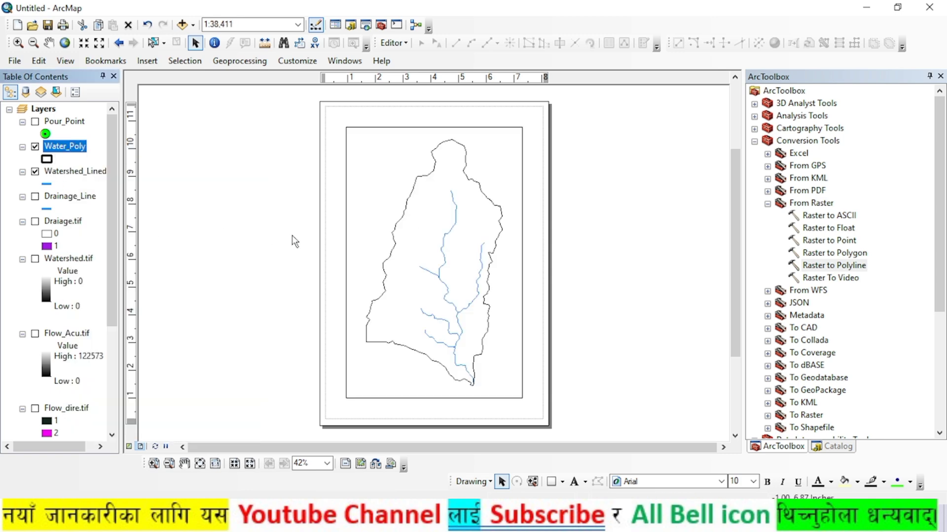
mouse_move(382, 268)
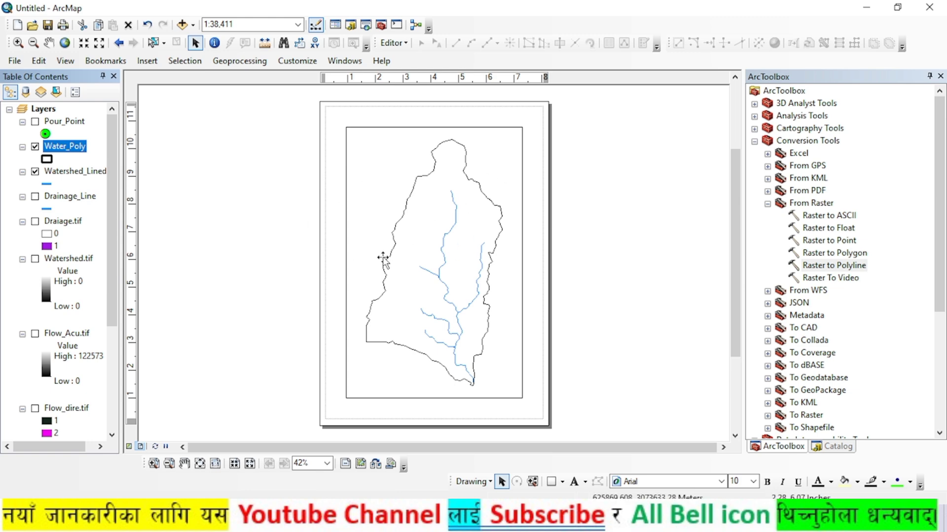
mouse_move(501, 266)
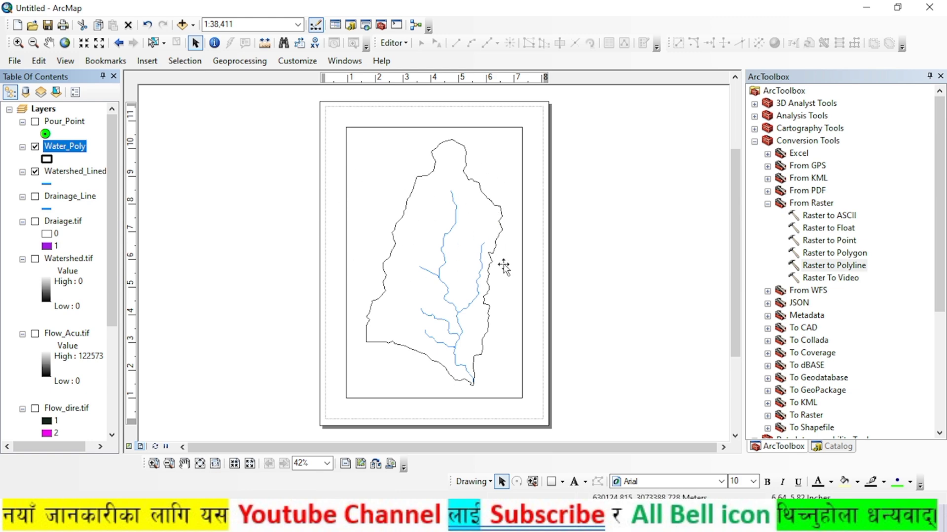
mouse_move(207, 408)
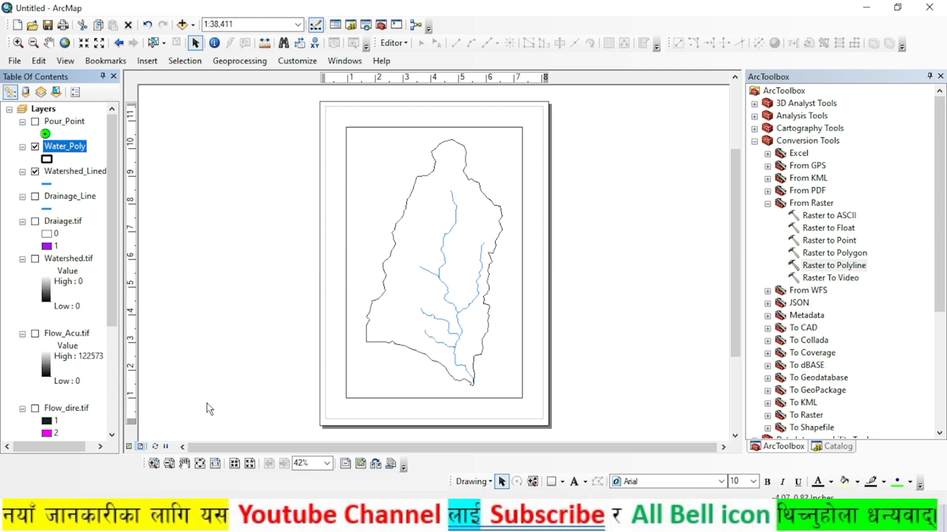
mouse_move(398, 300)
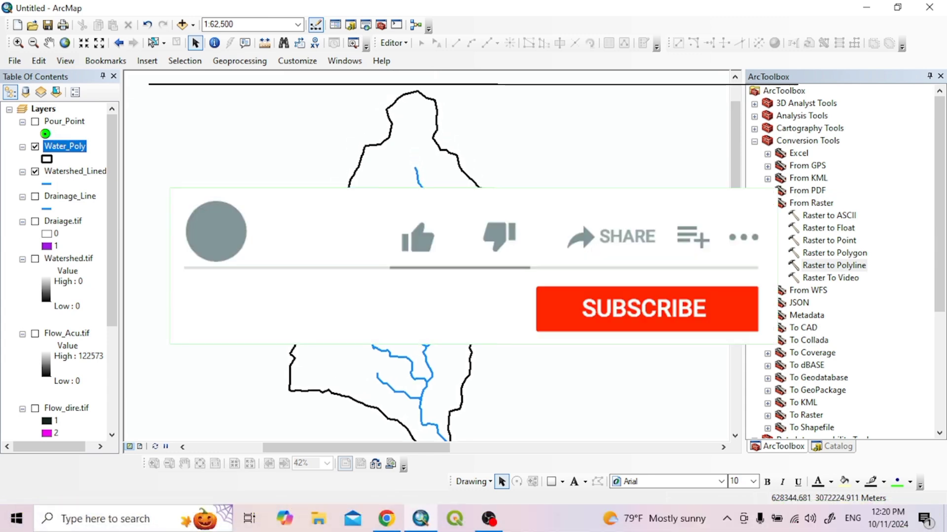
left_click(419, 238)
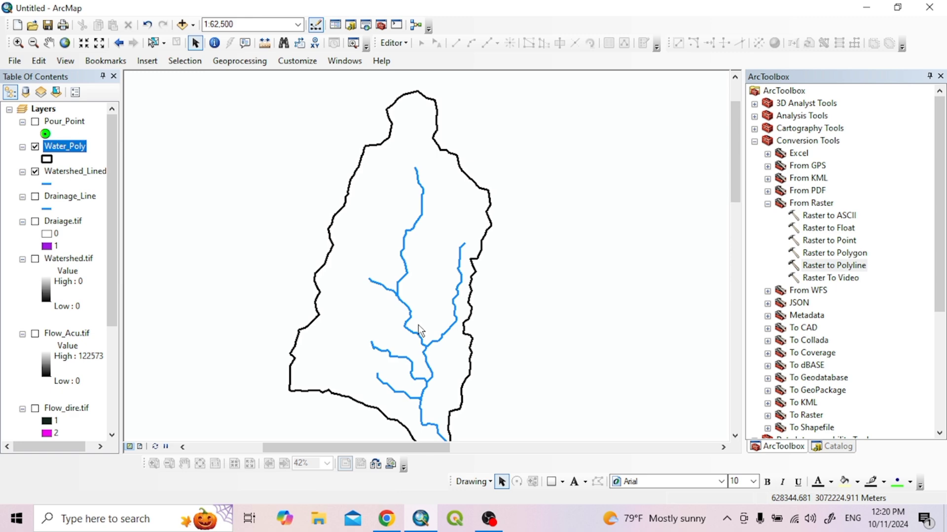
mouse_move(448, 297)
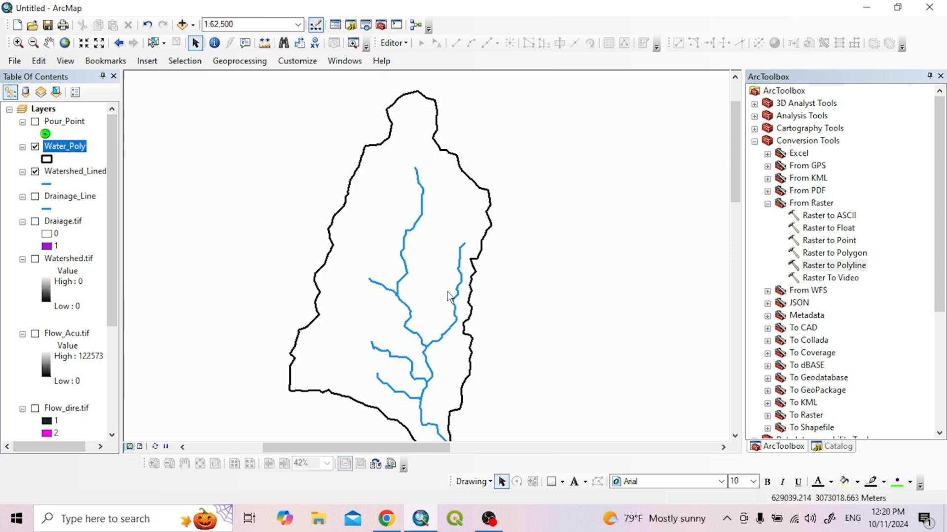